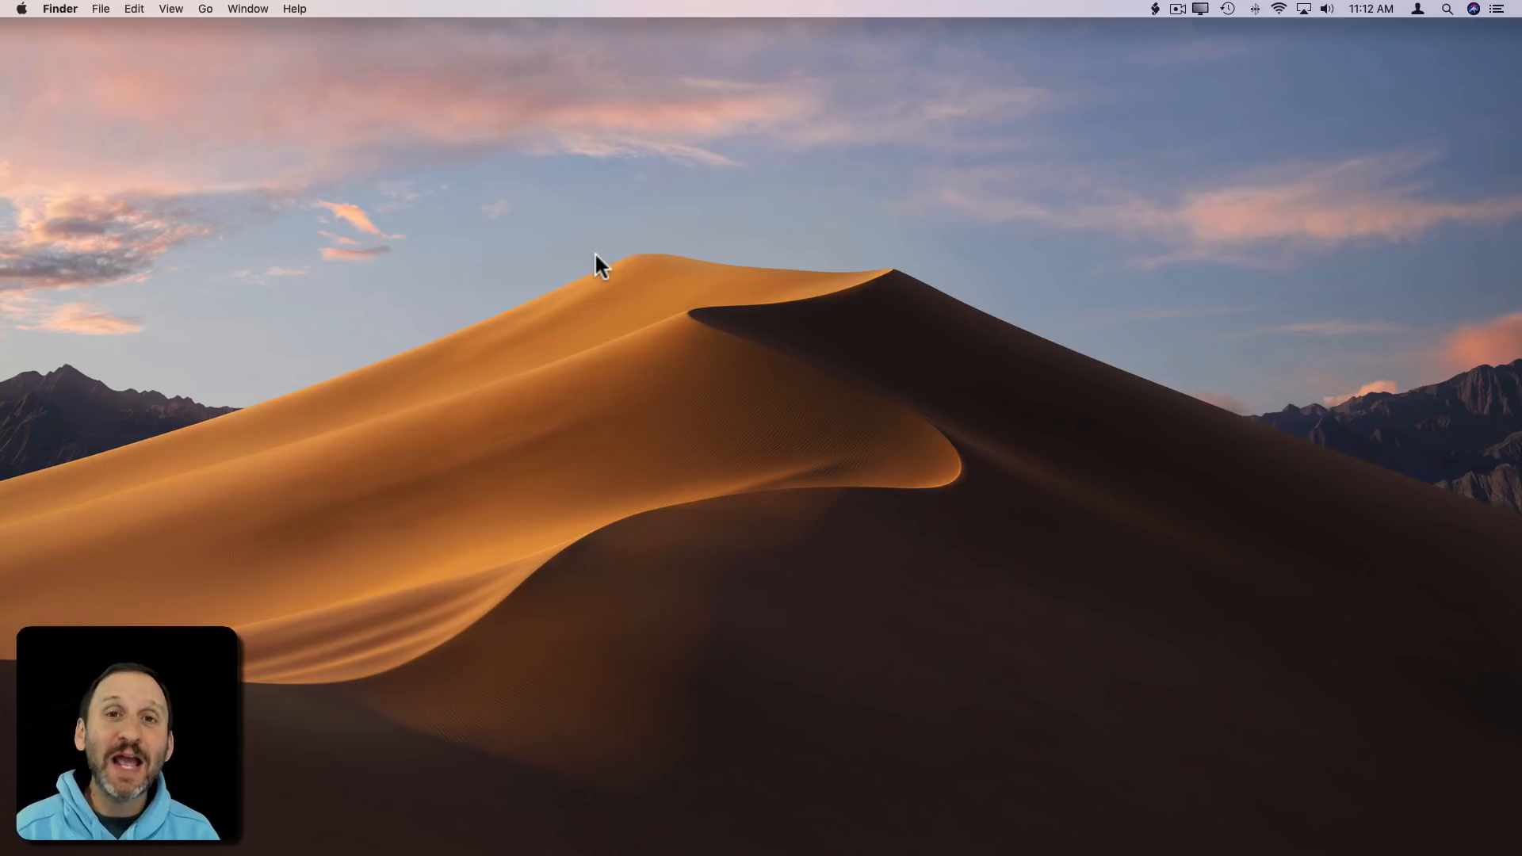
mouse_move(40, 37)
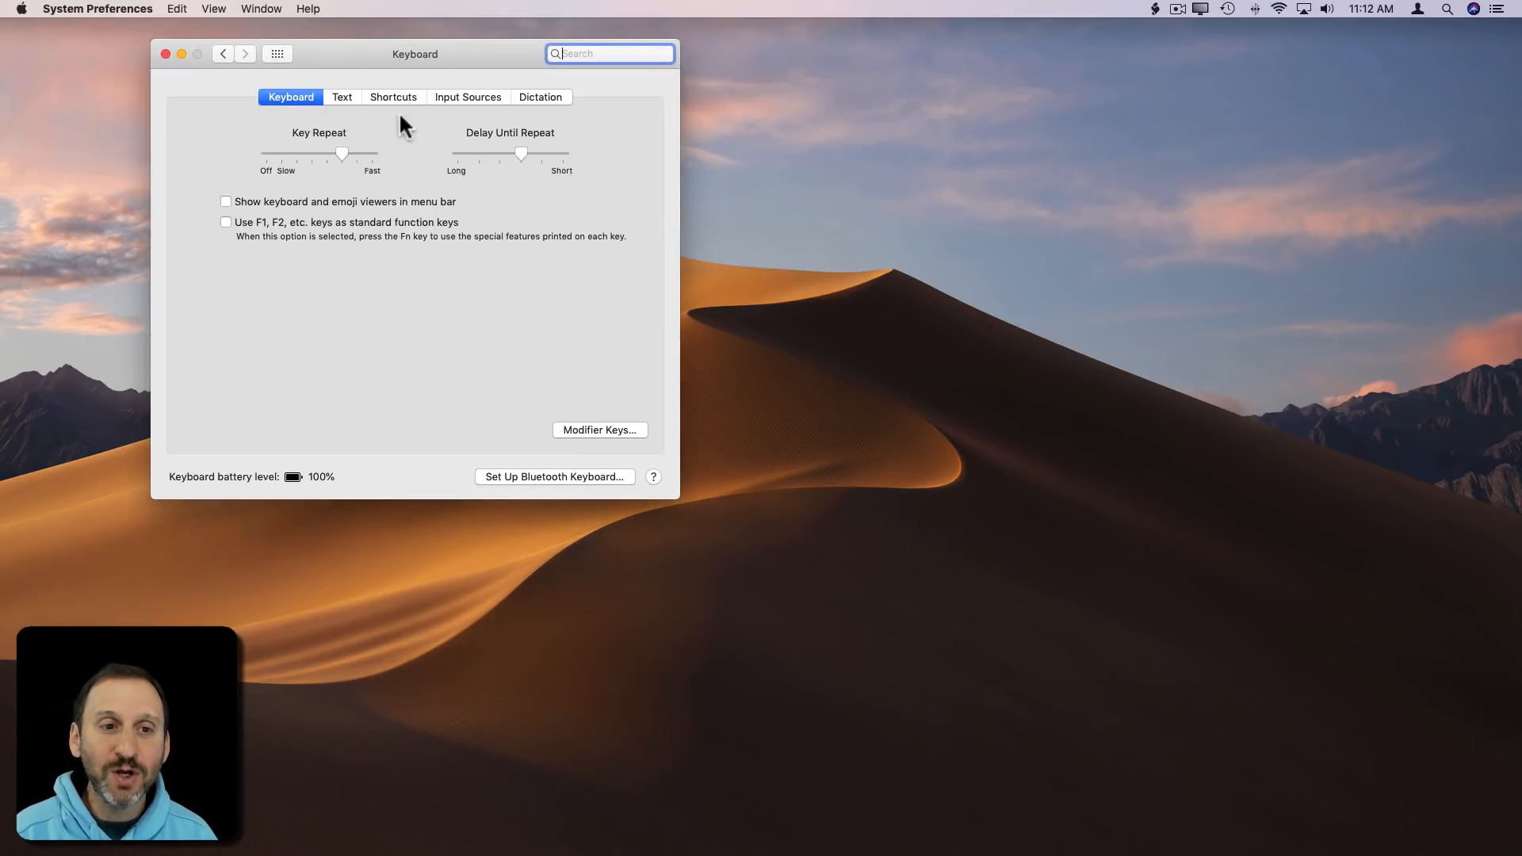
Step: Show the Screenshots category under Keyboard Shortcuts, listing the five screenshot key combinations
click(393, 96)
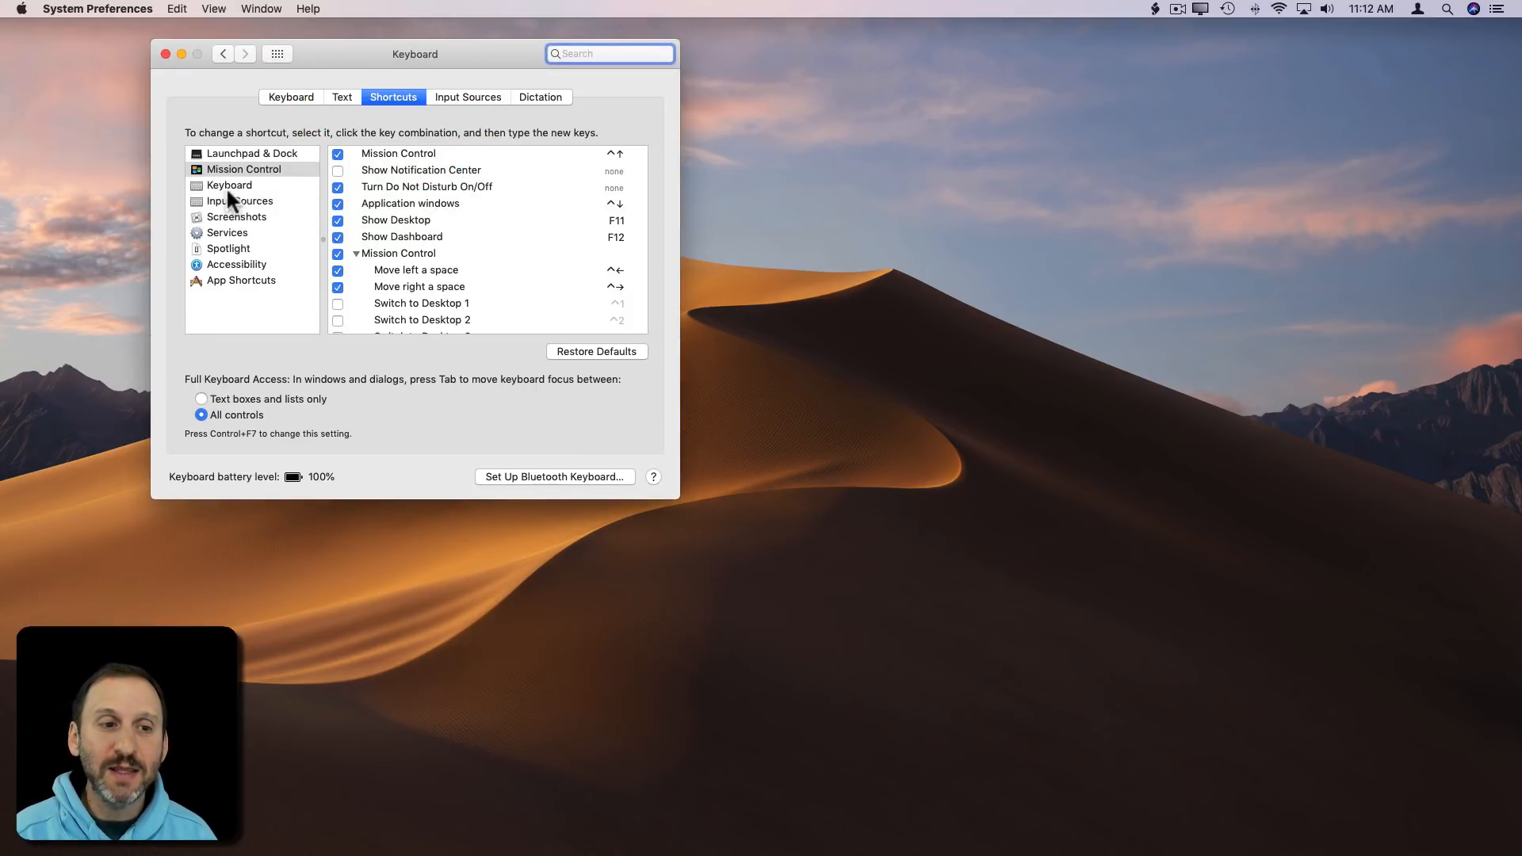
click(238, 216)
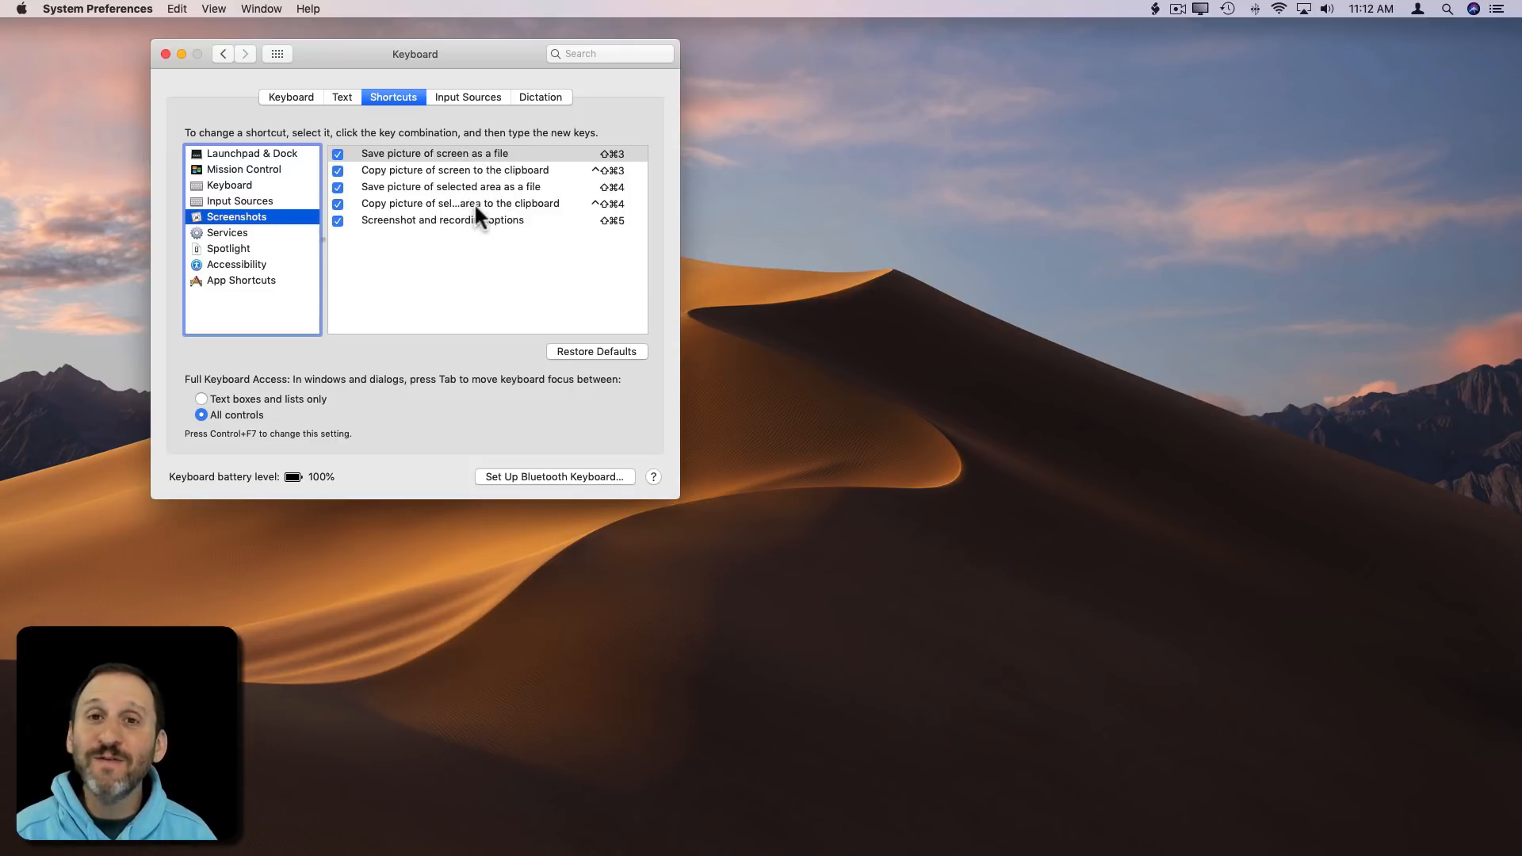
mouse_move(461, 162)
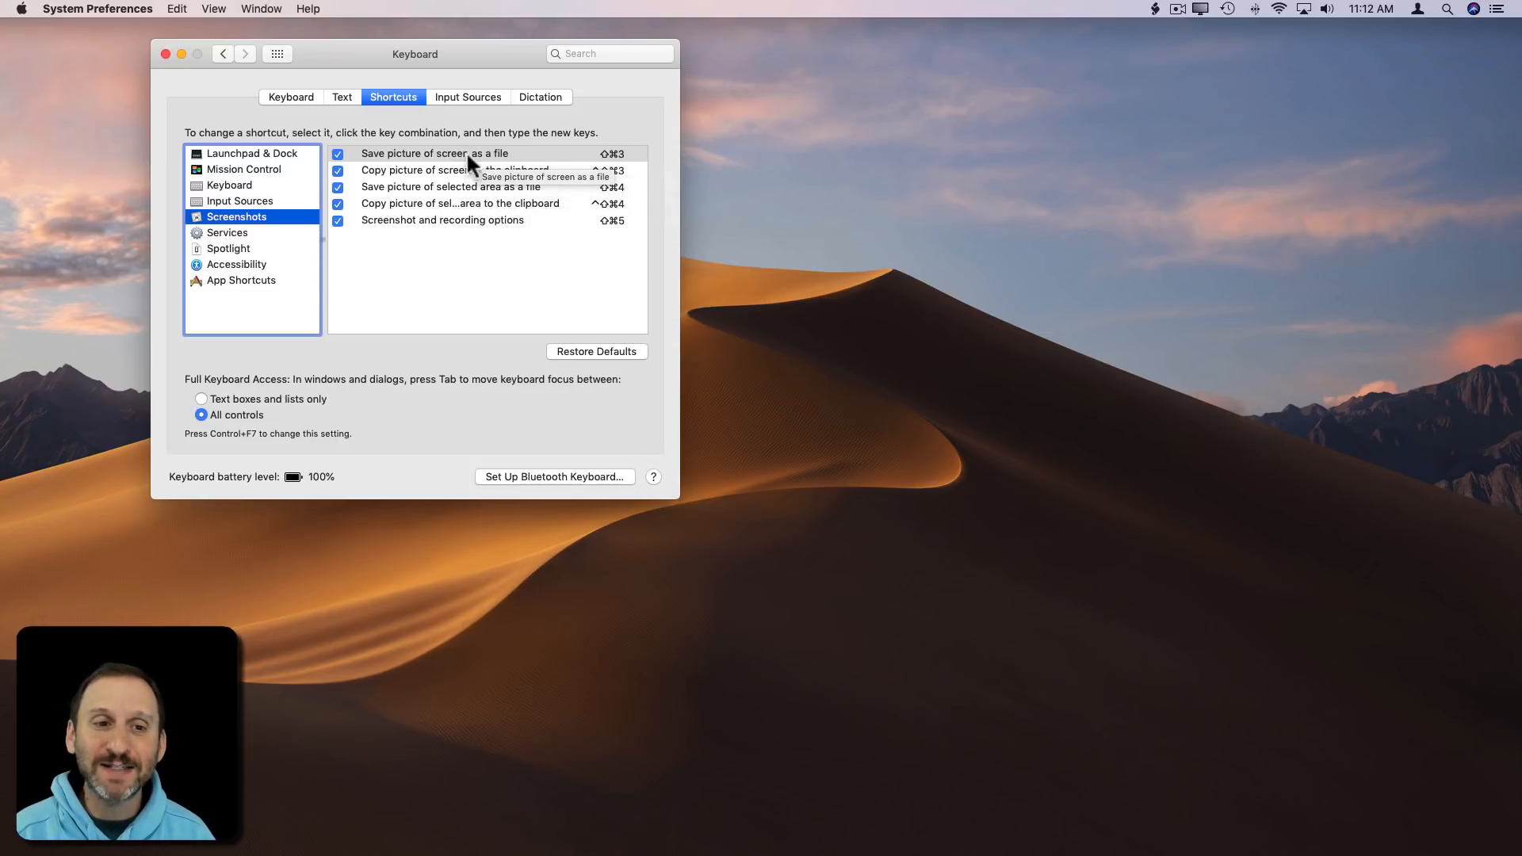
mouse_move(637, 168)
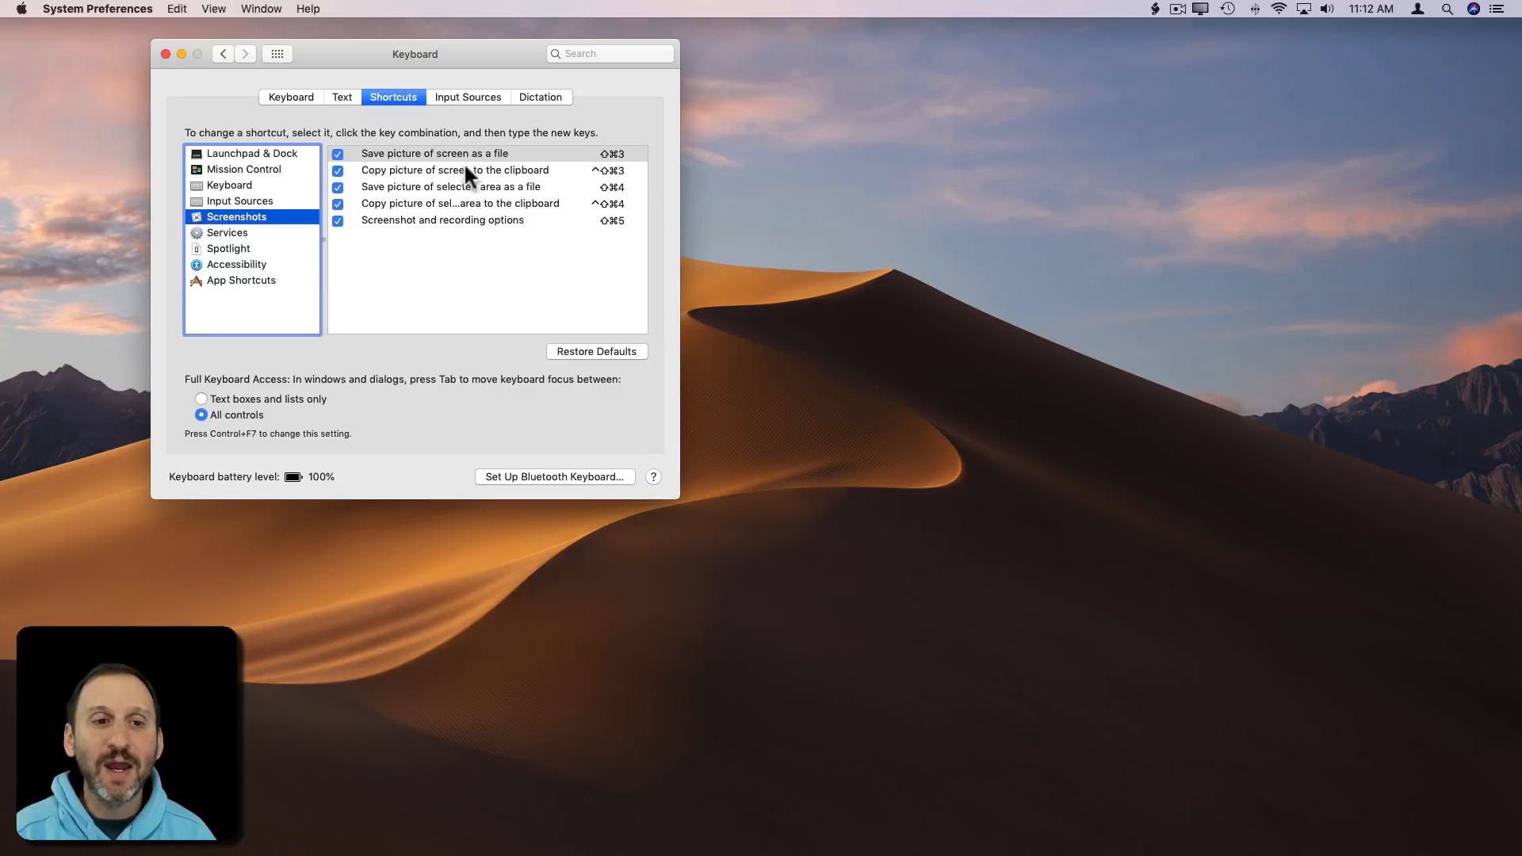
mouse_move(510, 197)
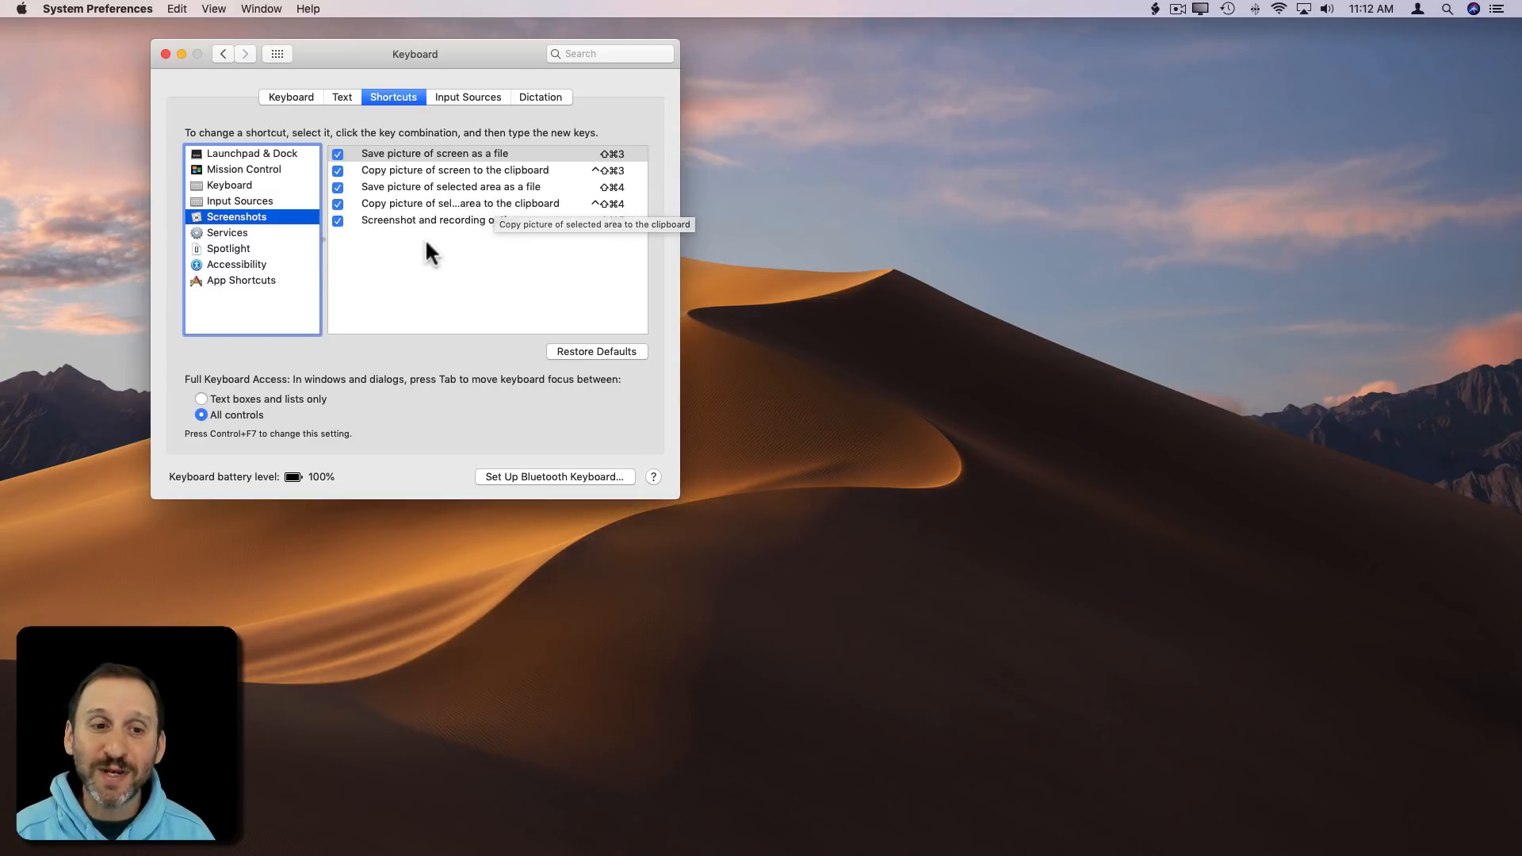
mouse_move(398, 241)
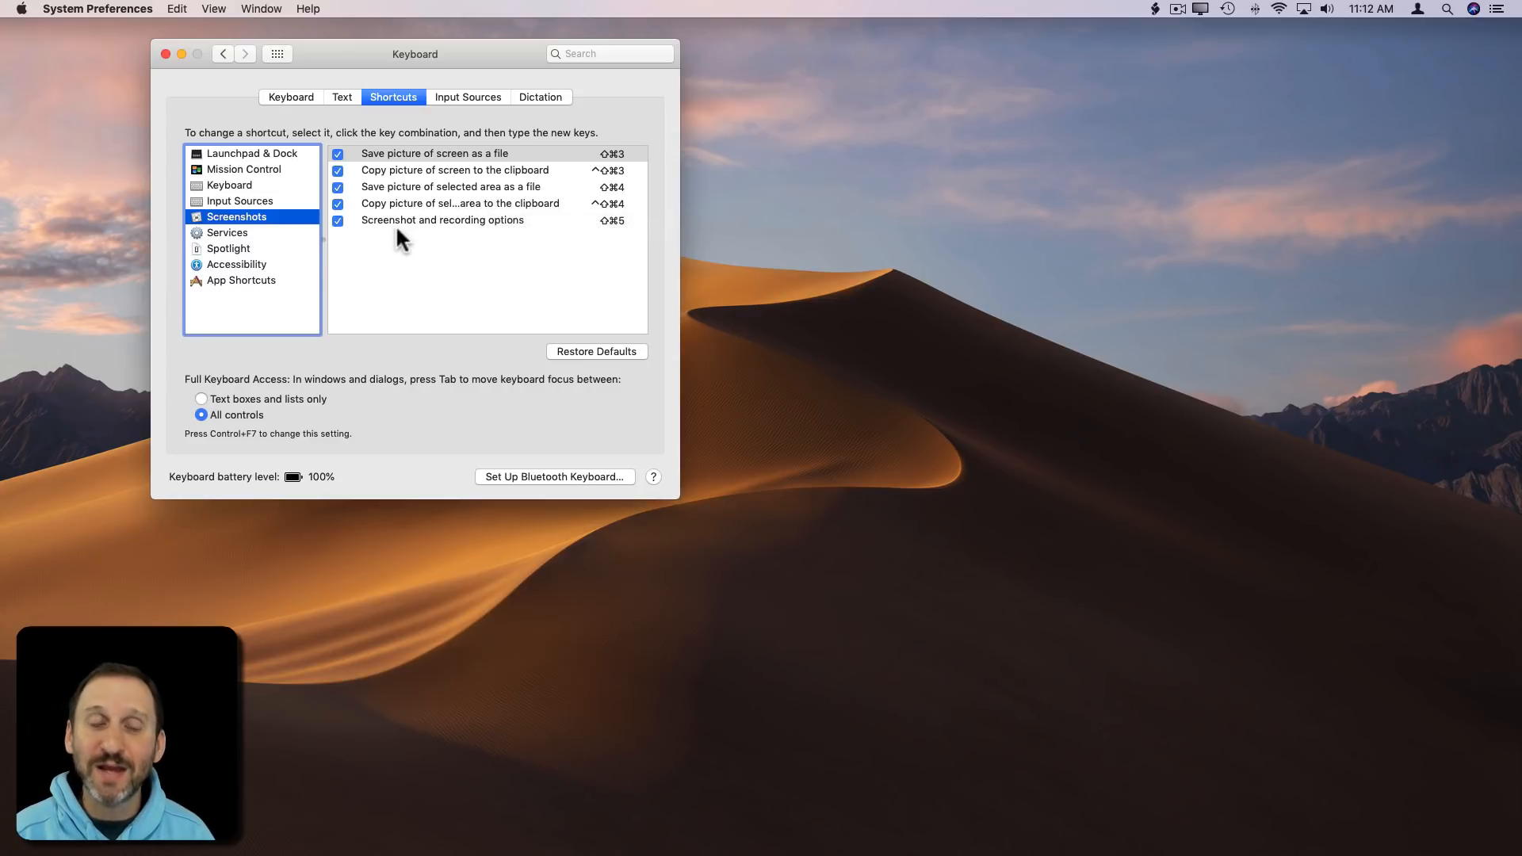
mouse_move(408, 171)
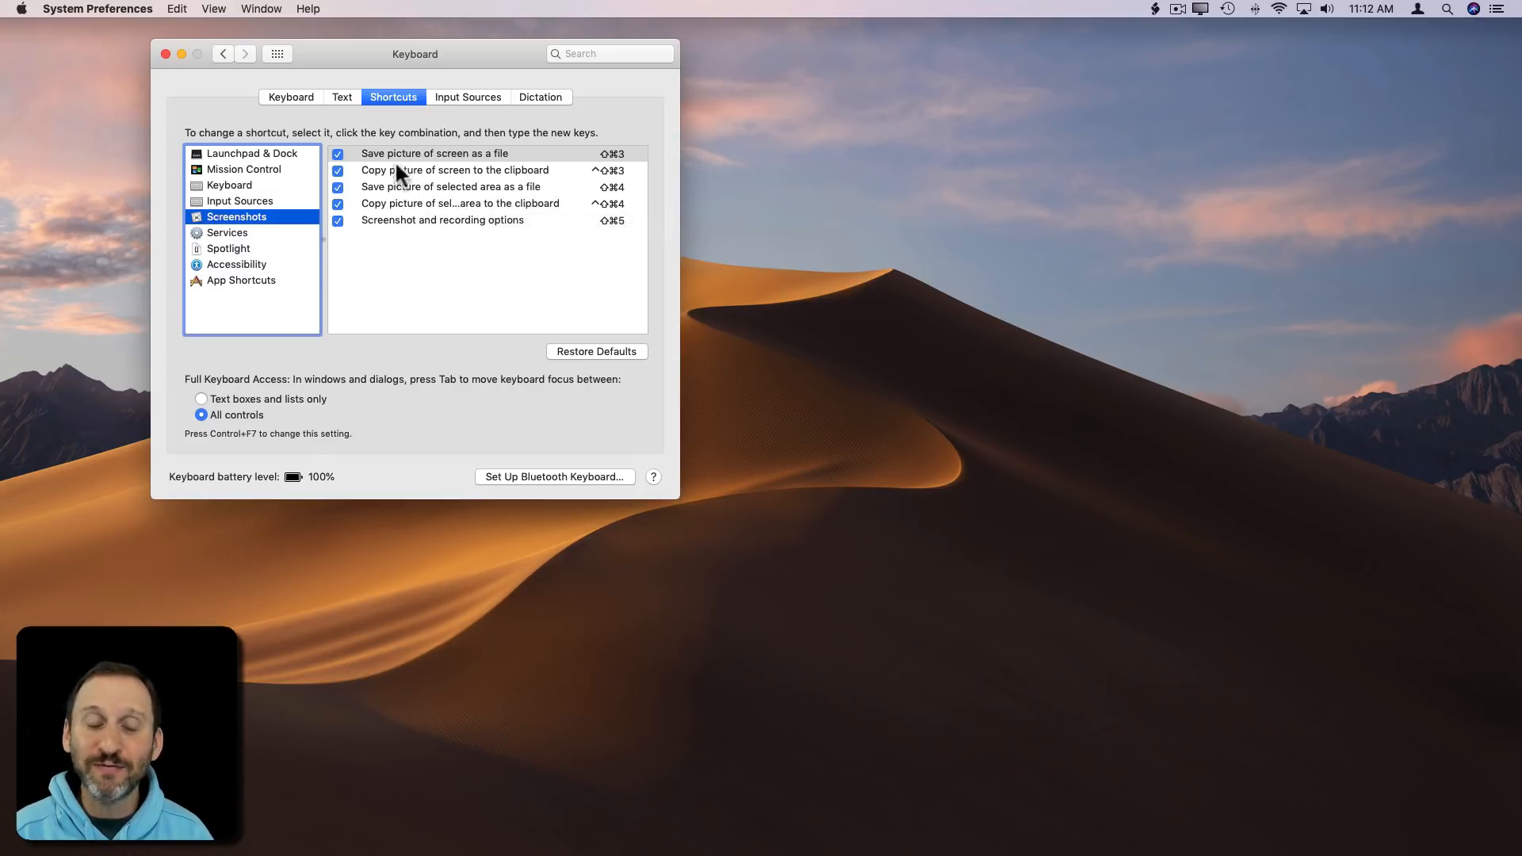
mouse_move(418, 190)
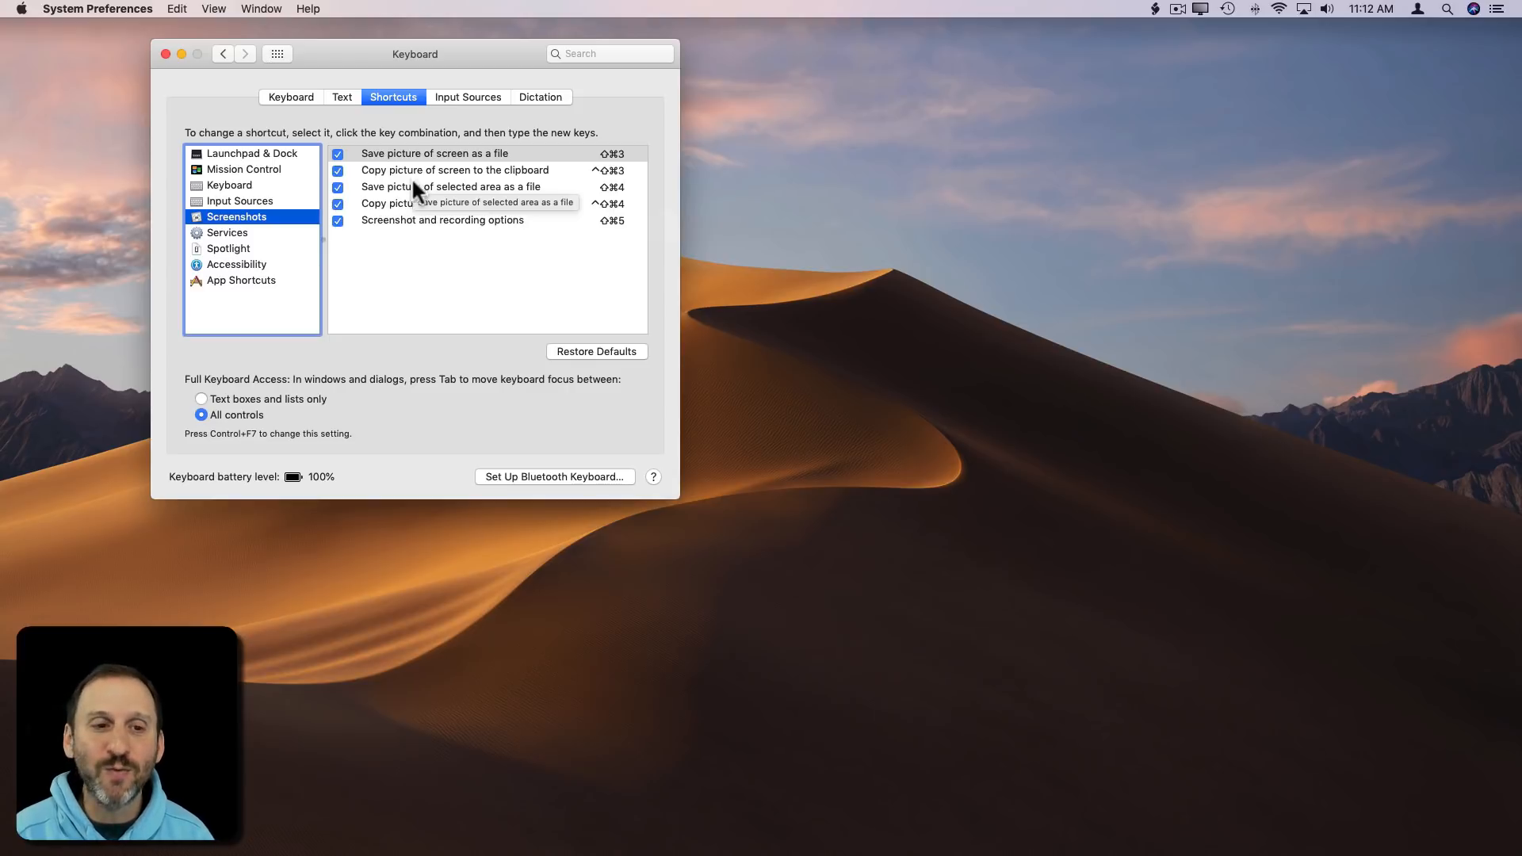
mouse_move(492, 238)
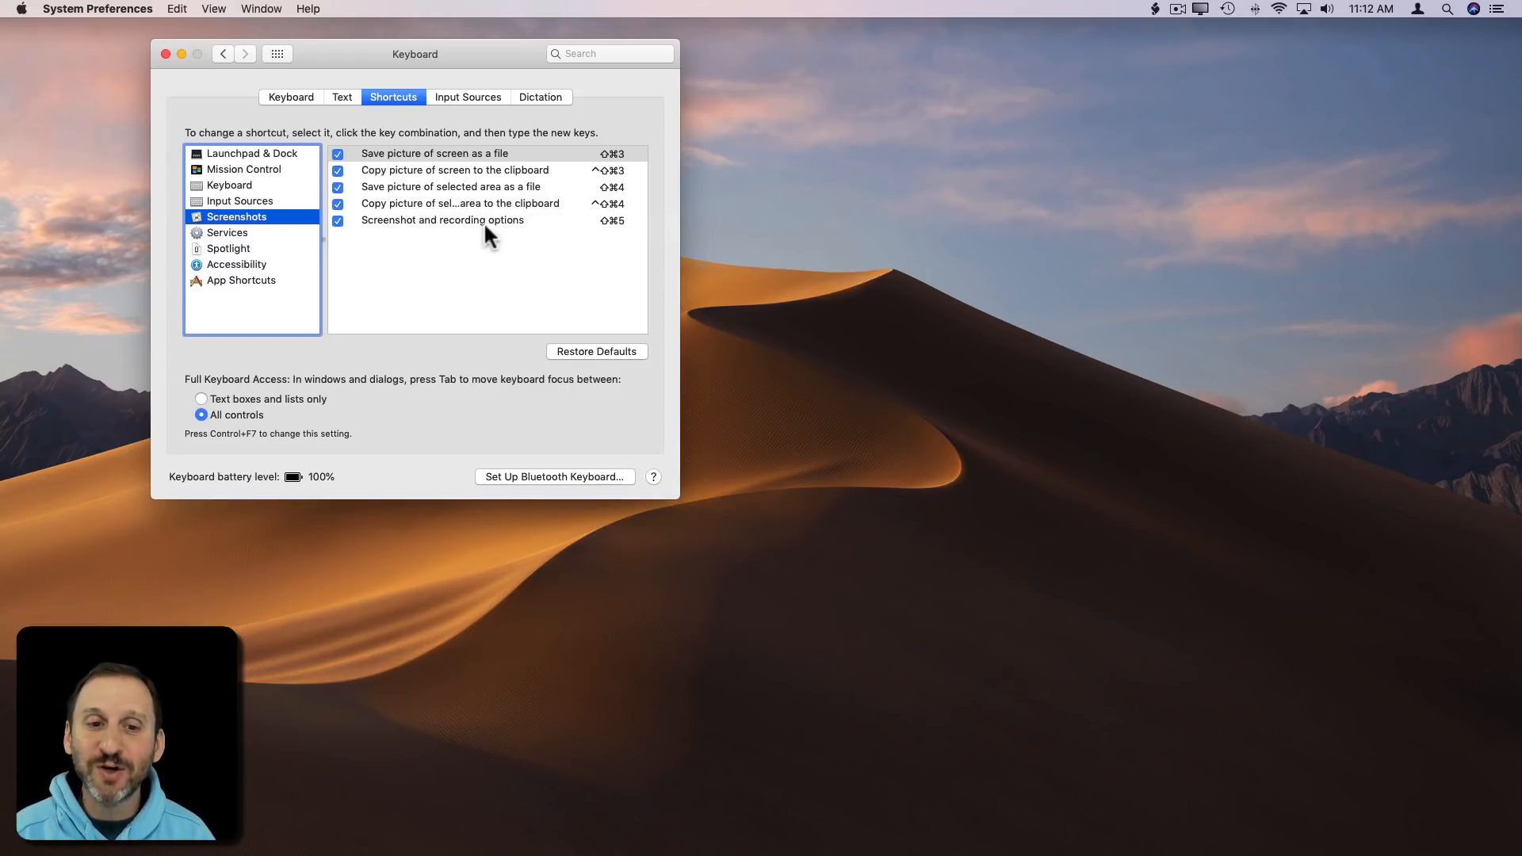
mouse_move(568, 236)
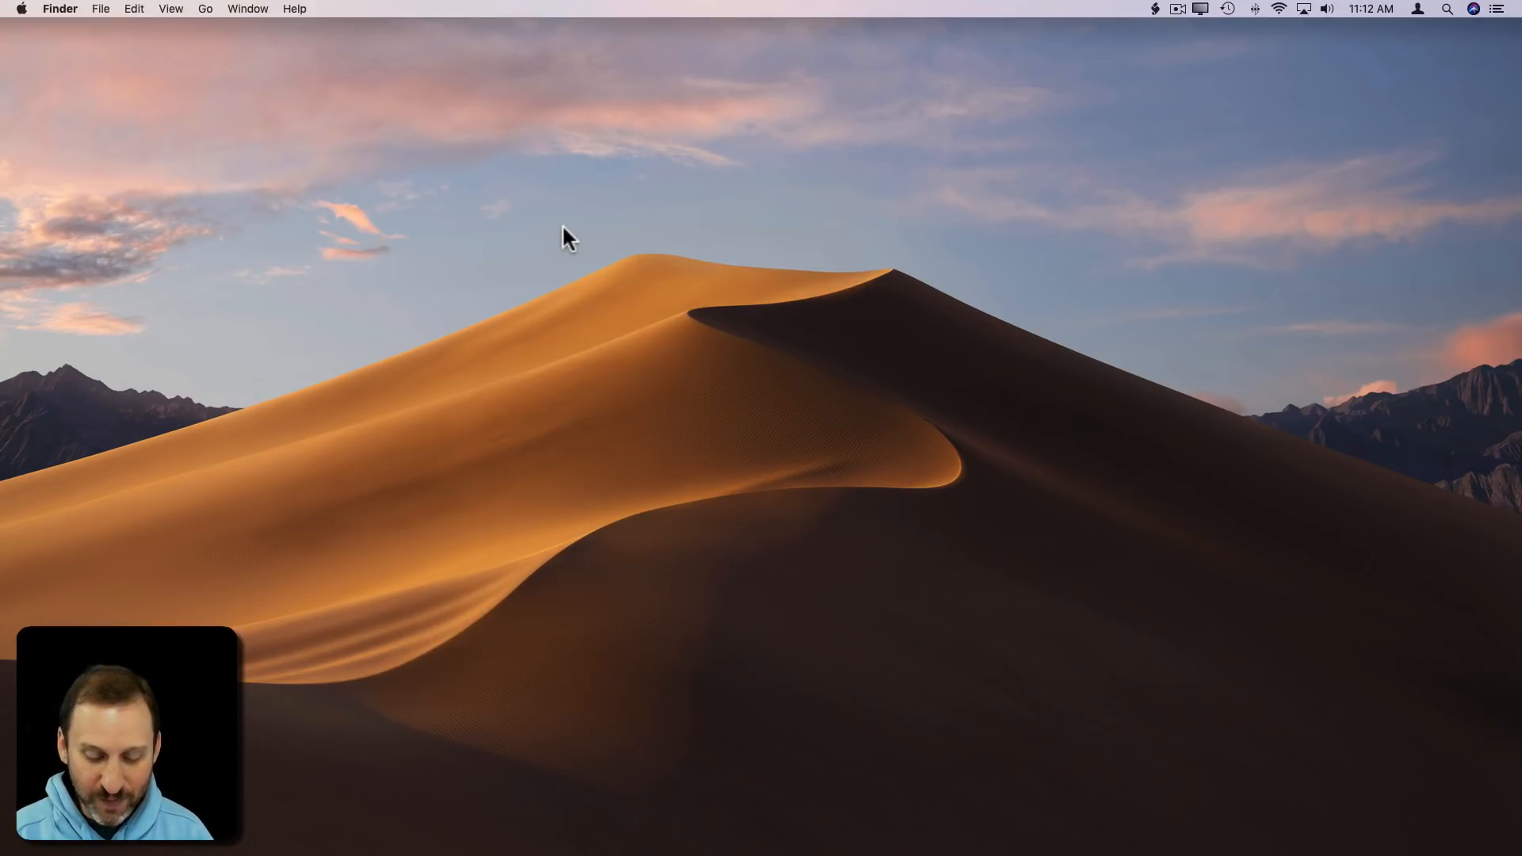
Step: Summon the Screenshot capture toolbar over the desktop with Shift-Command-5
key(cmd+shift+5)
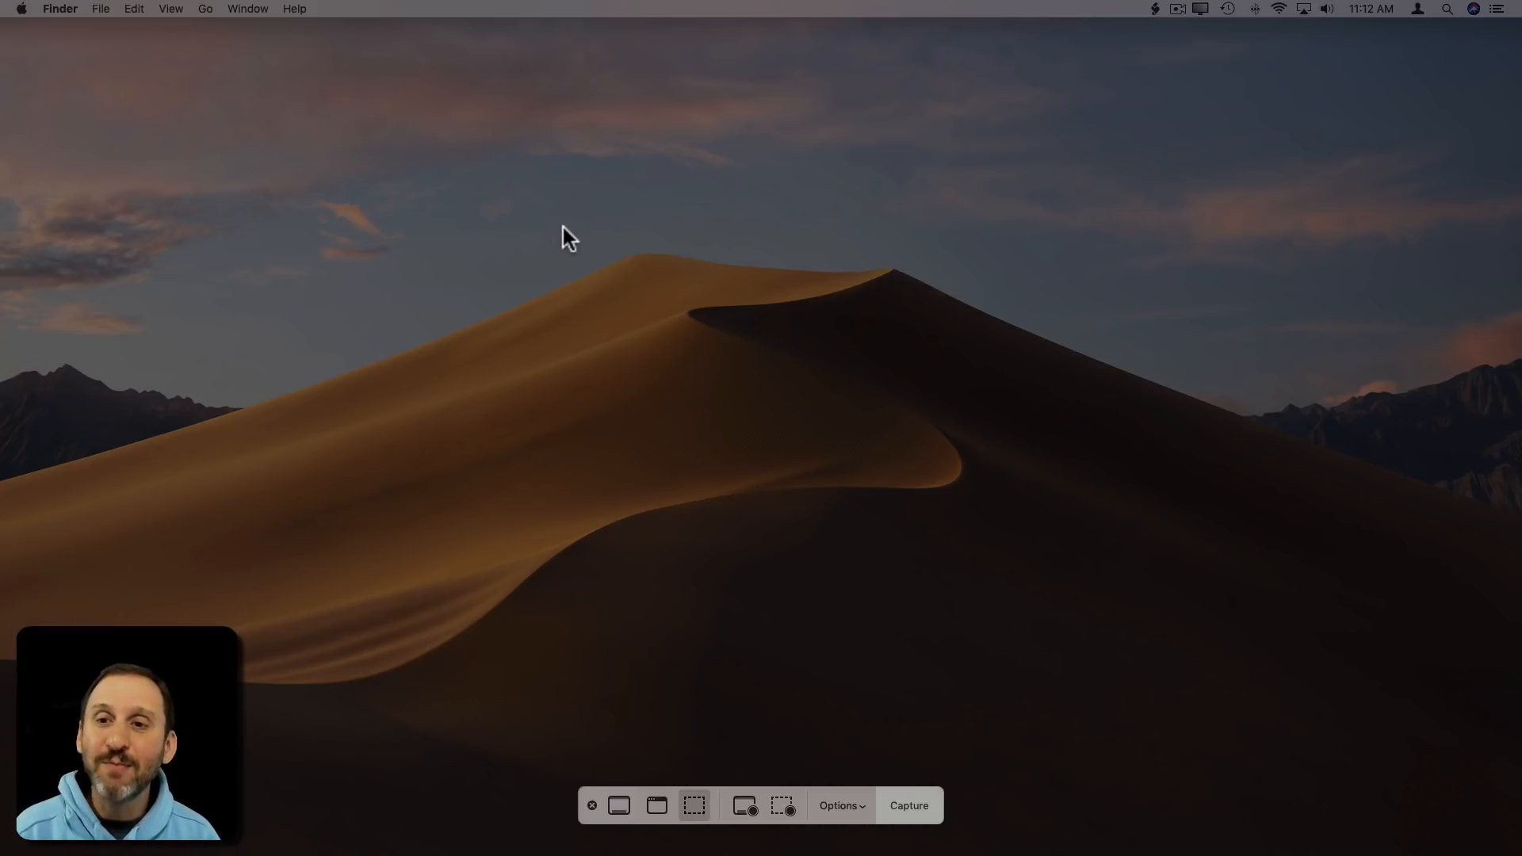
mouse_move(922, 830)
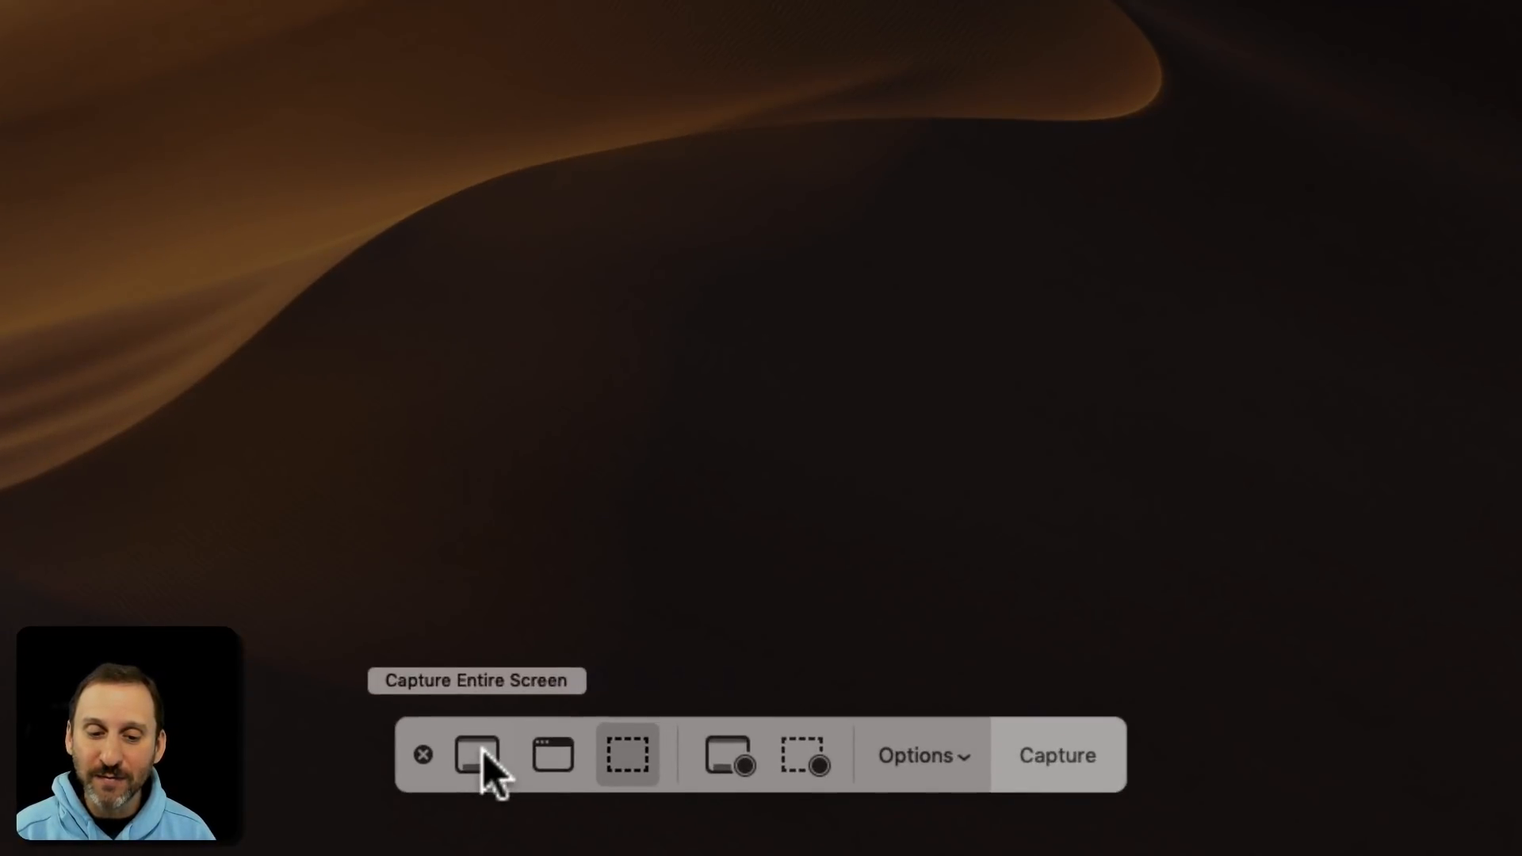
mouse_move(553, 779)
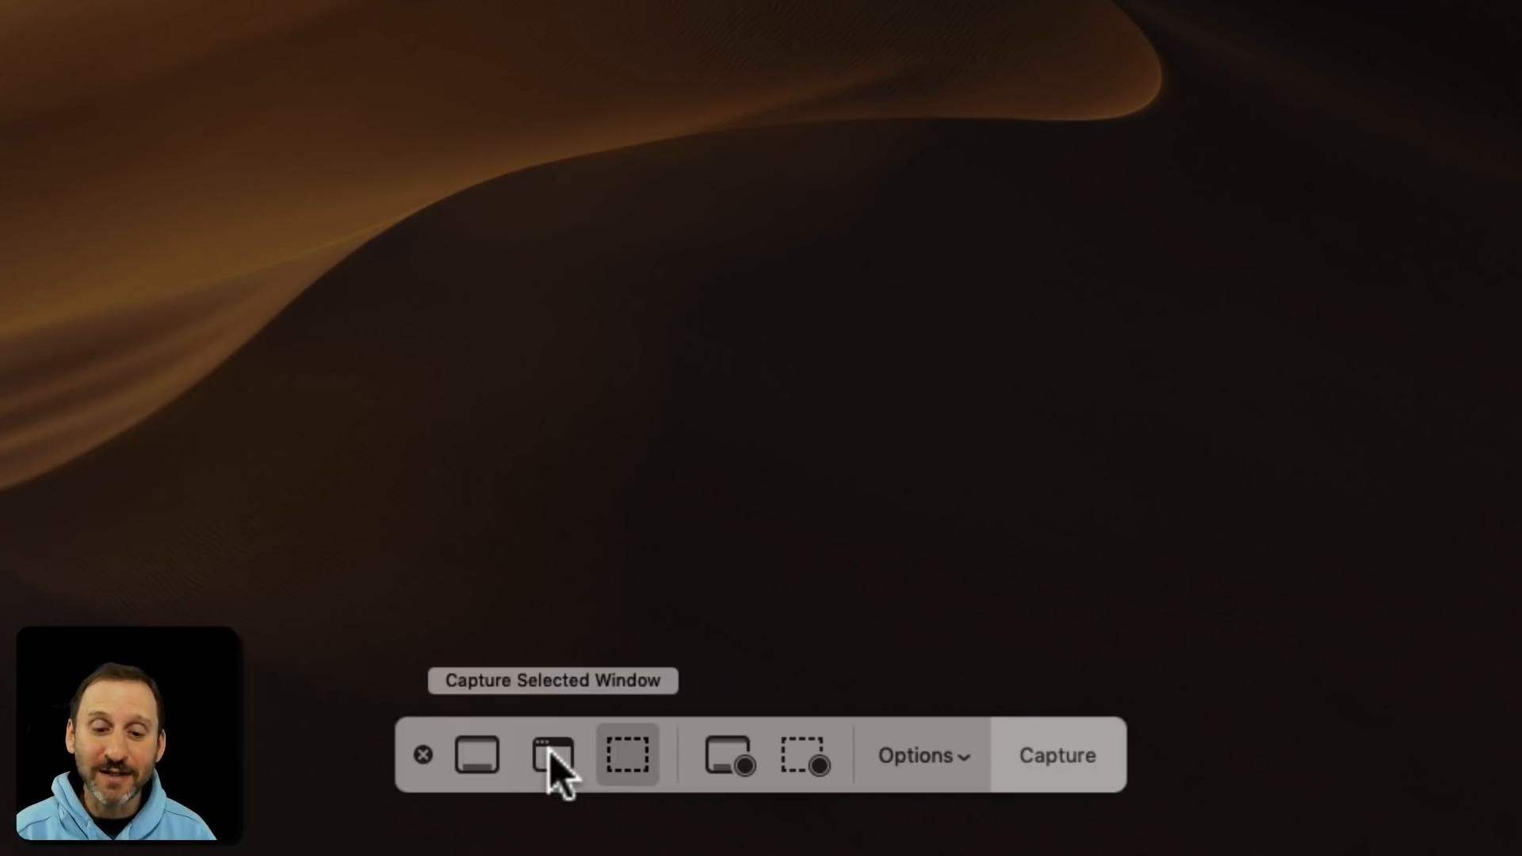
mouse_move(628, 769)
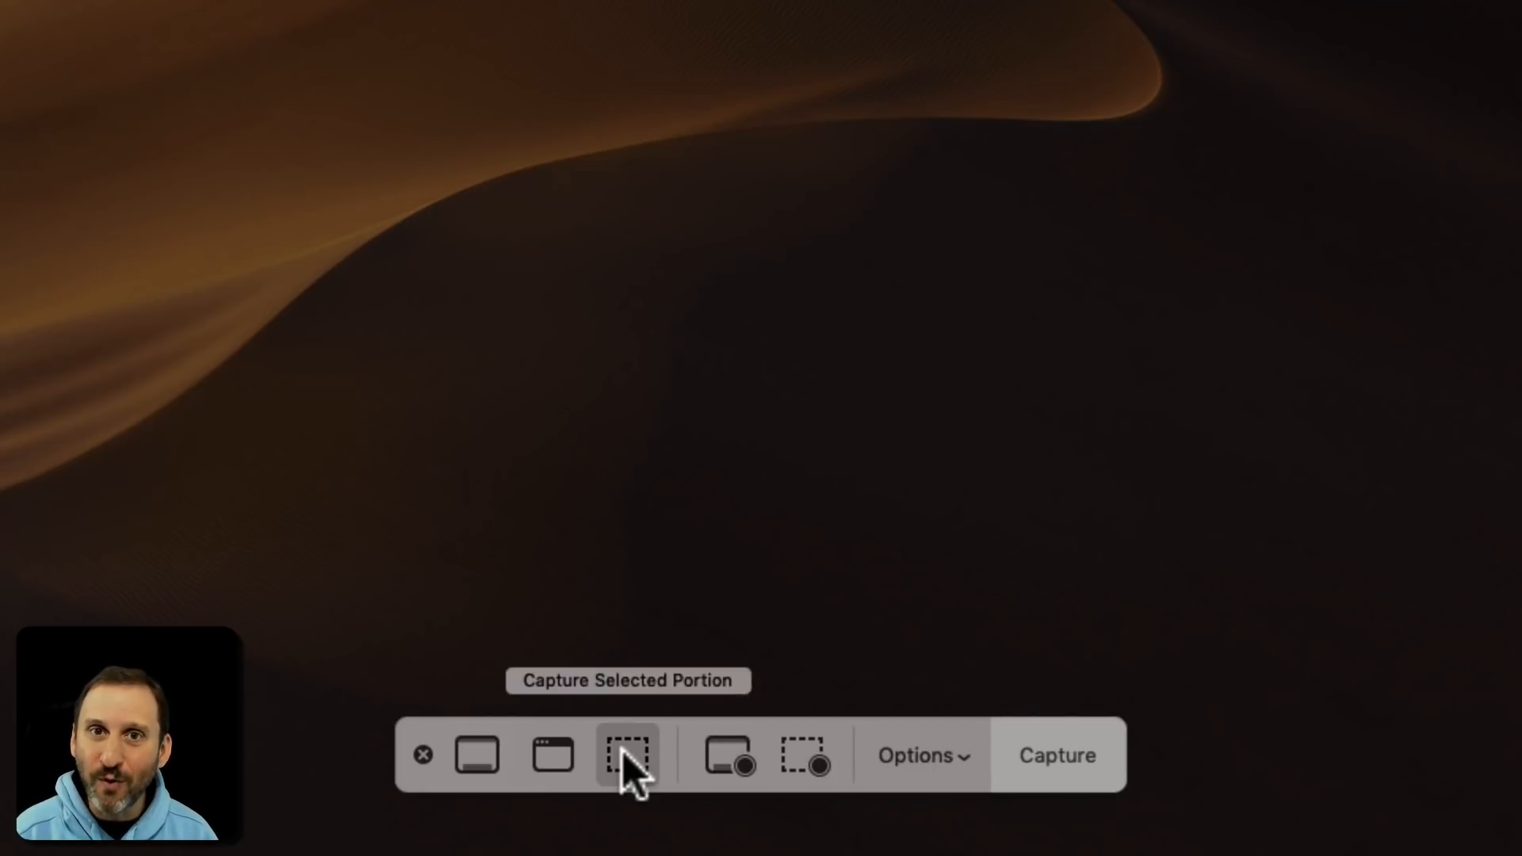
mouse_move(475, 755)
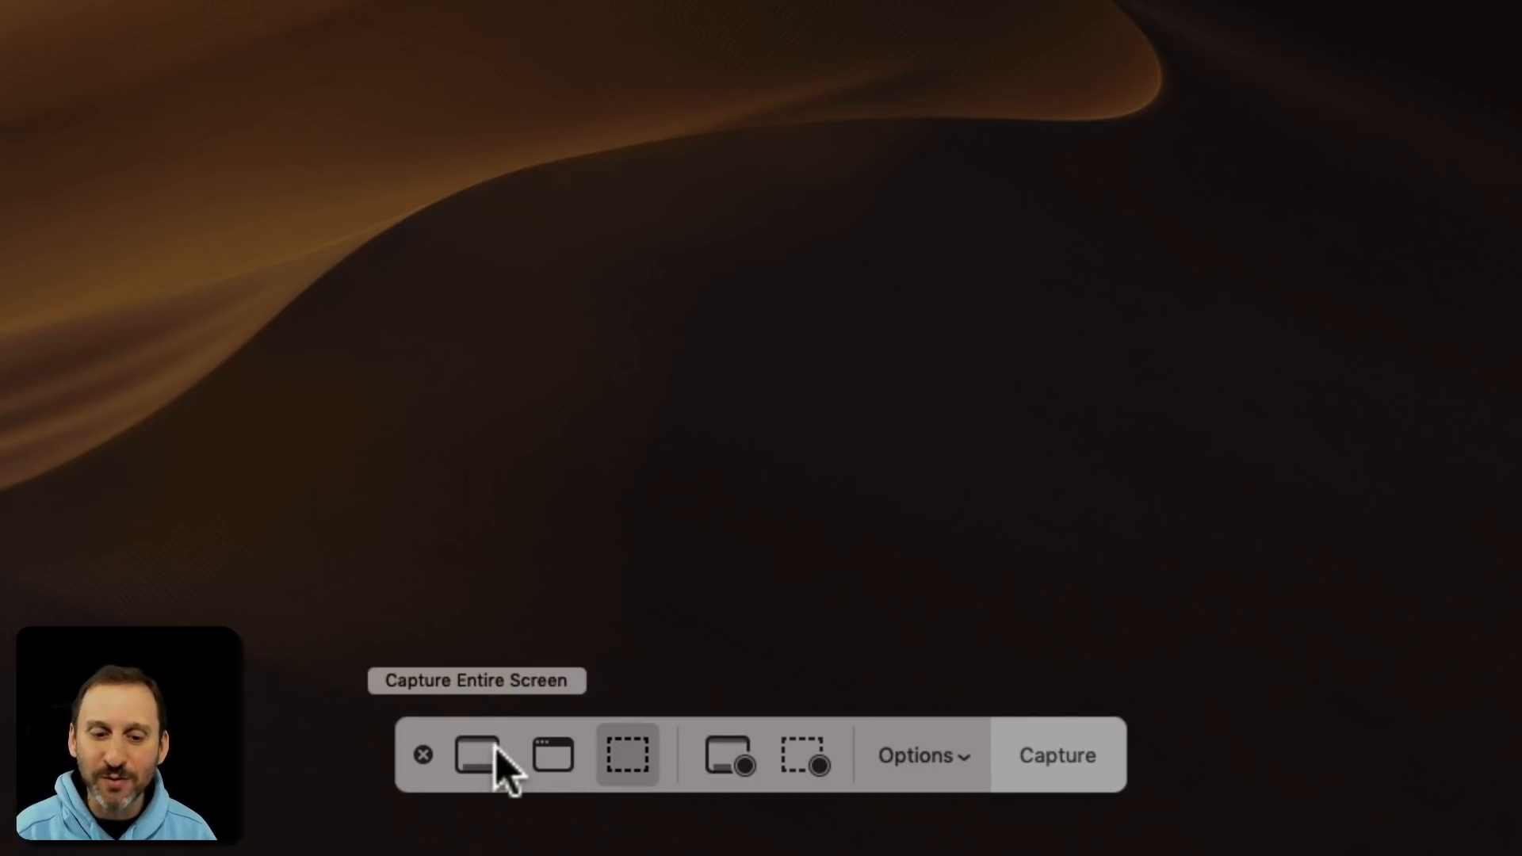
mouse_move(577, 778)
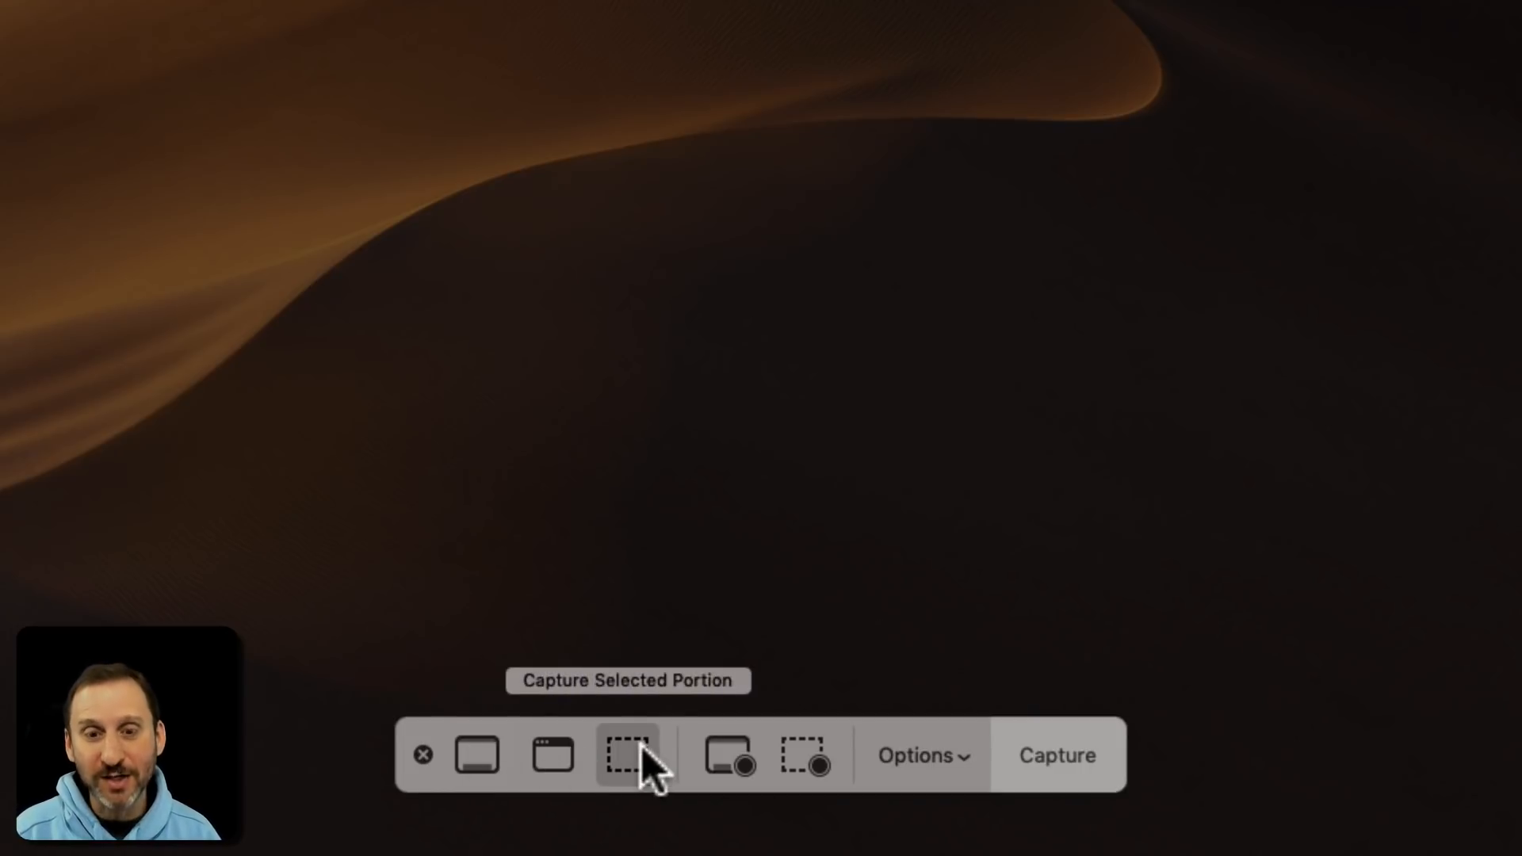
mouse_move(728, 762)
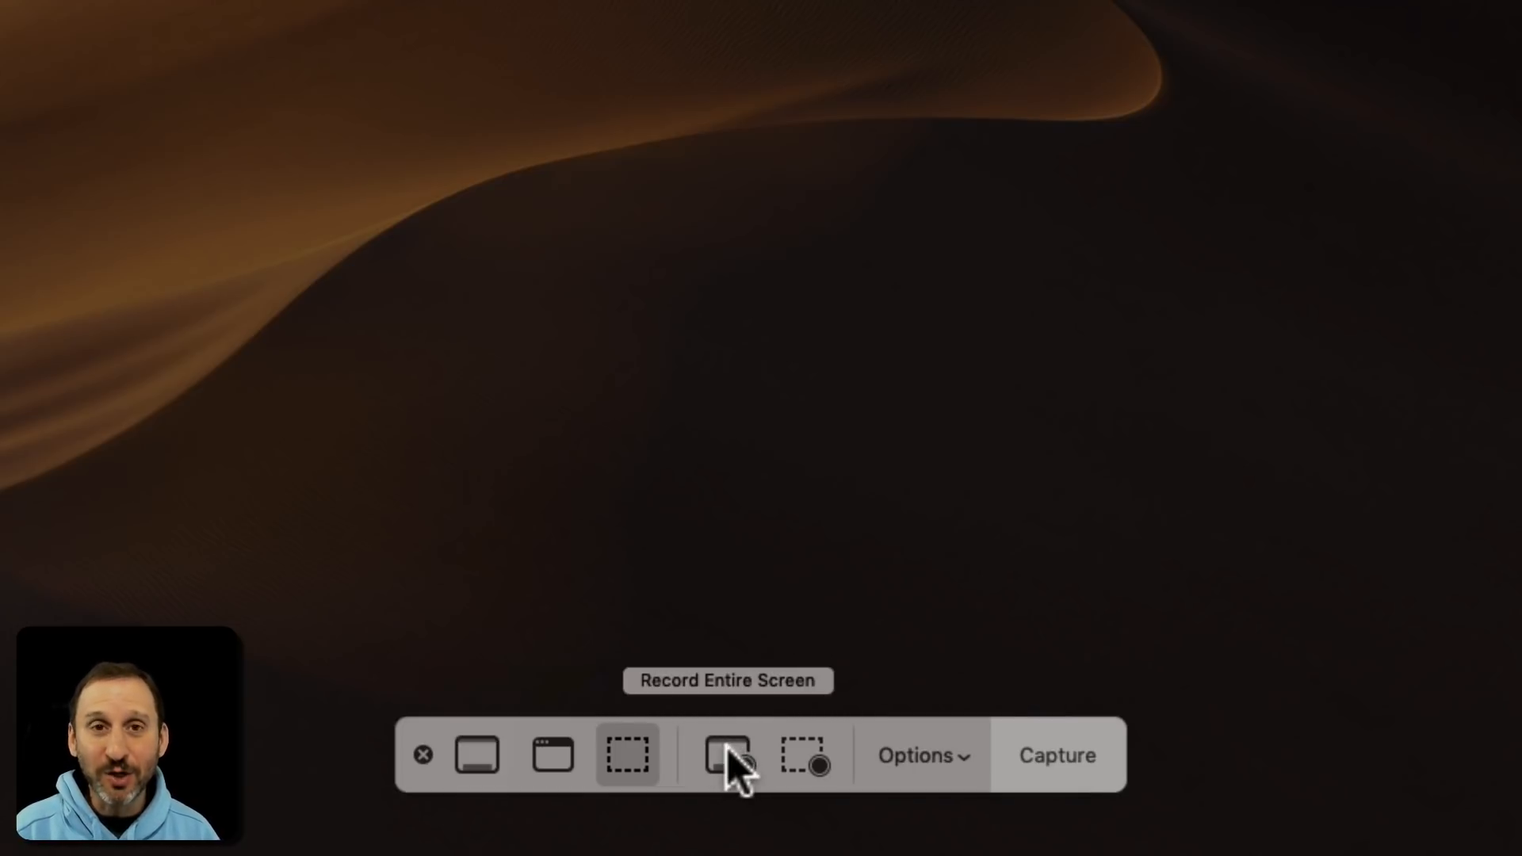
mouse_move(798, 778)
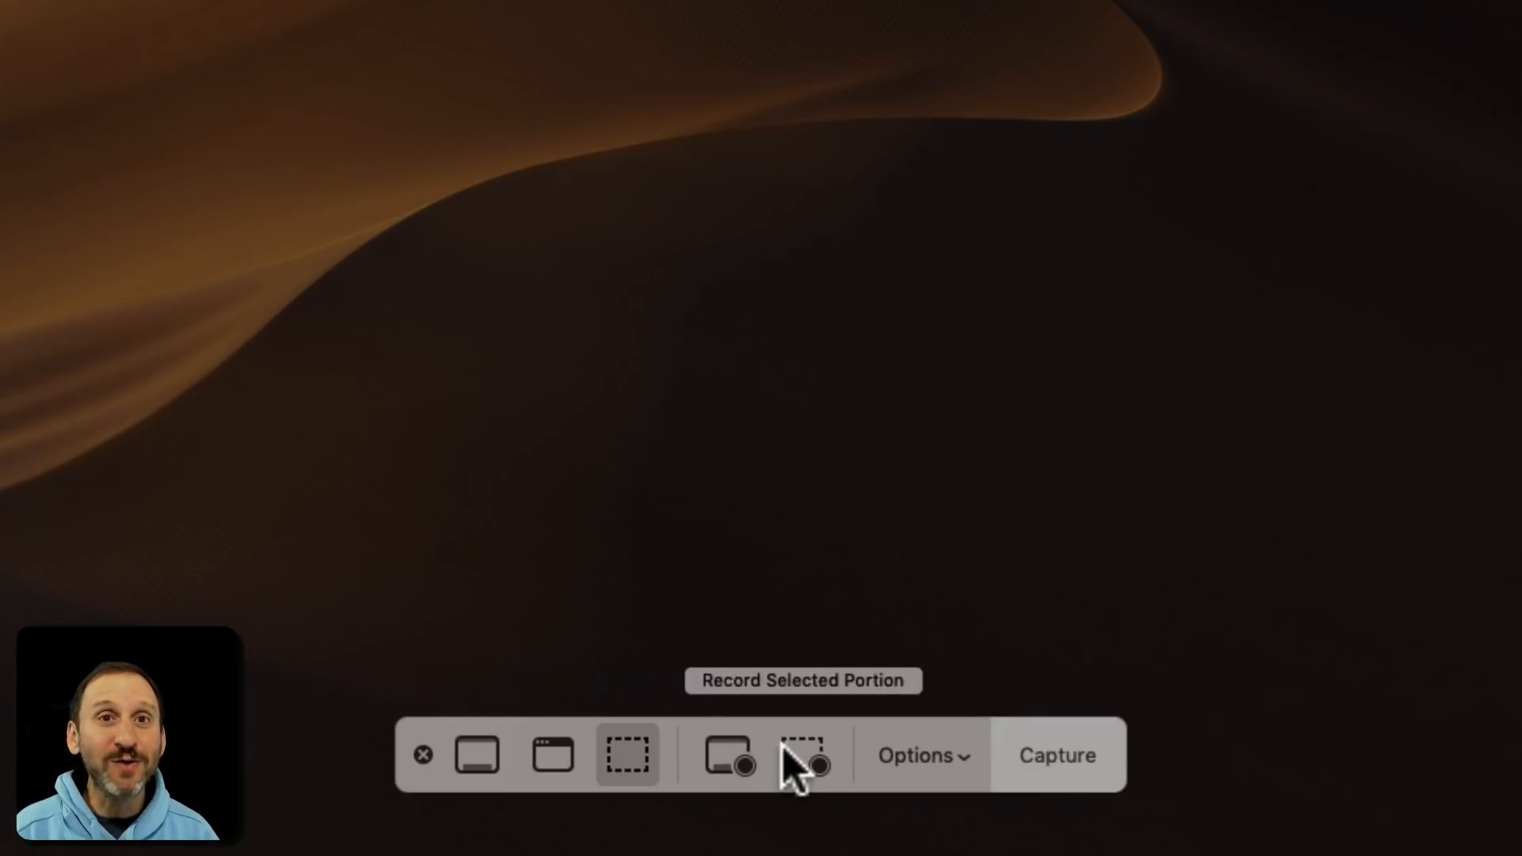
mouse_move(829, 771)
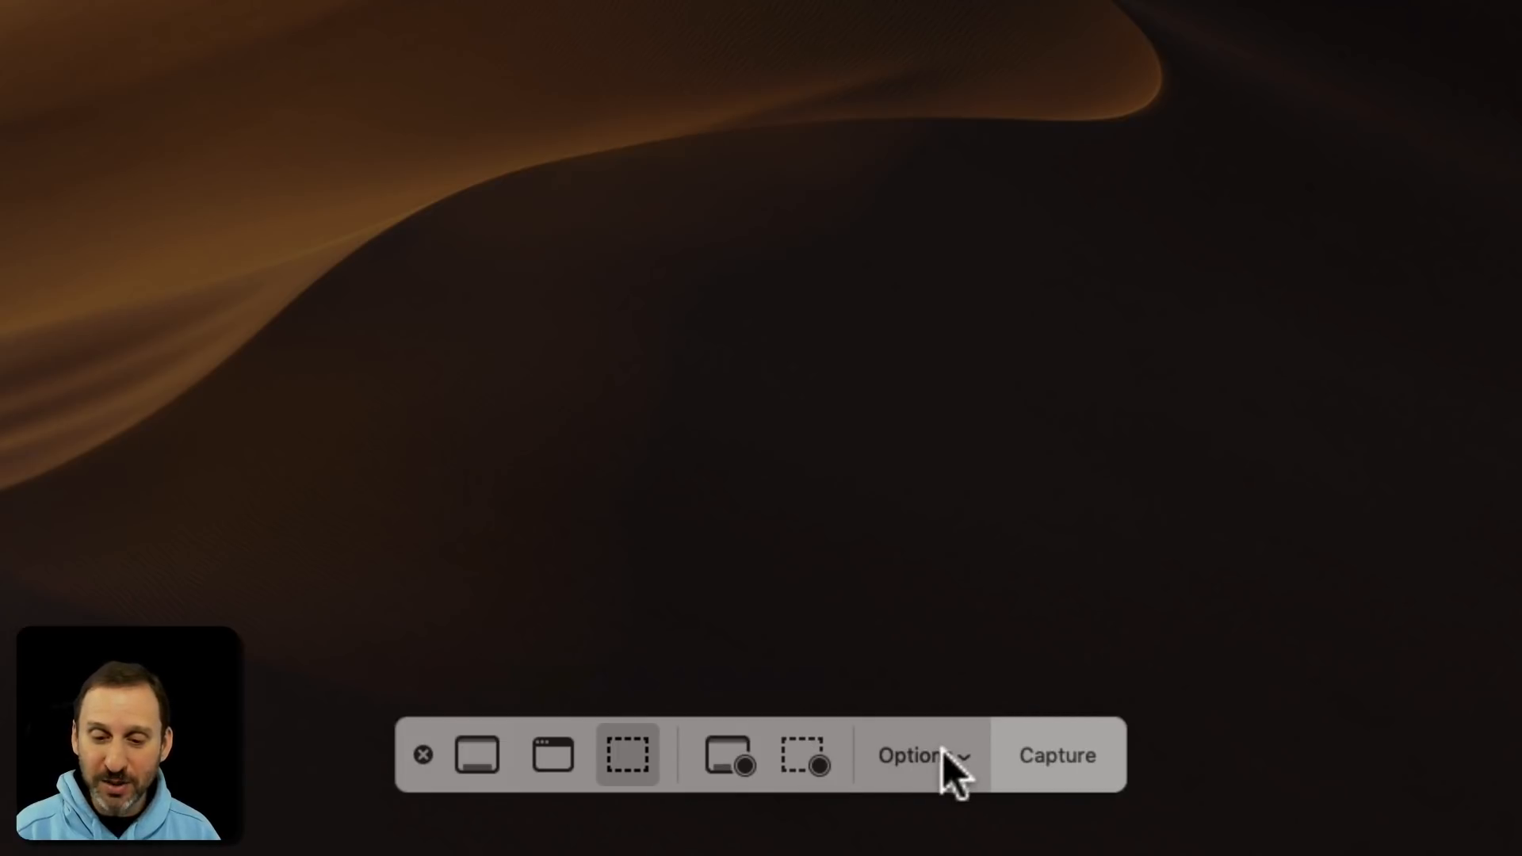
Step: Take a Capture Entire Screen screenshot and bring its thumbnail into the markup editor
click(926, 754)
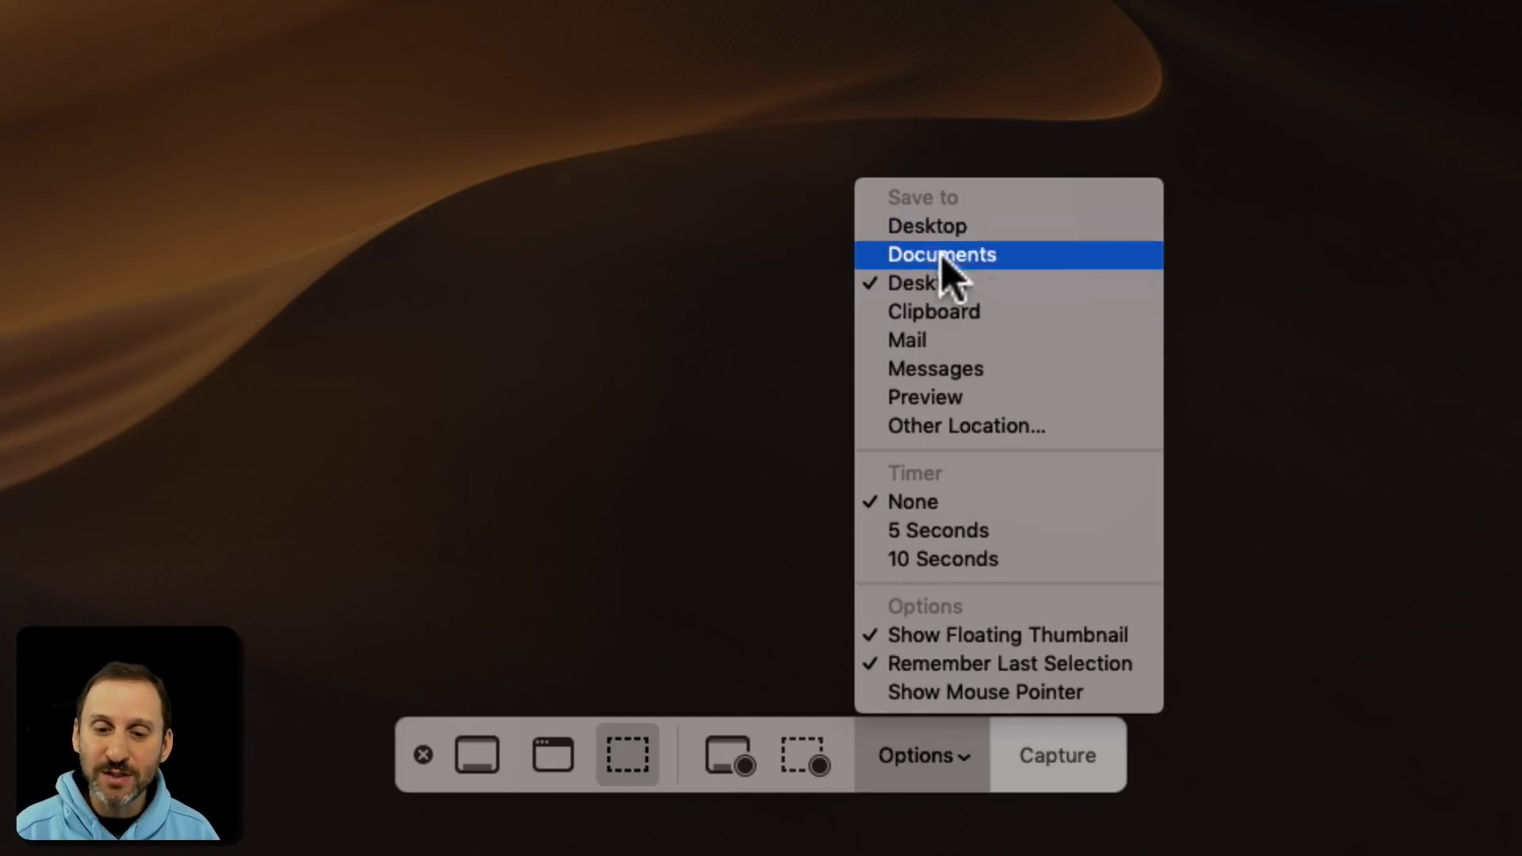
mouse_move(979, 443)
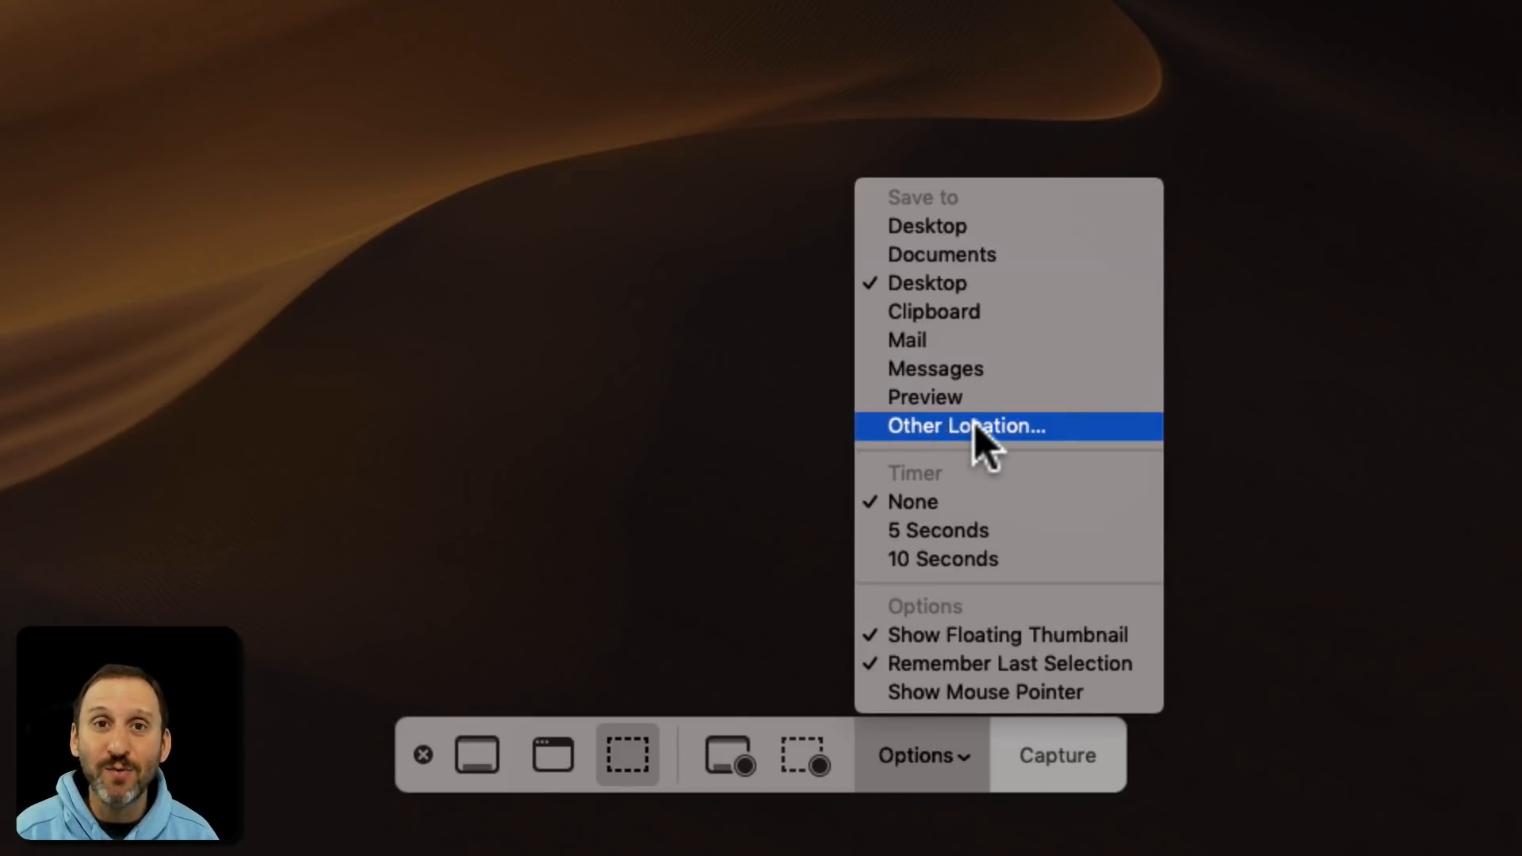
mouse_move(938, 529)
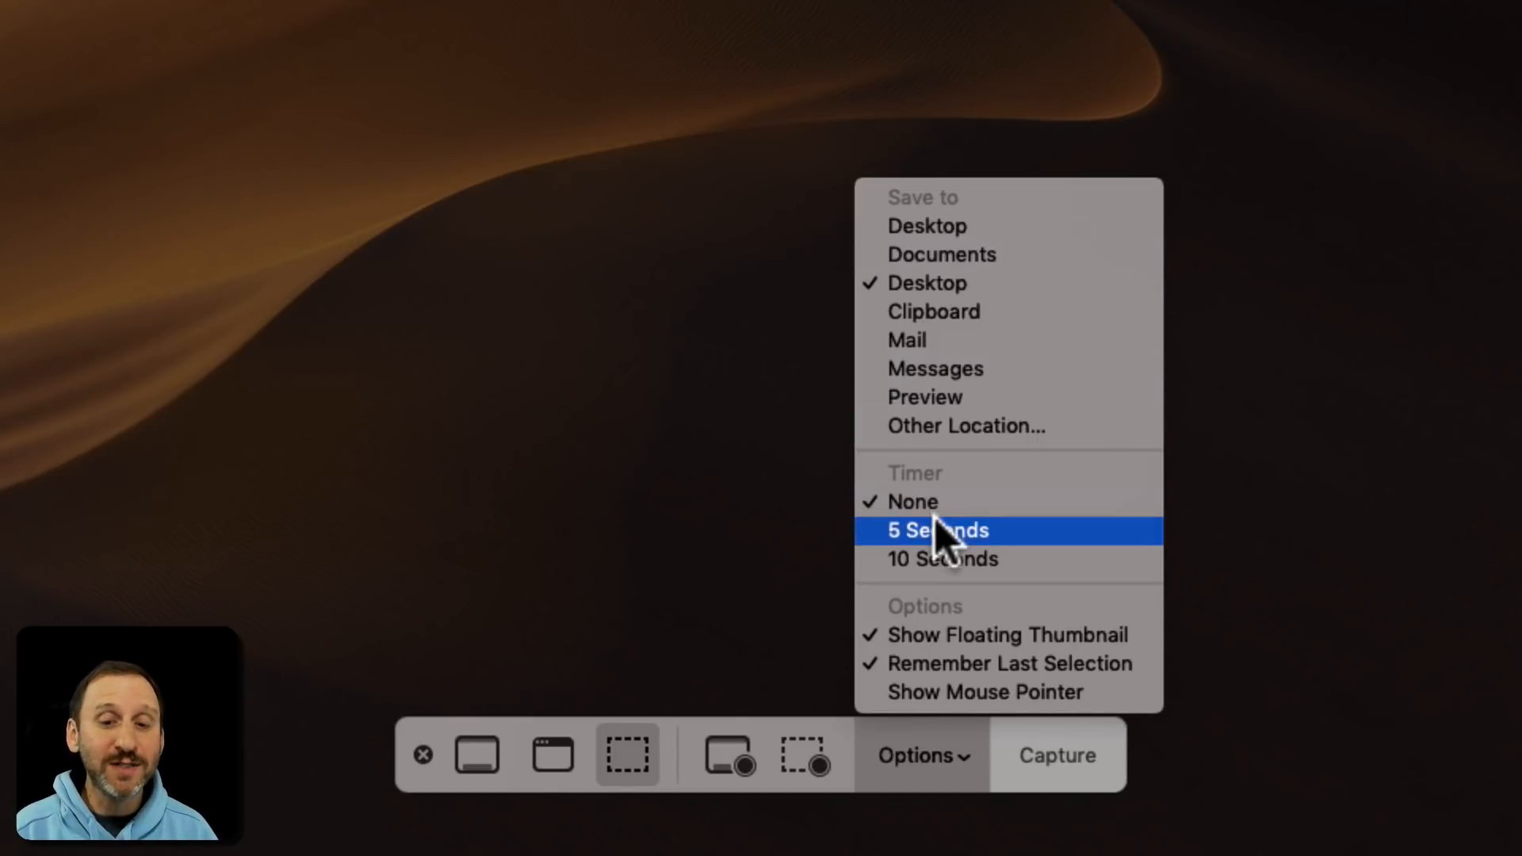
mouse_move(948, 571)
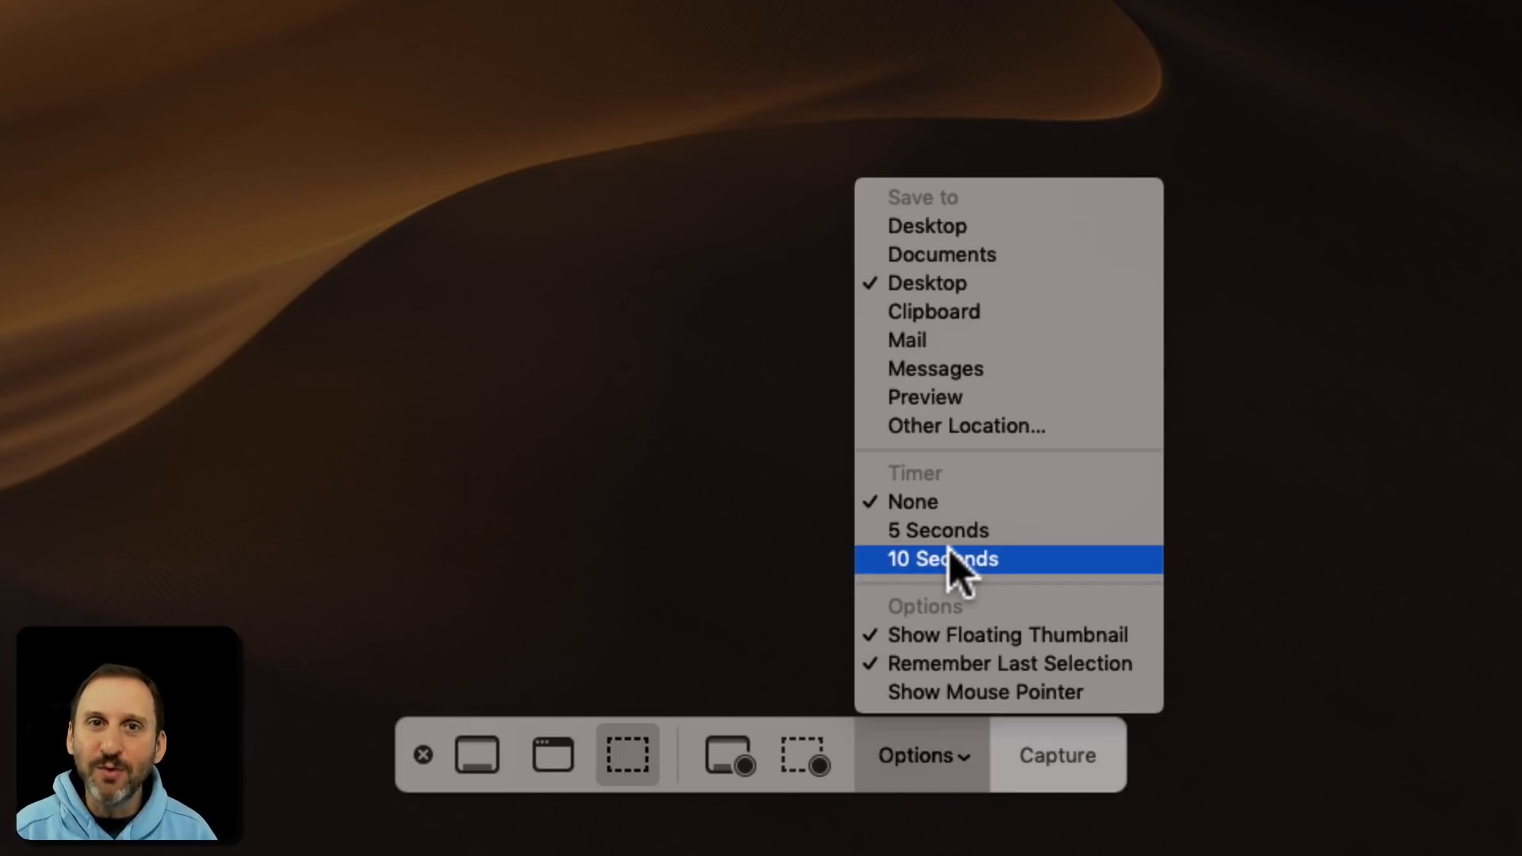
mouse_move(932, 553)
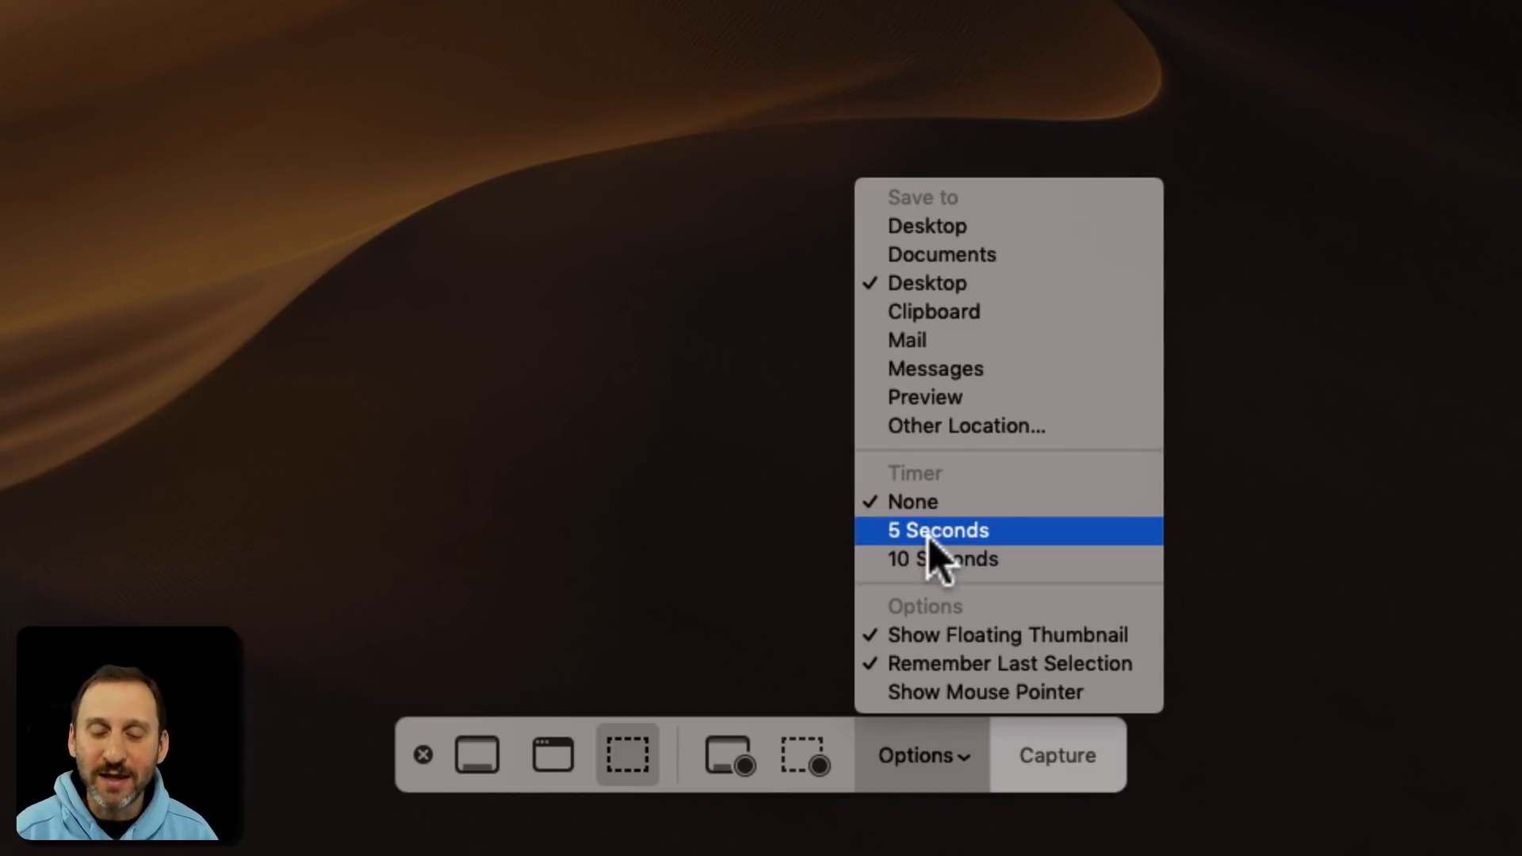
mouse_move(939, 658)
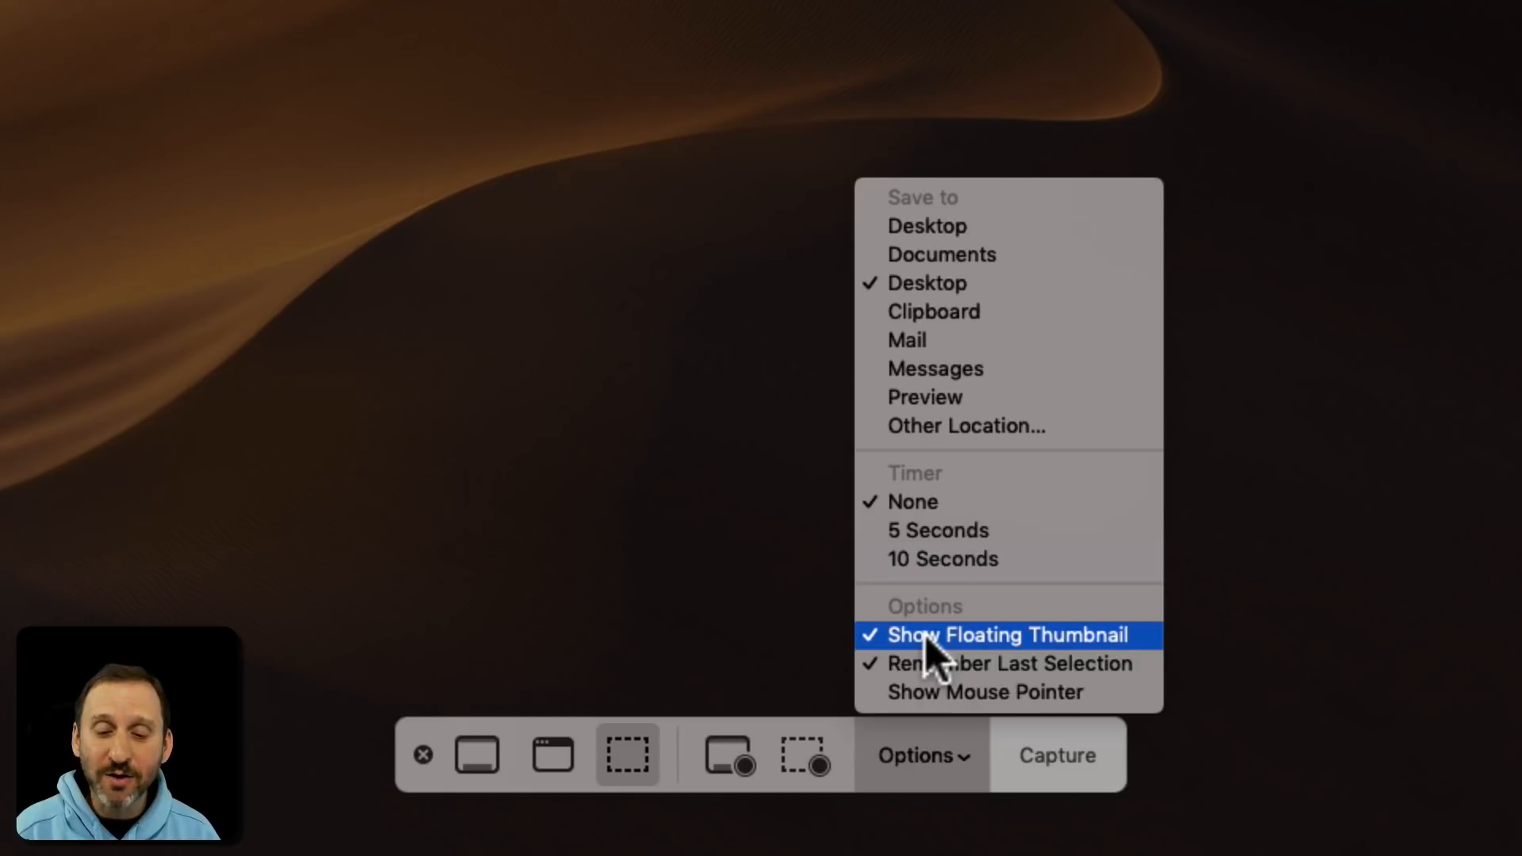
mouse_move(960, 672)
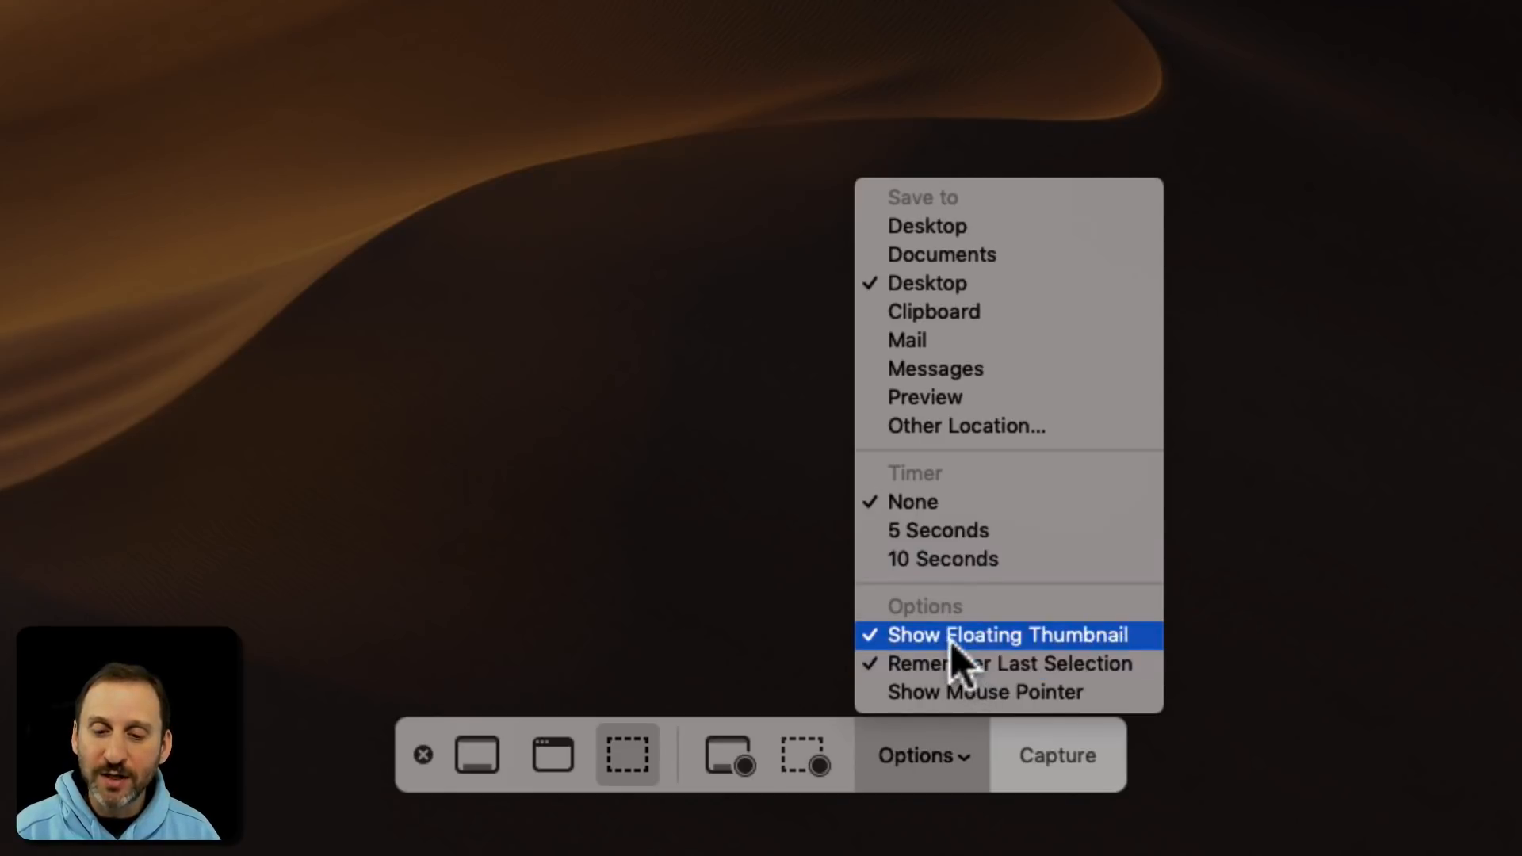
mouse_move(1024, 669)
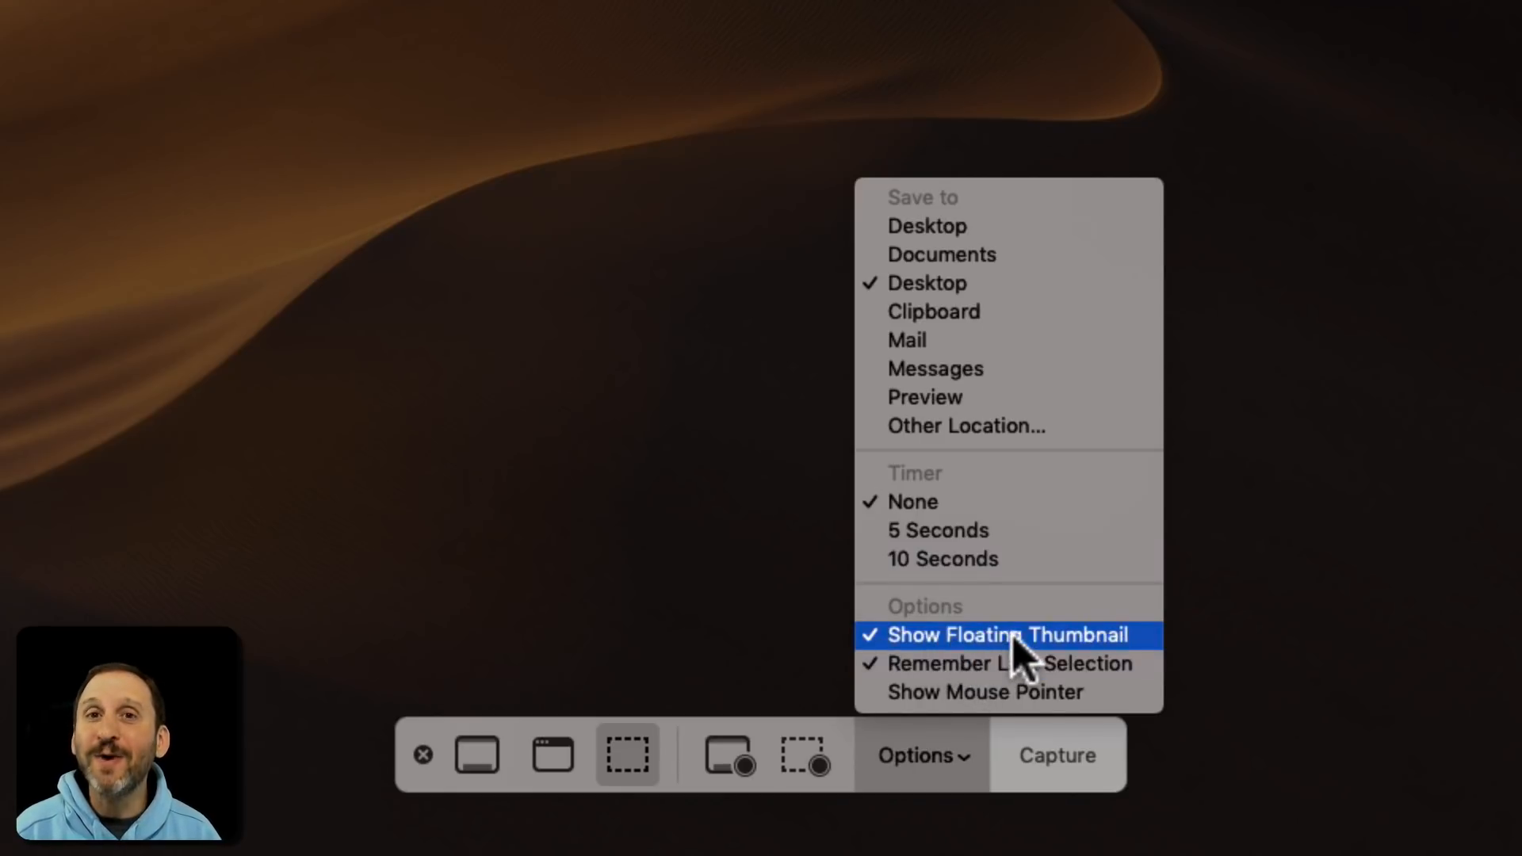
mouse_move(990, 686)
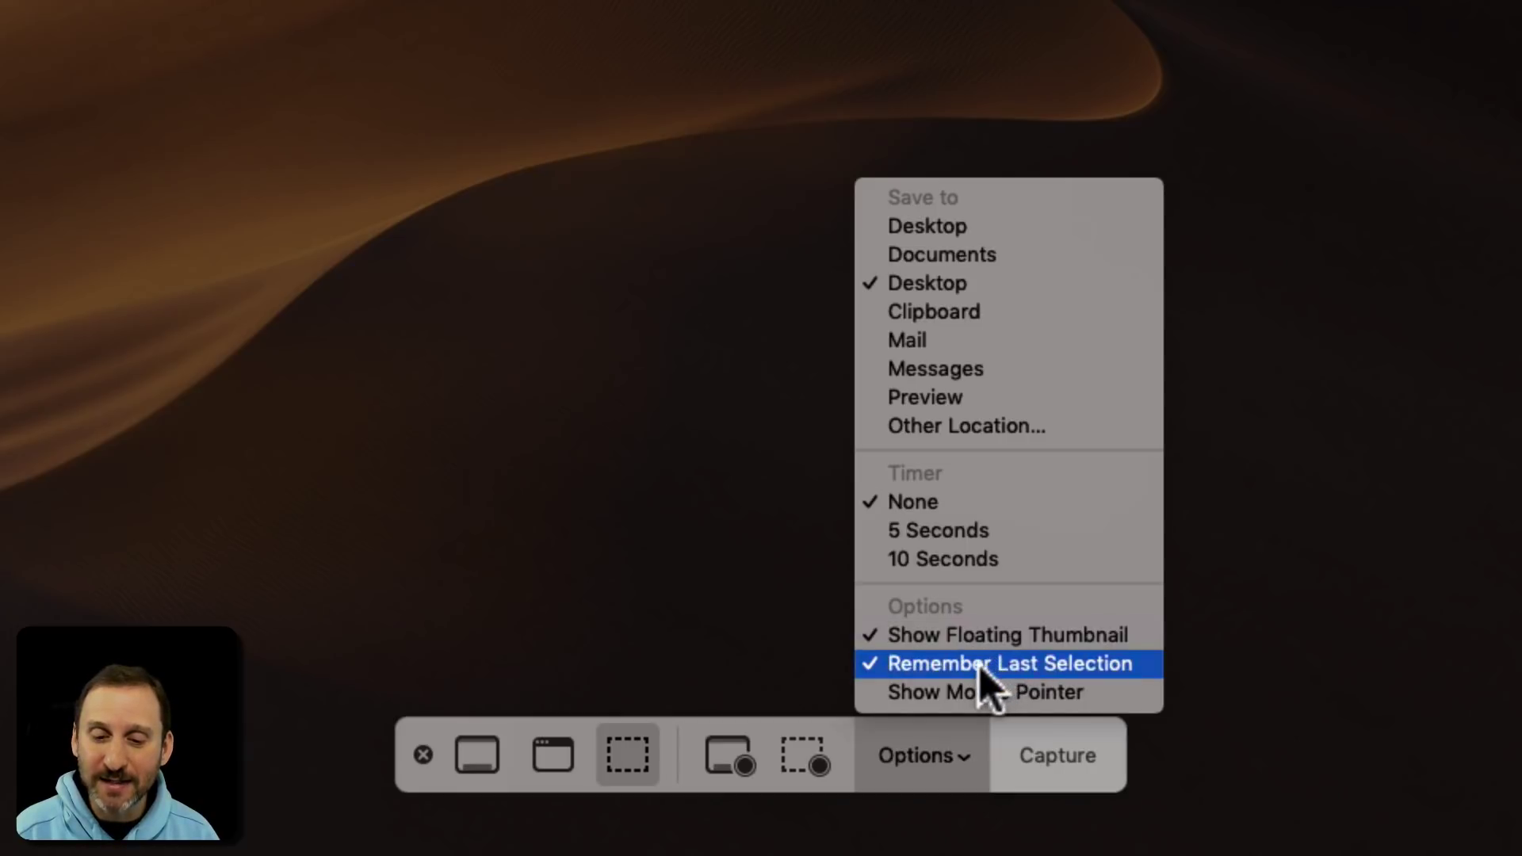
mouse_move(955, 707)
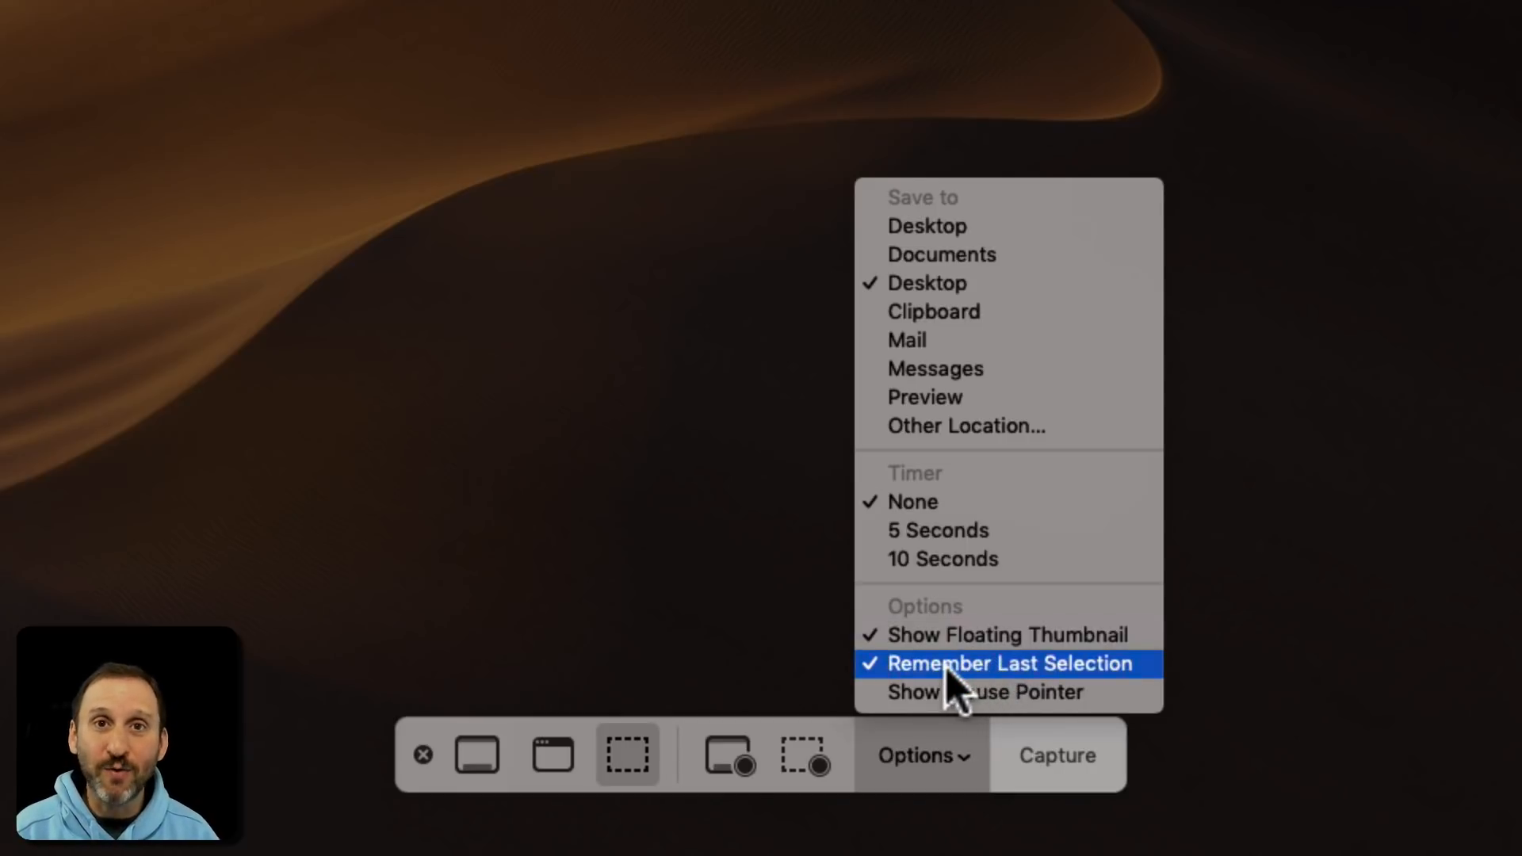
mouse_move(956, 712)
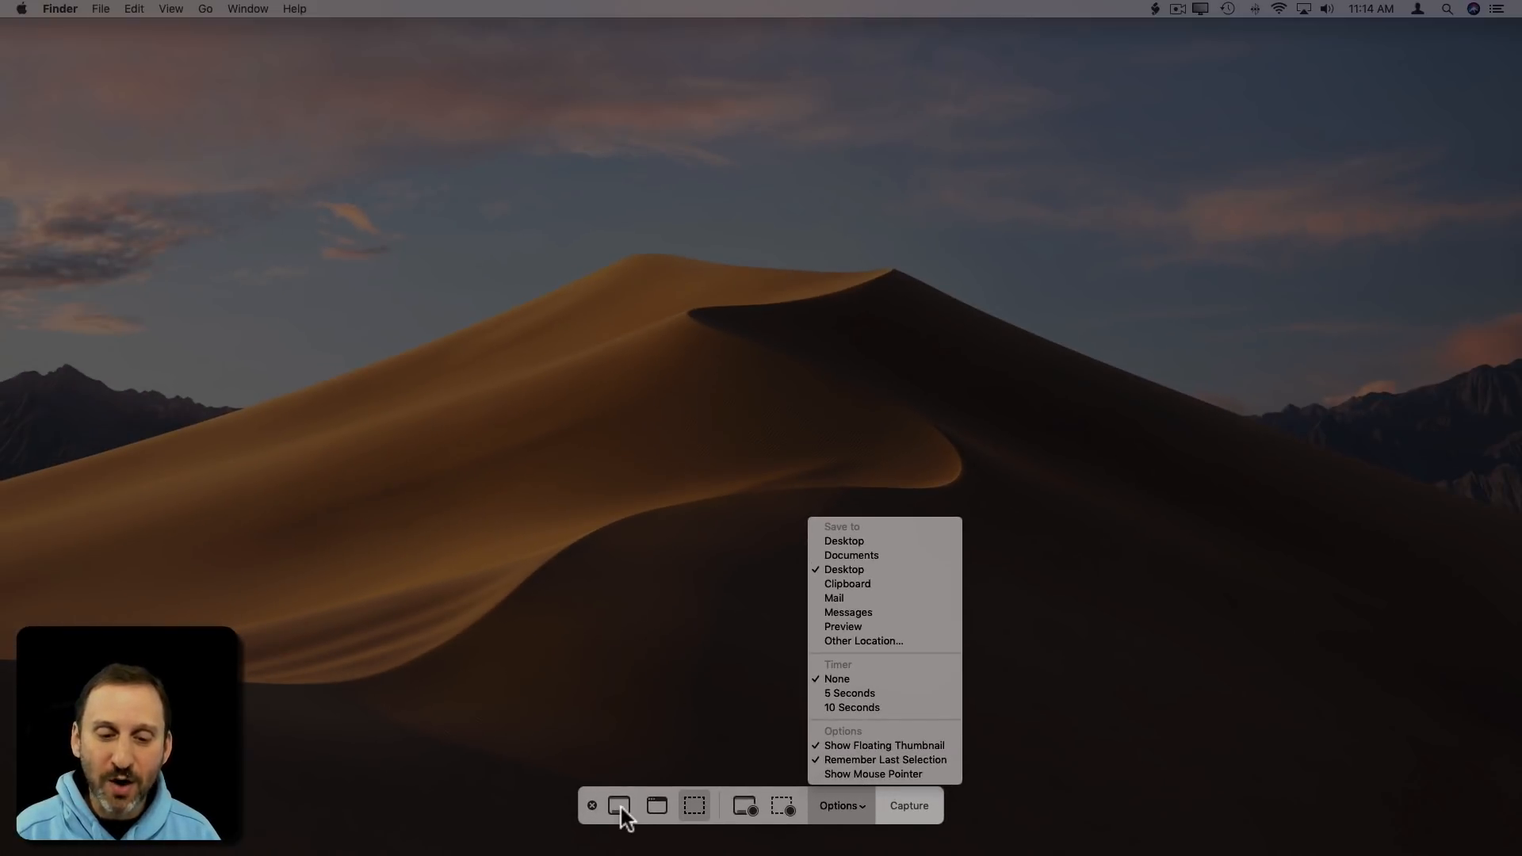
click(619, 805)
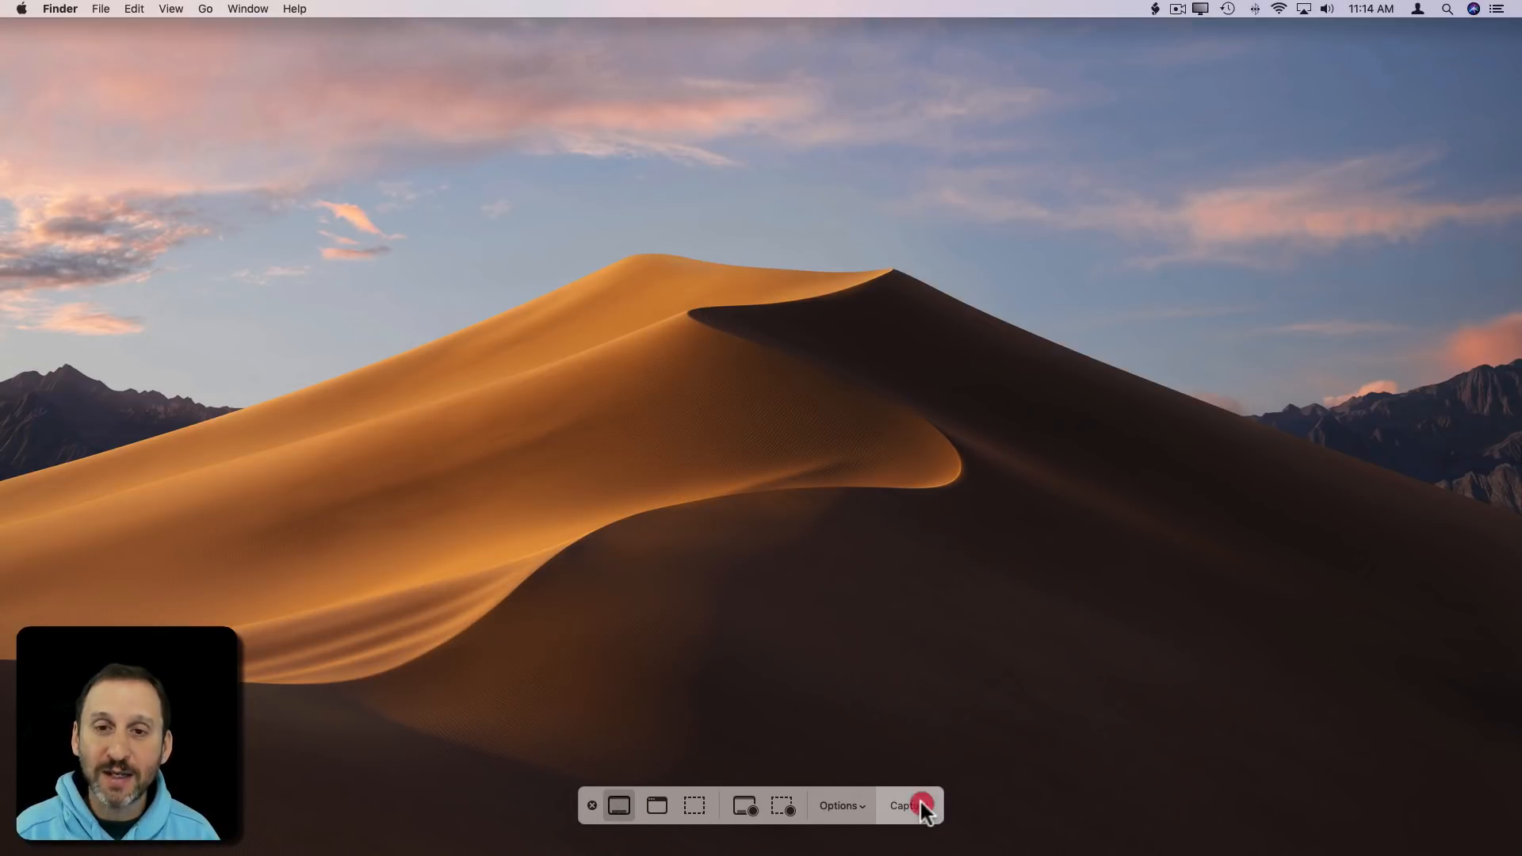
click(911, 806)
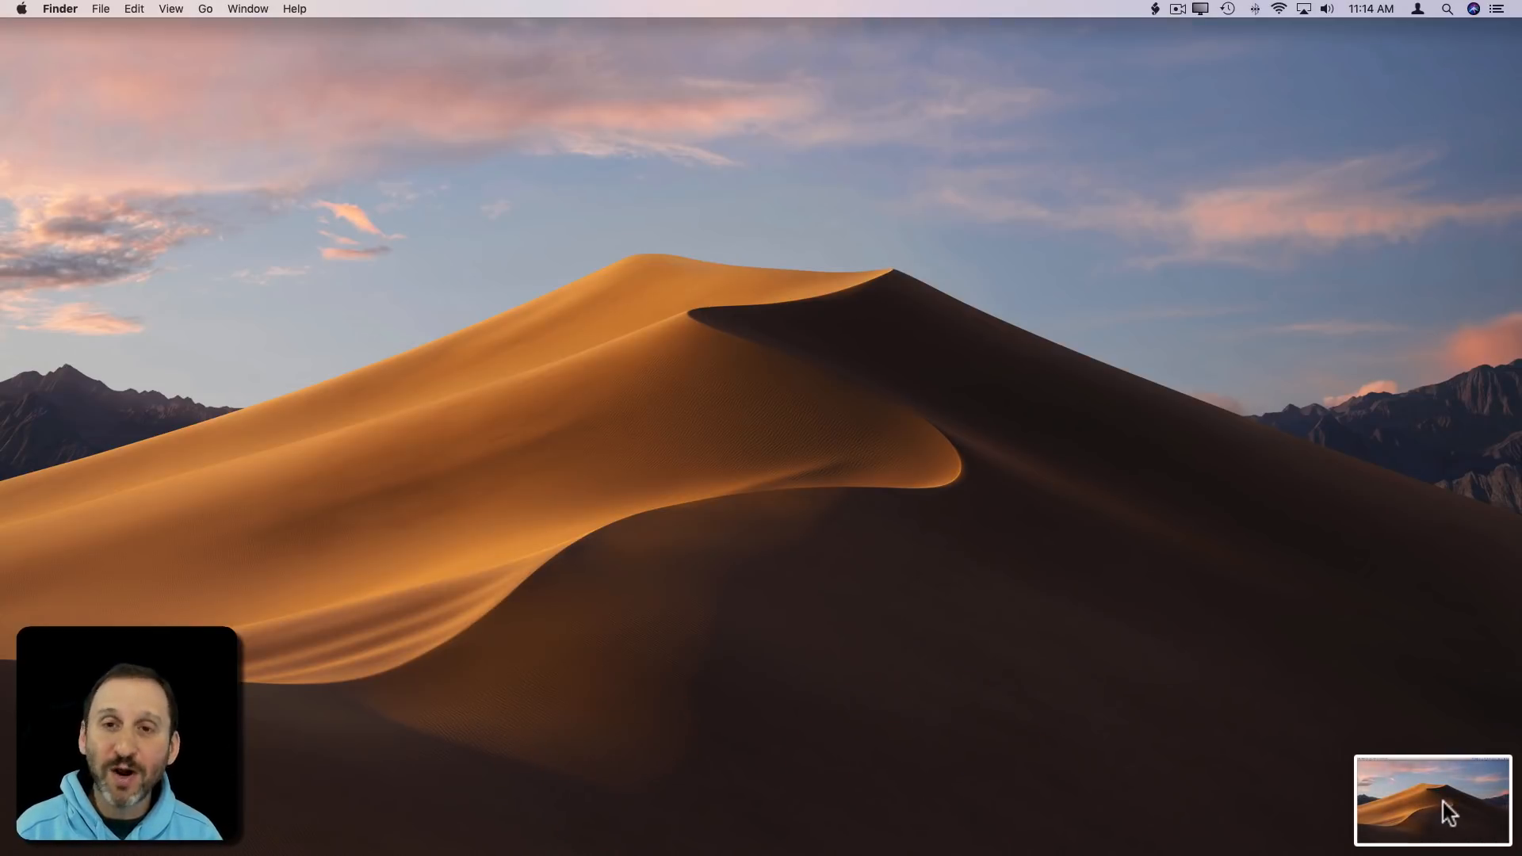
click(1433, 799)
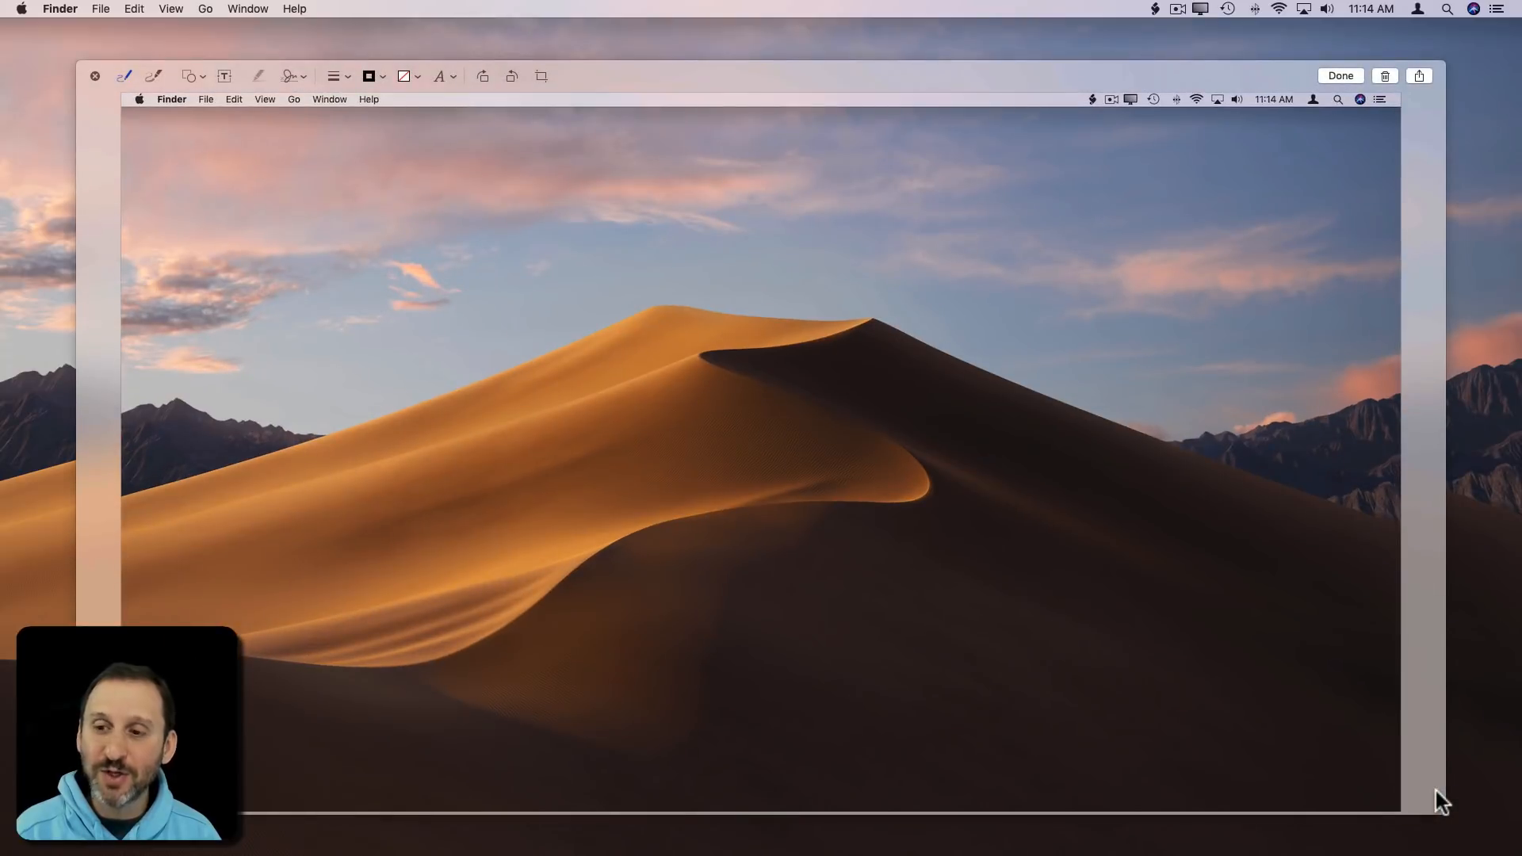
mouse_move(1148, 412)
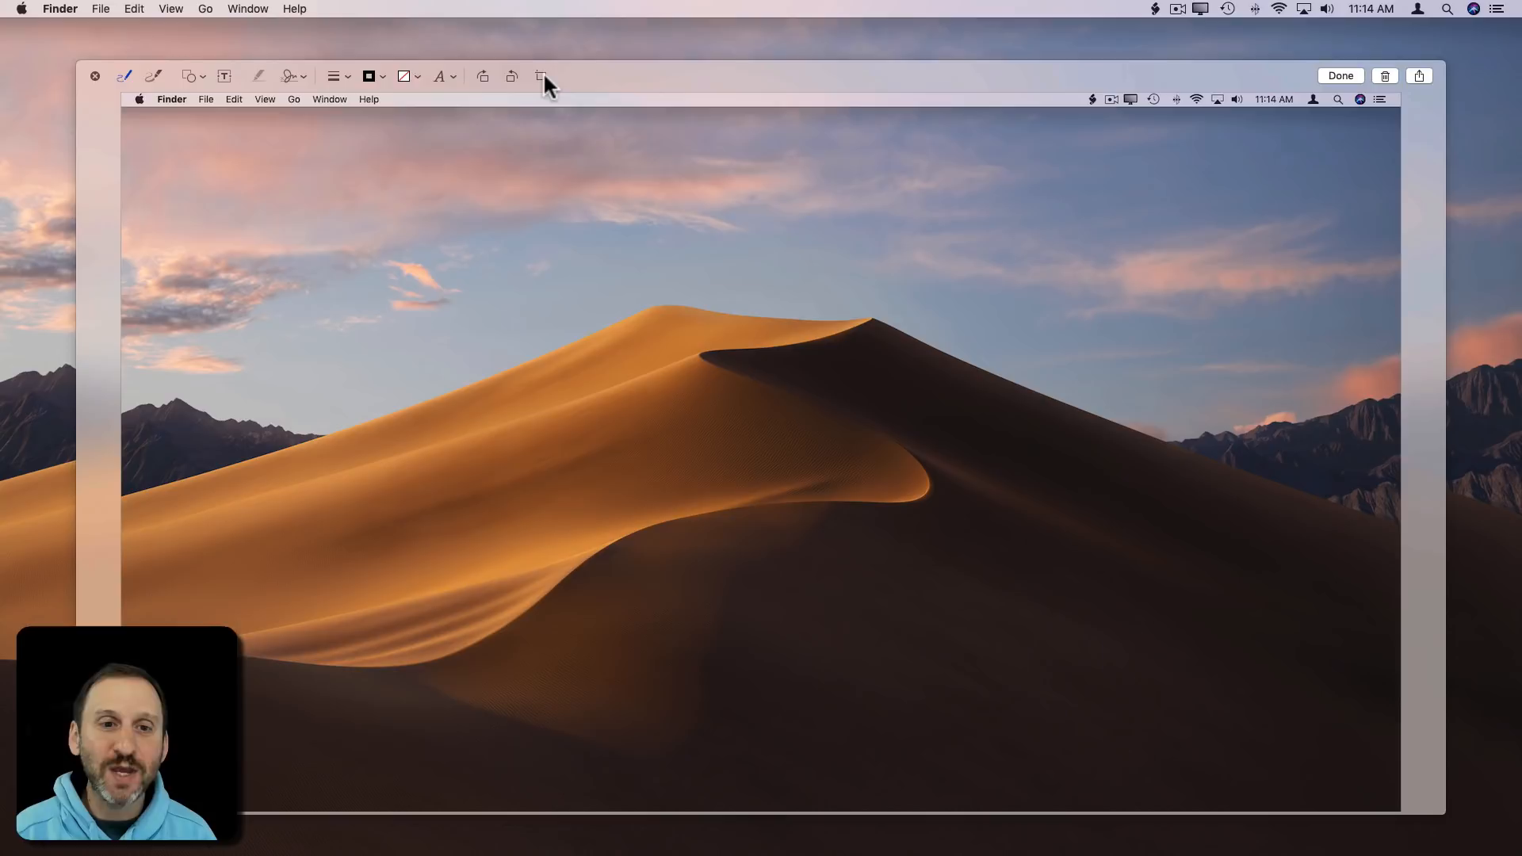
mouse_move(539, 76)
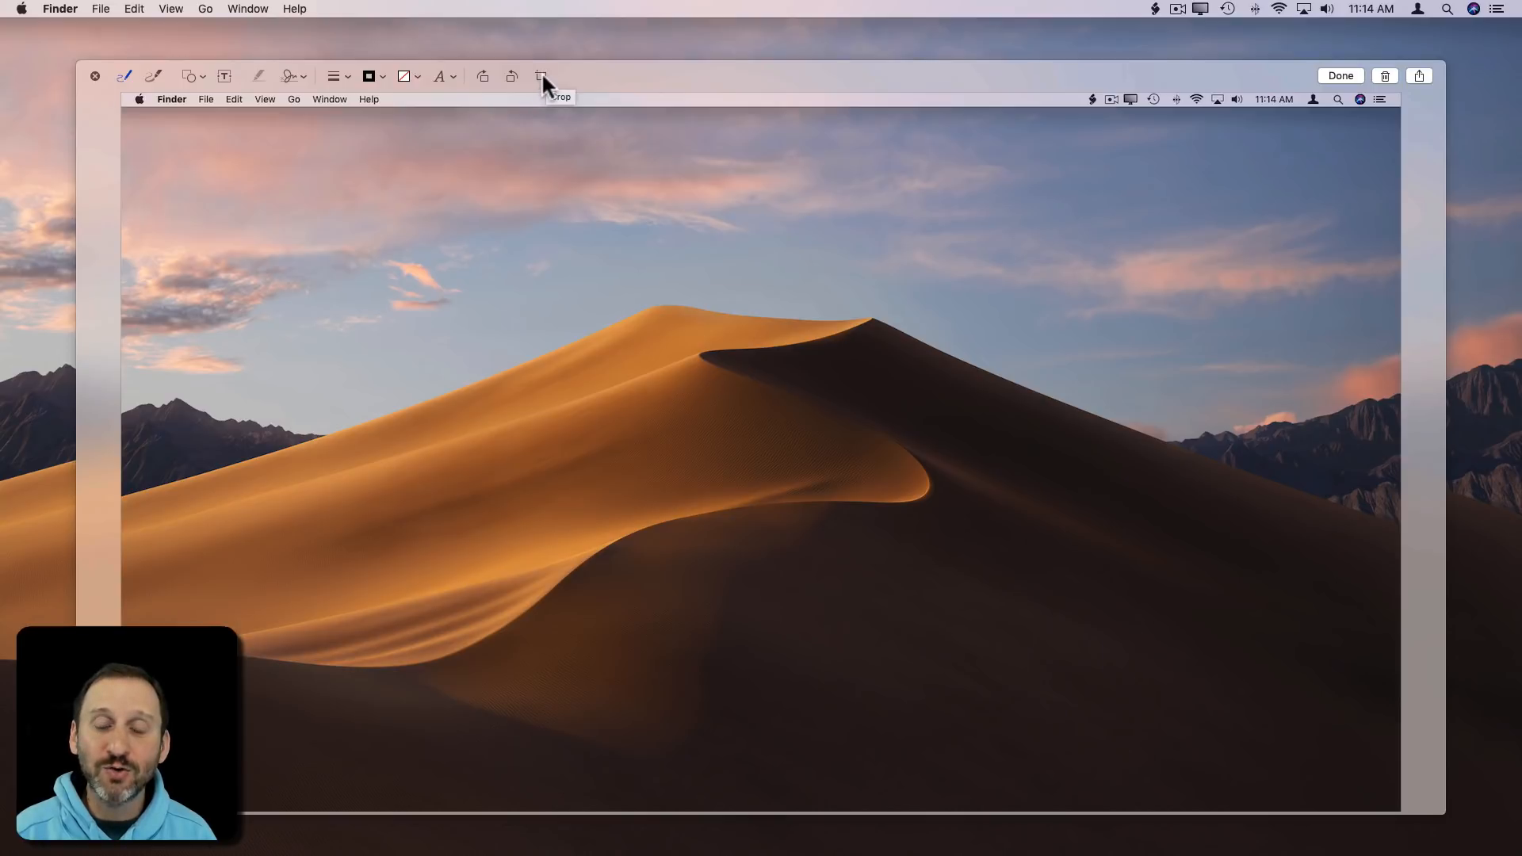
mouse_move(1050, 512)
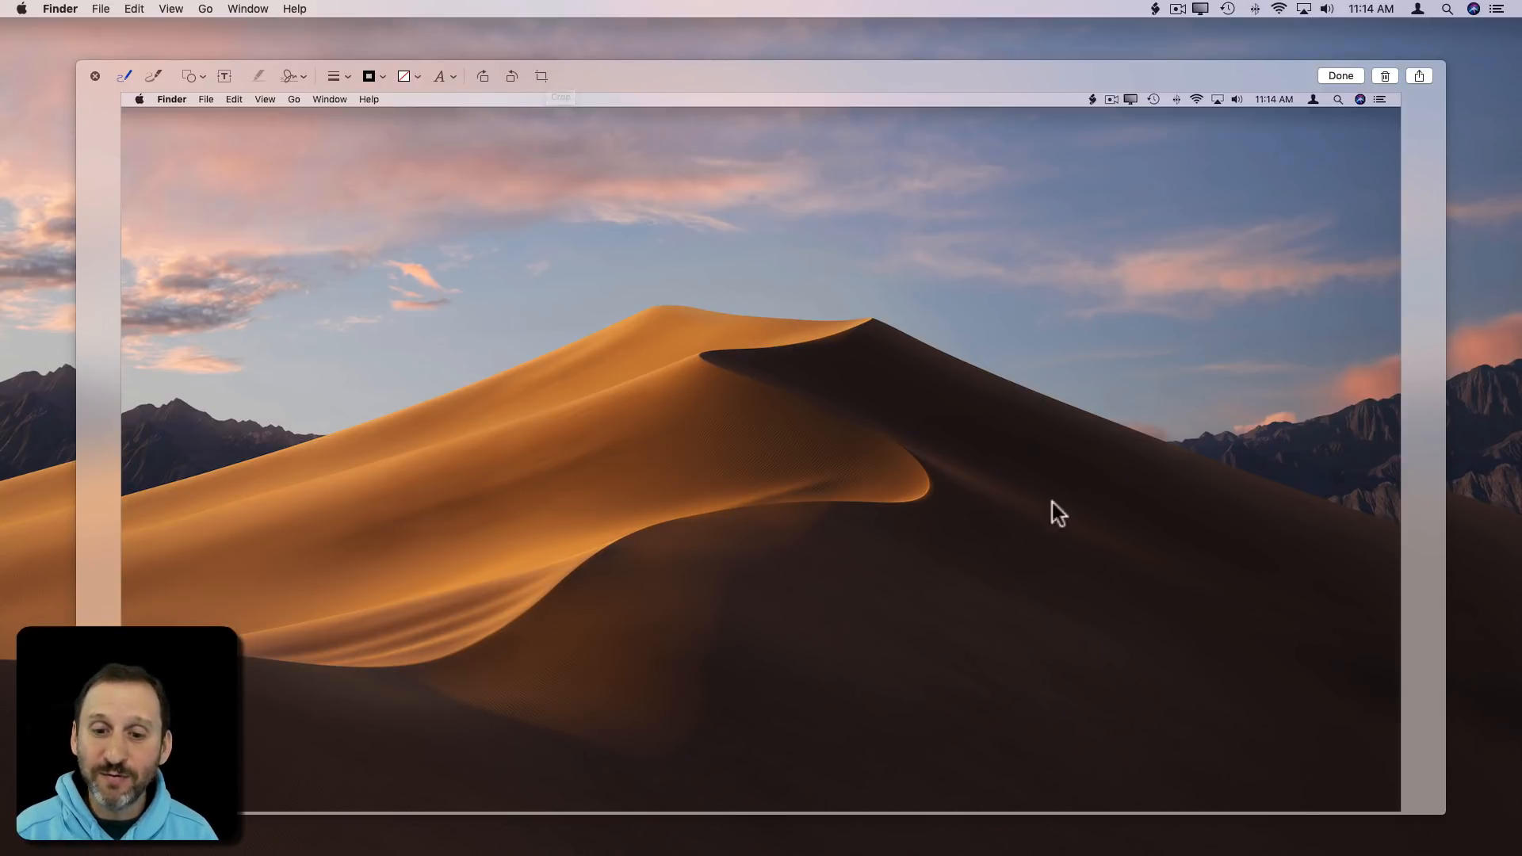
mouse_move(872, 448)
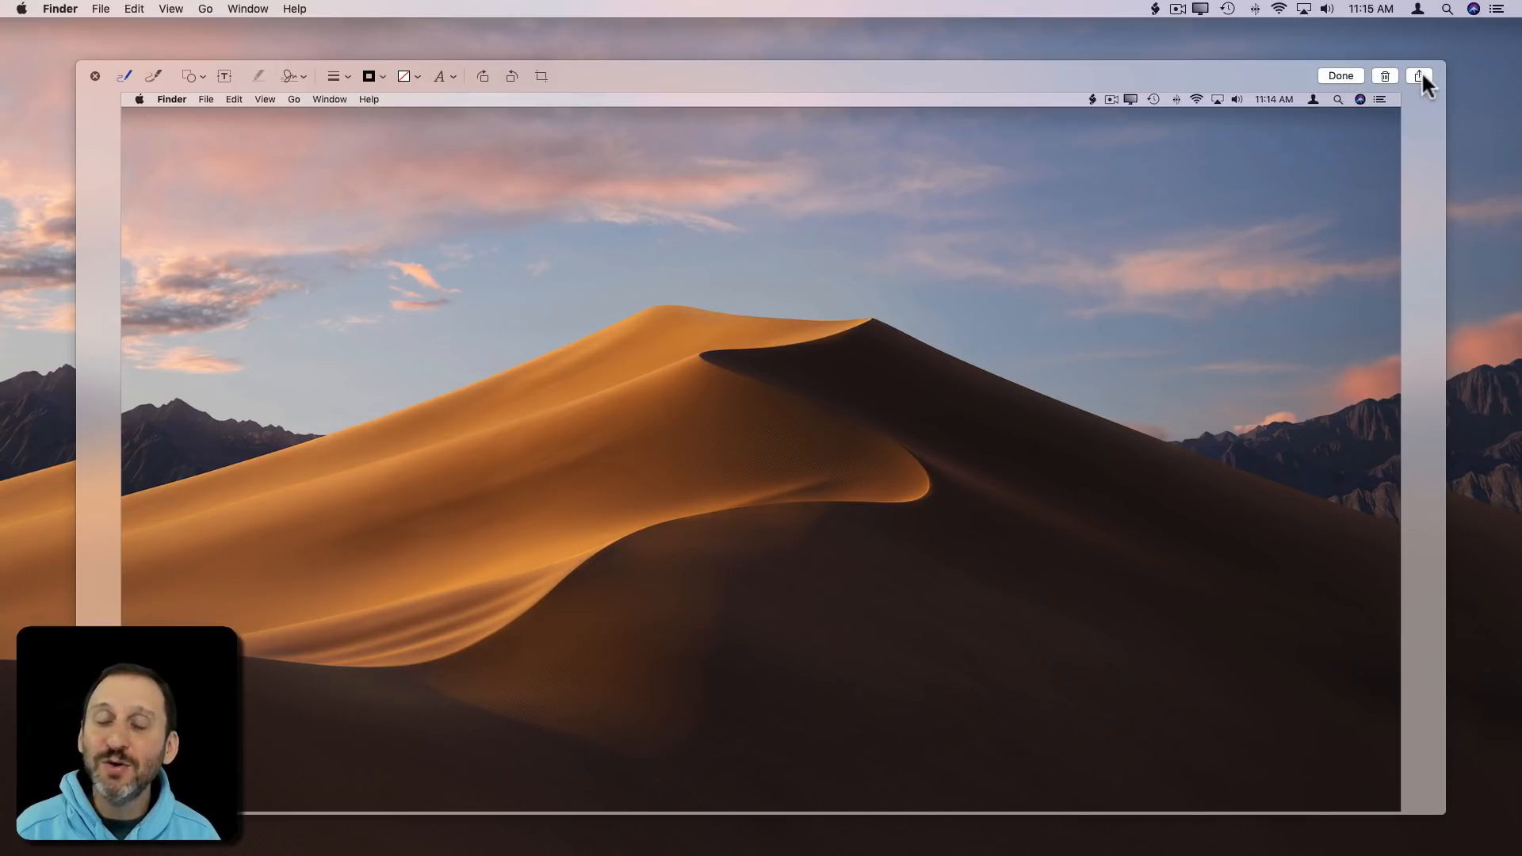
Step: Check the Share menu, then mark the full-screen screenshot Done so it saves to the desktop
click(1420, 74)
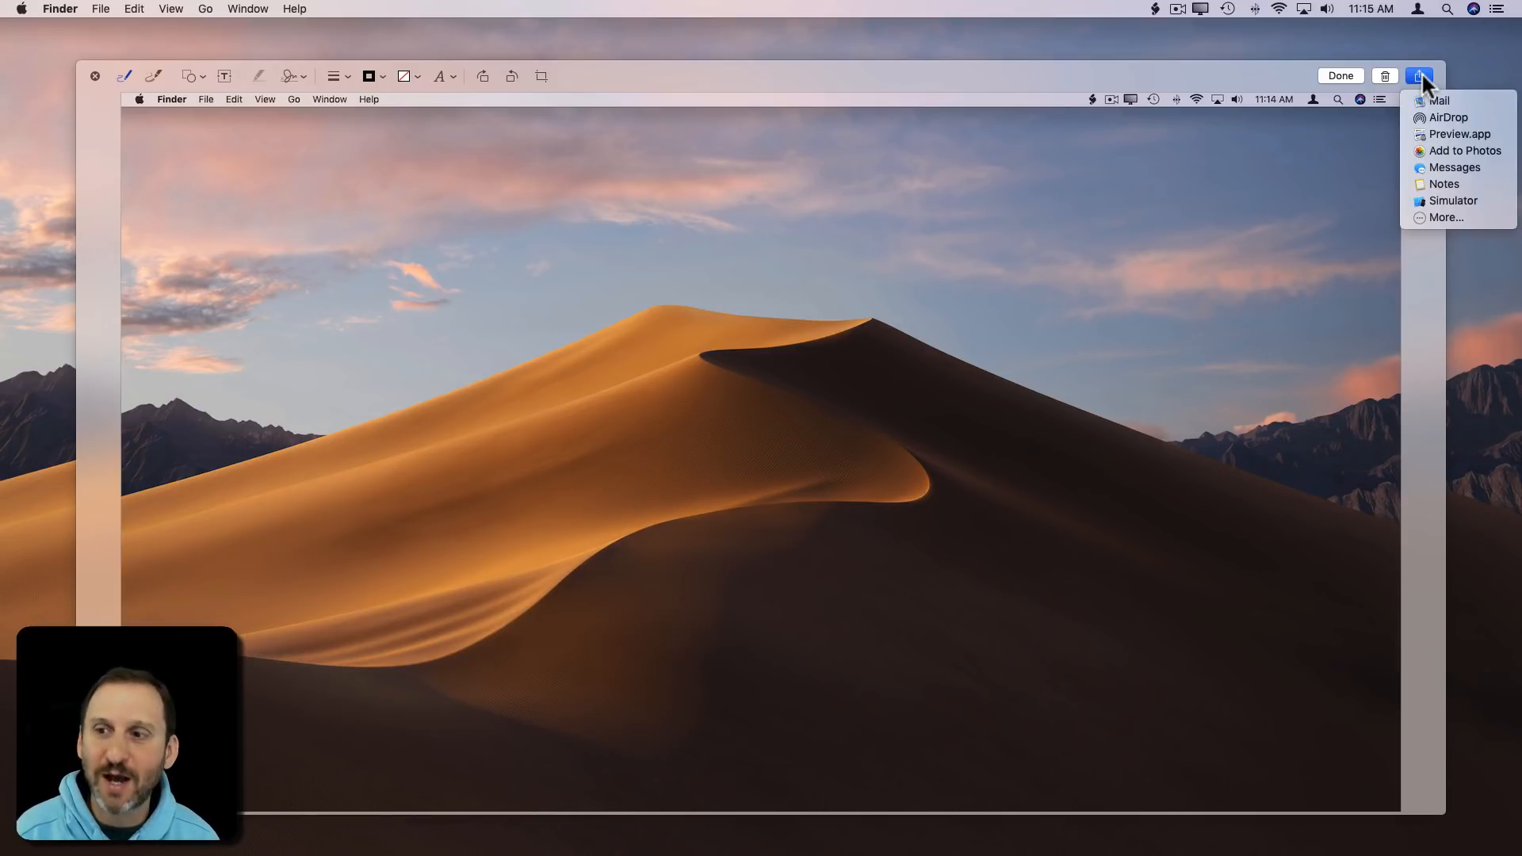
mouse_move(1386, 79)
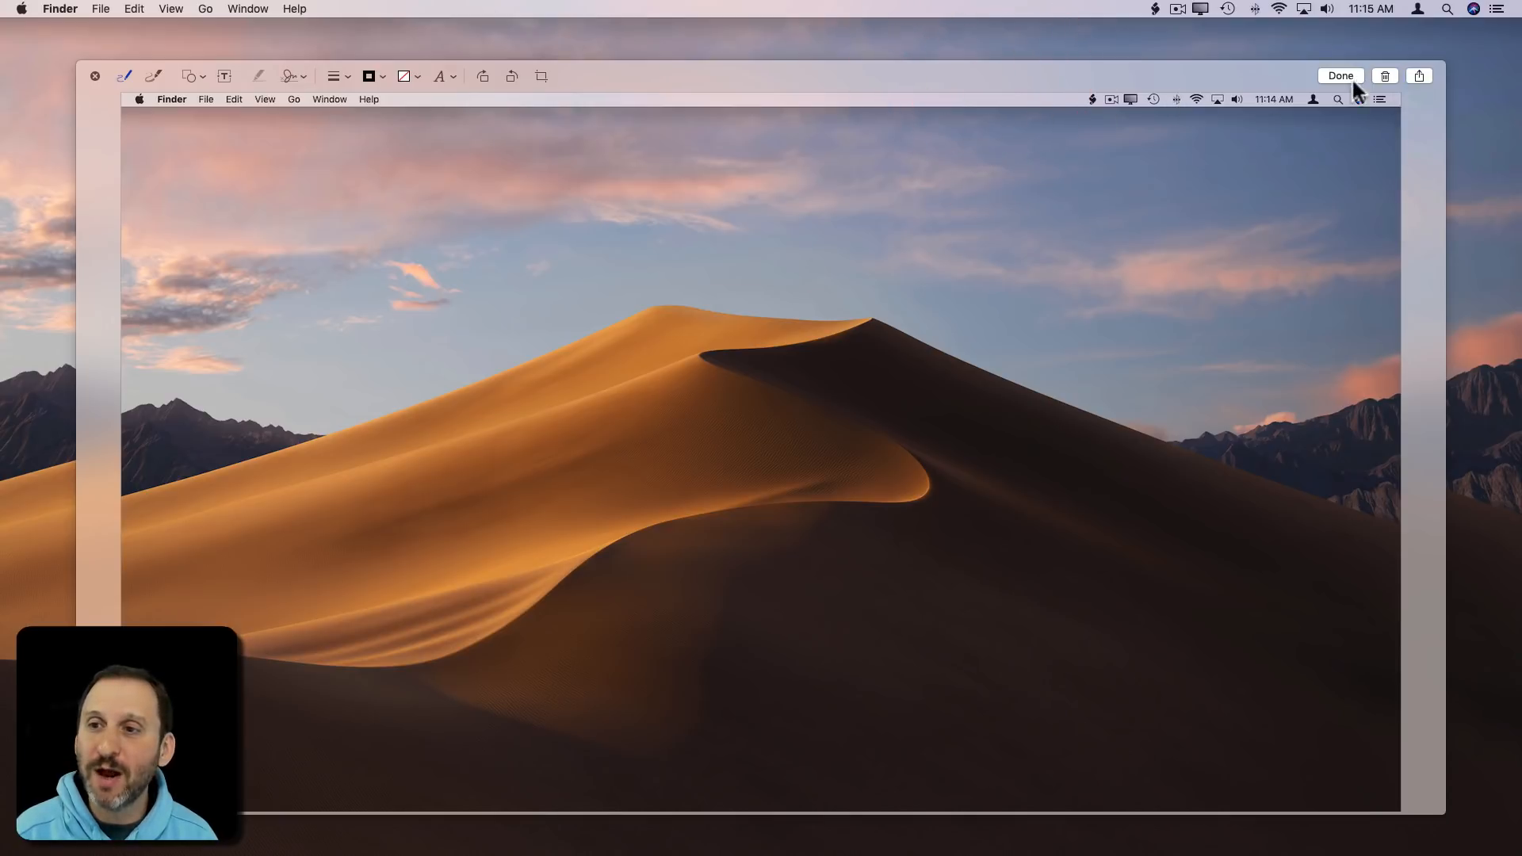
click(1340, 75)
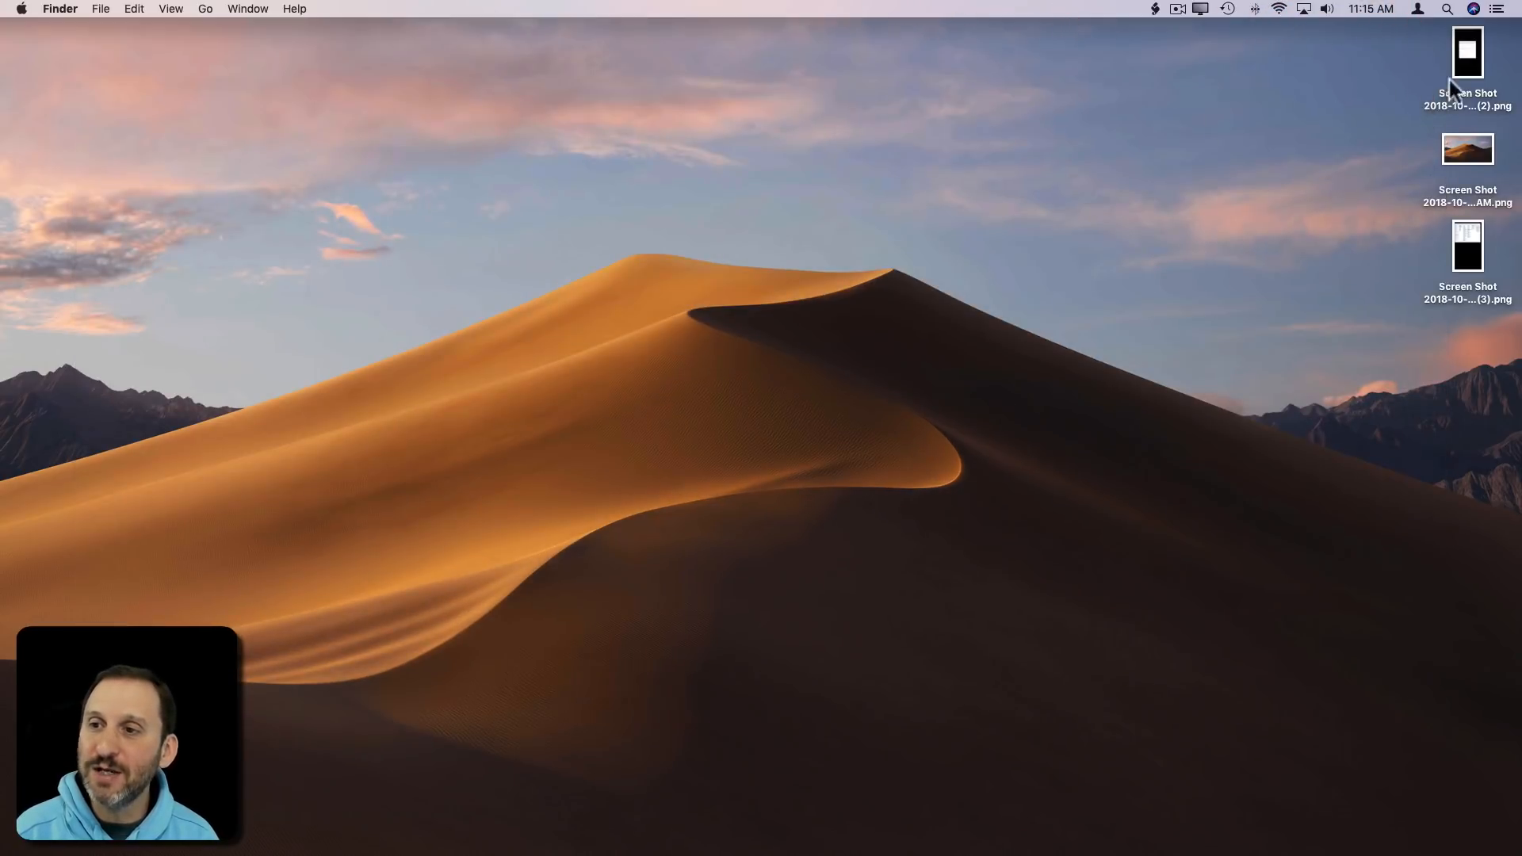
mouse_move(1426, 40)
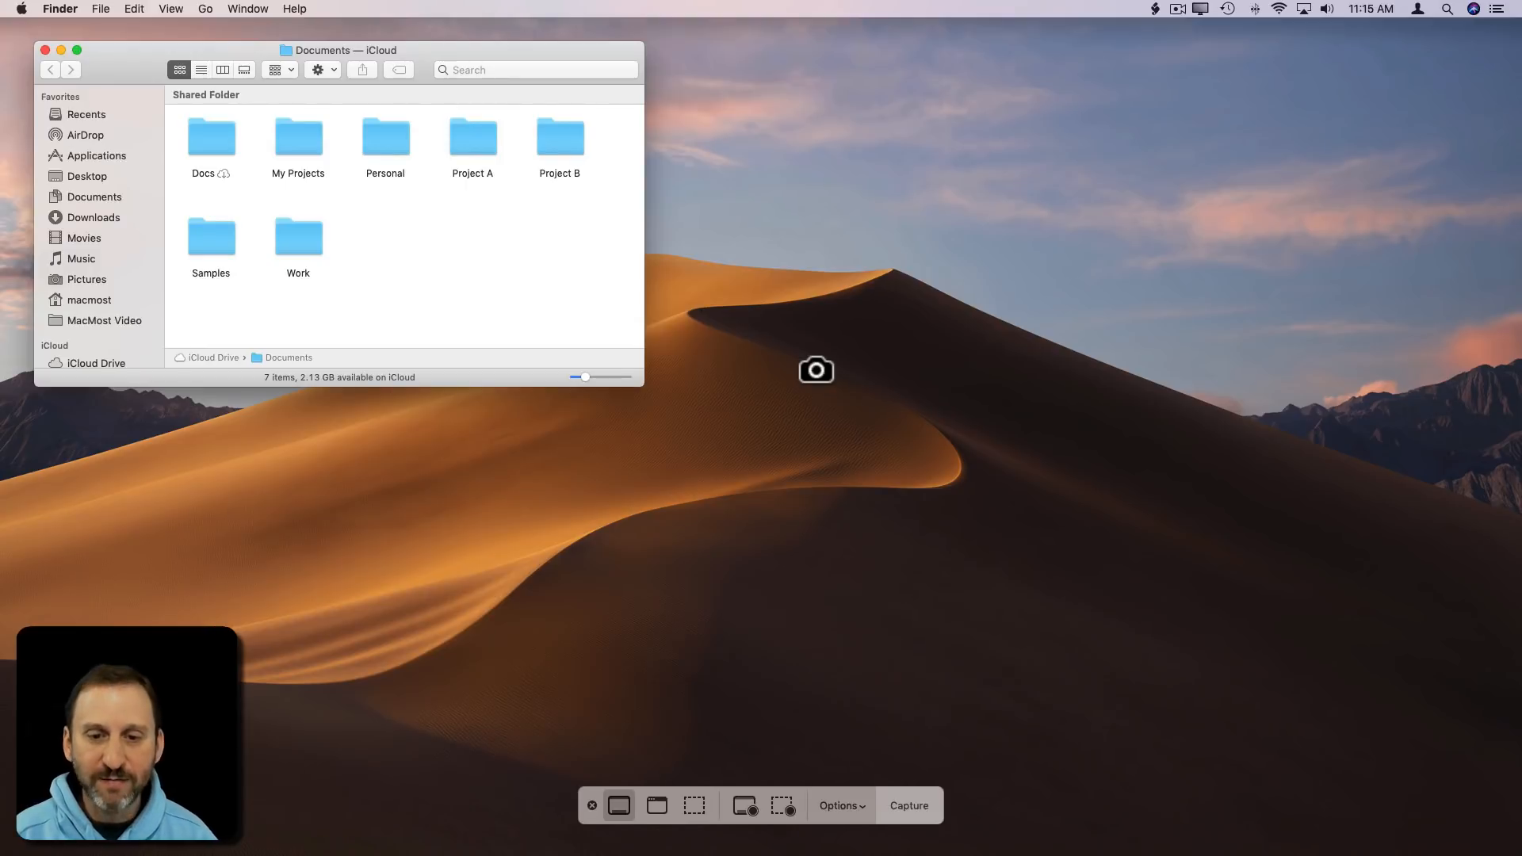
Step: Use Capture Selected Window to grab just the Documents Finder window
click(656, 805)
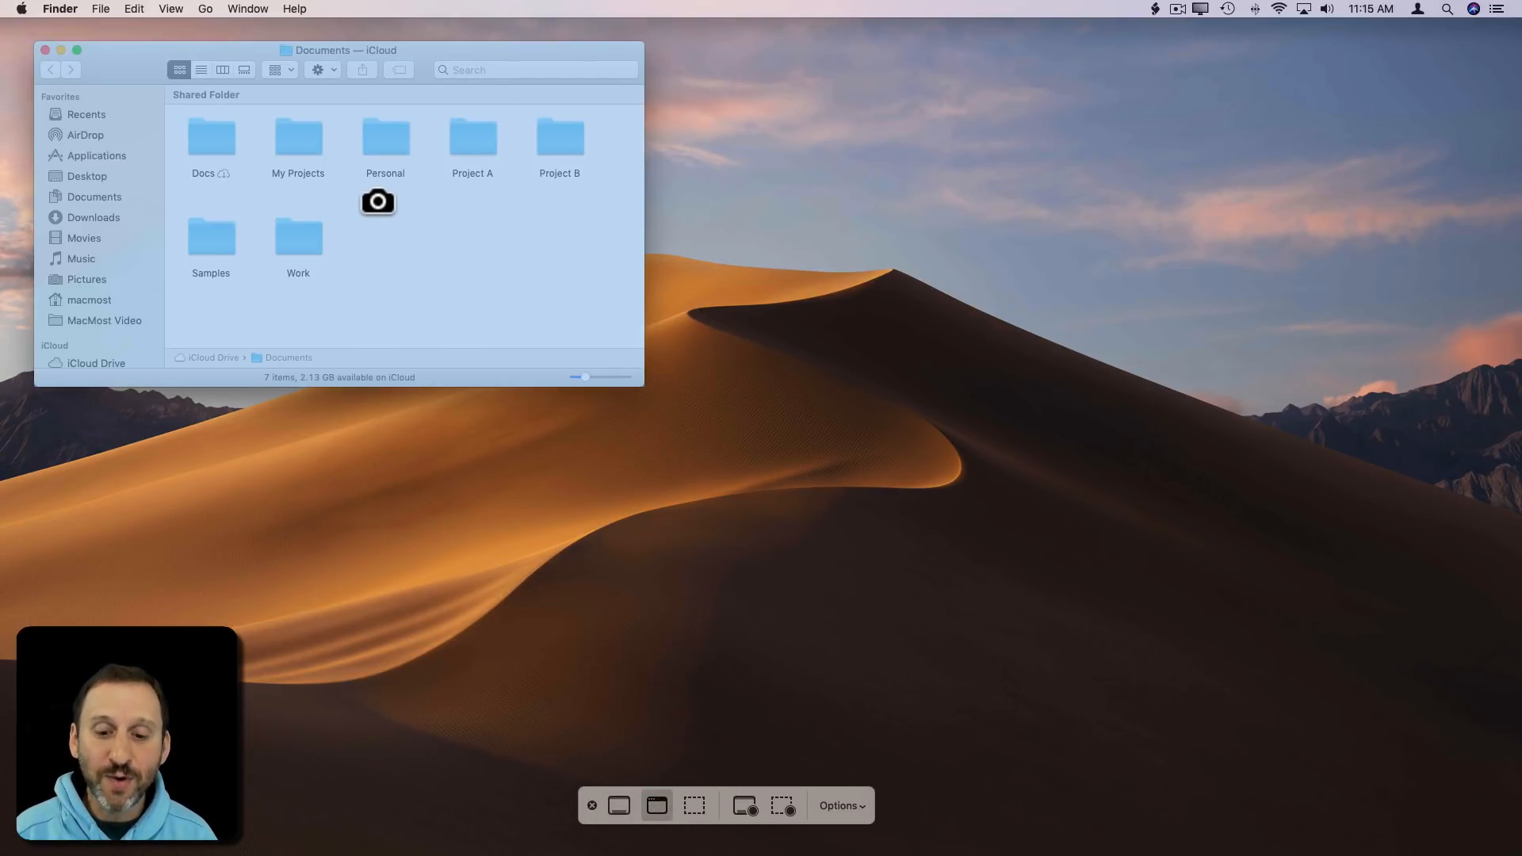
click(656, 805)
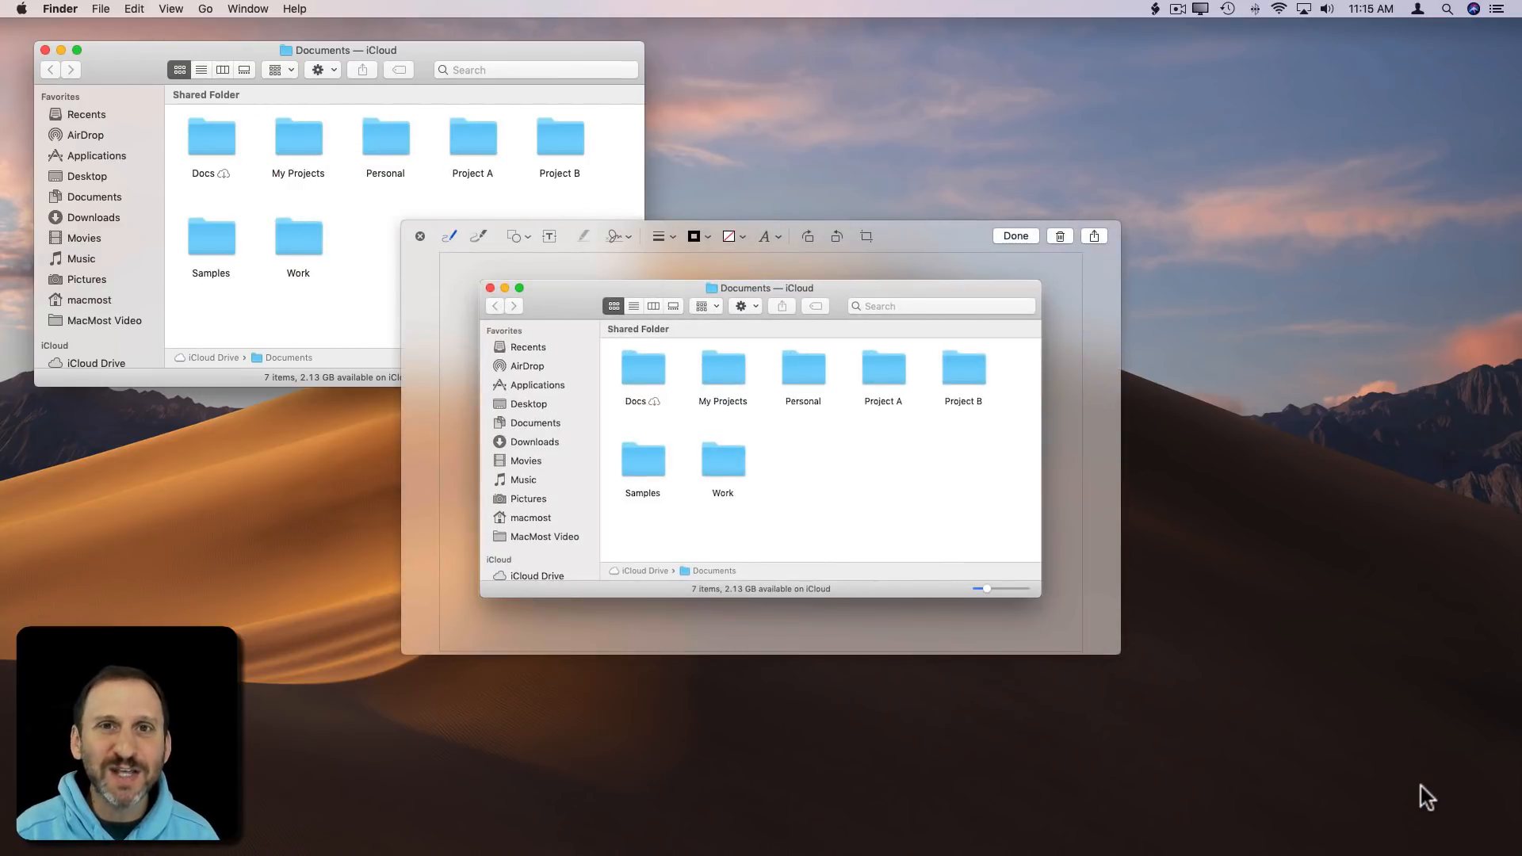
mouse_move(1245, 648)
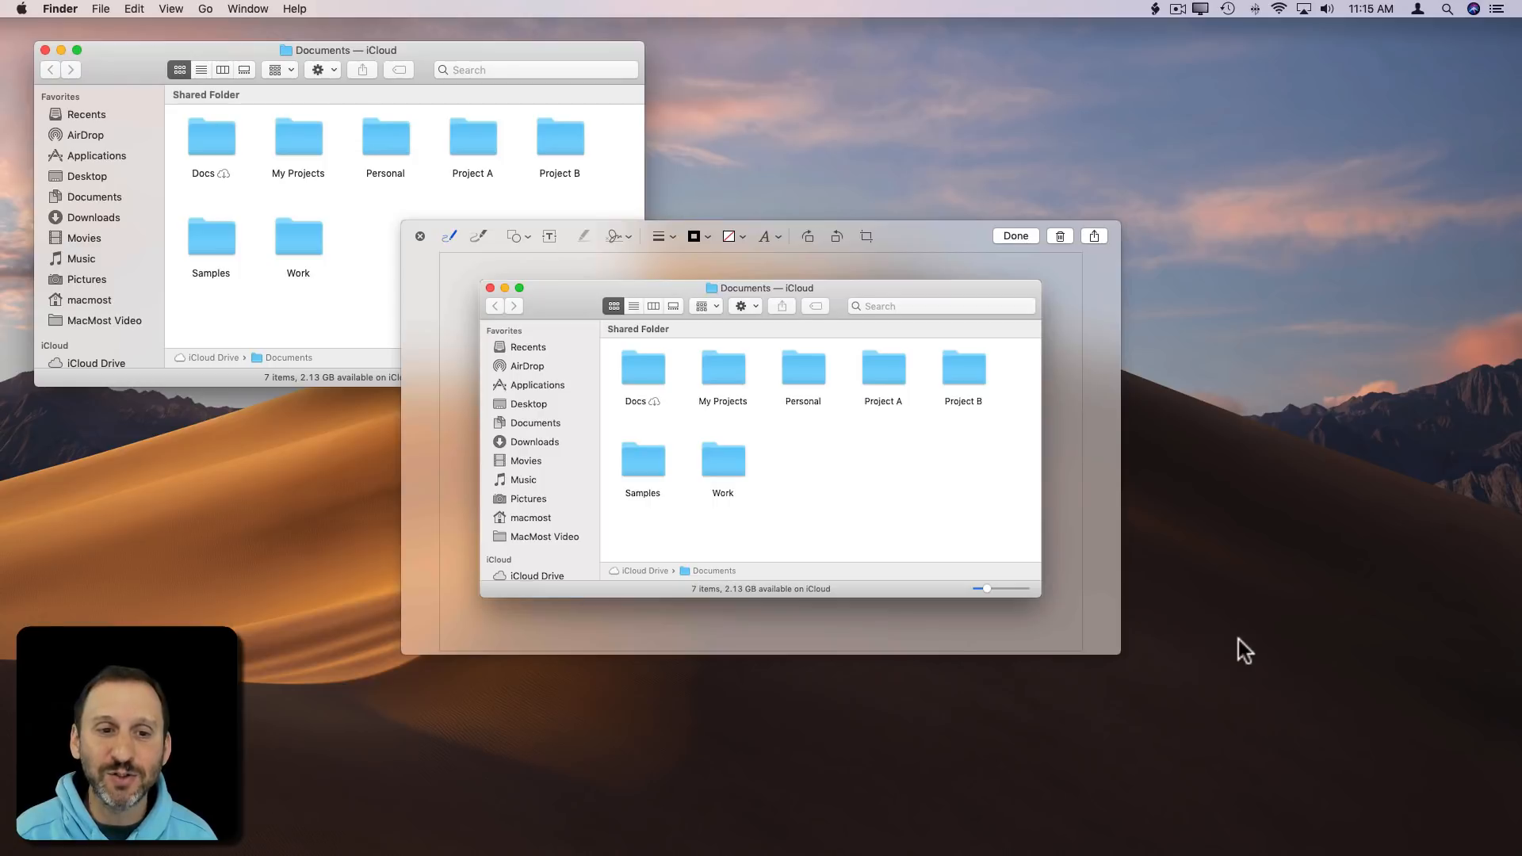
mouse_move(522, 247)
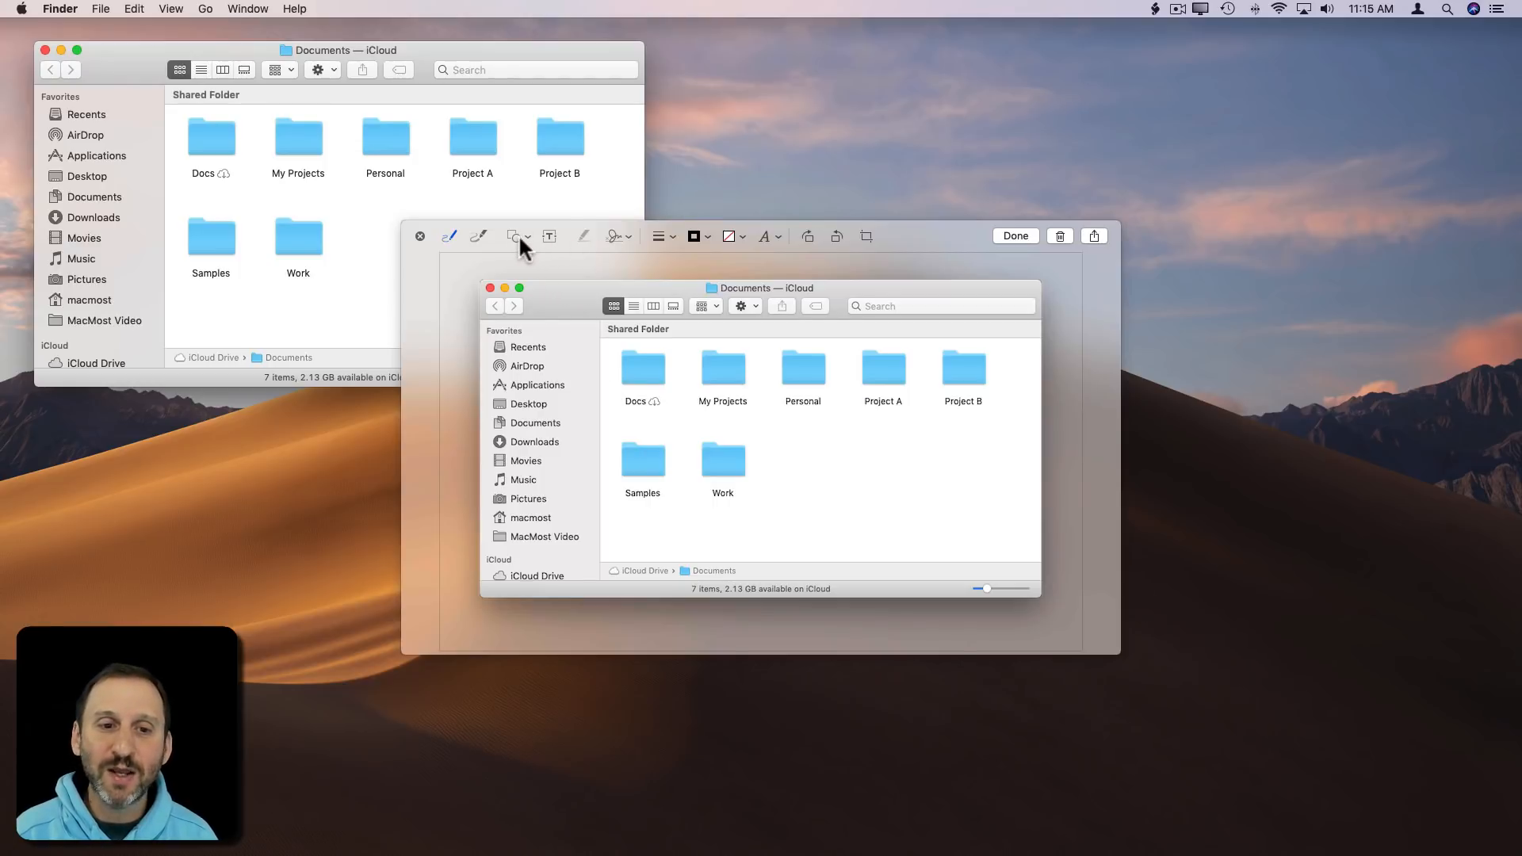
Step: Draw a circle and magenta arrow on the Work folder, try Crop, and save the marked-up screenshot
drag(689, 398, 835, 508)
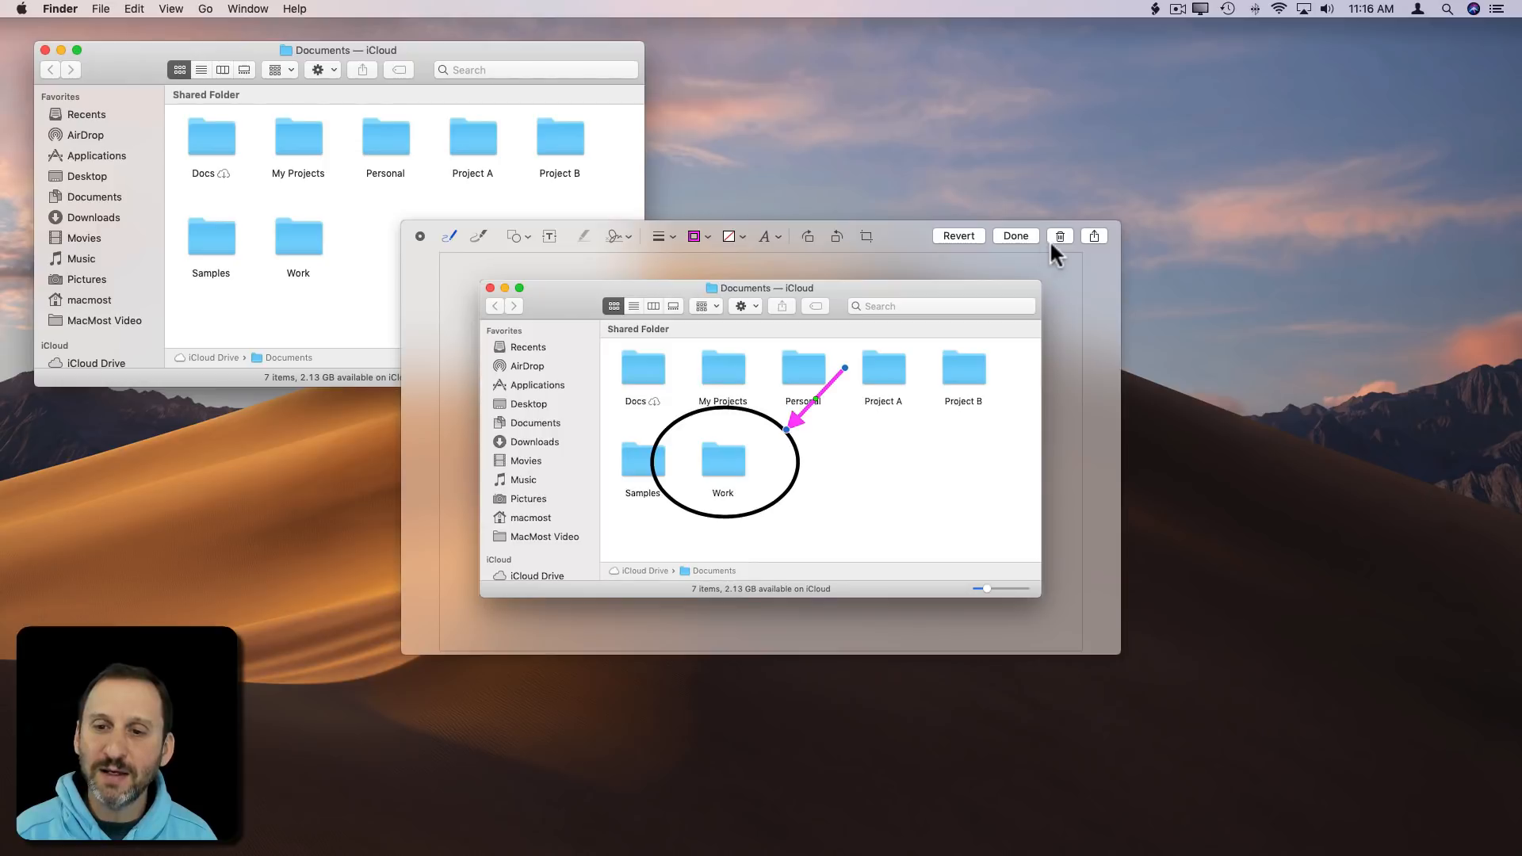
click(865, 236)
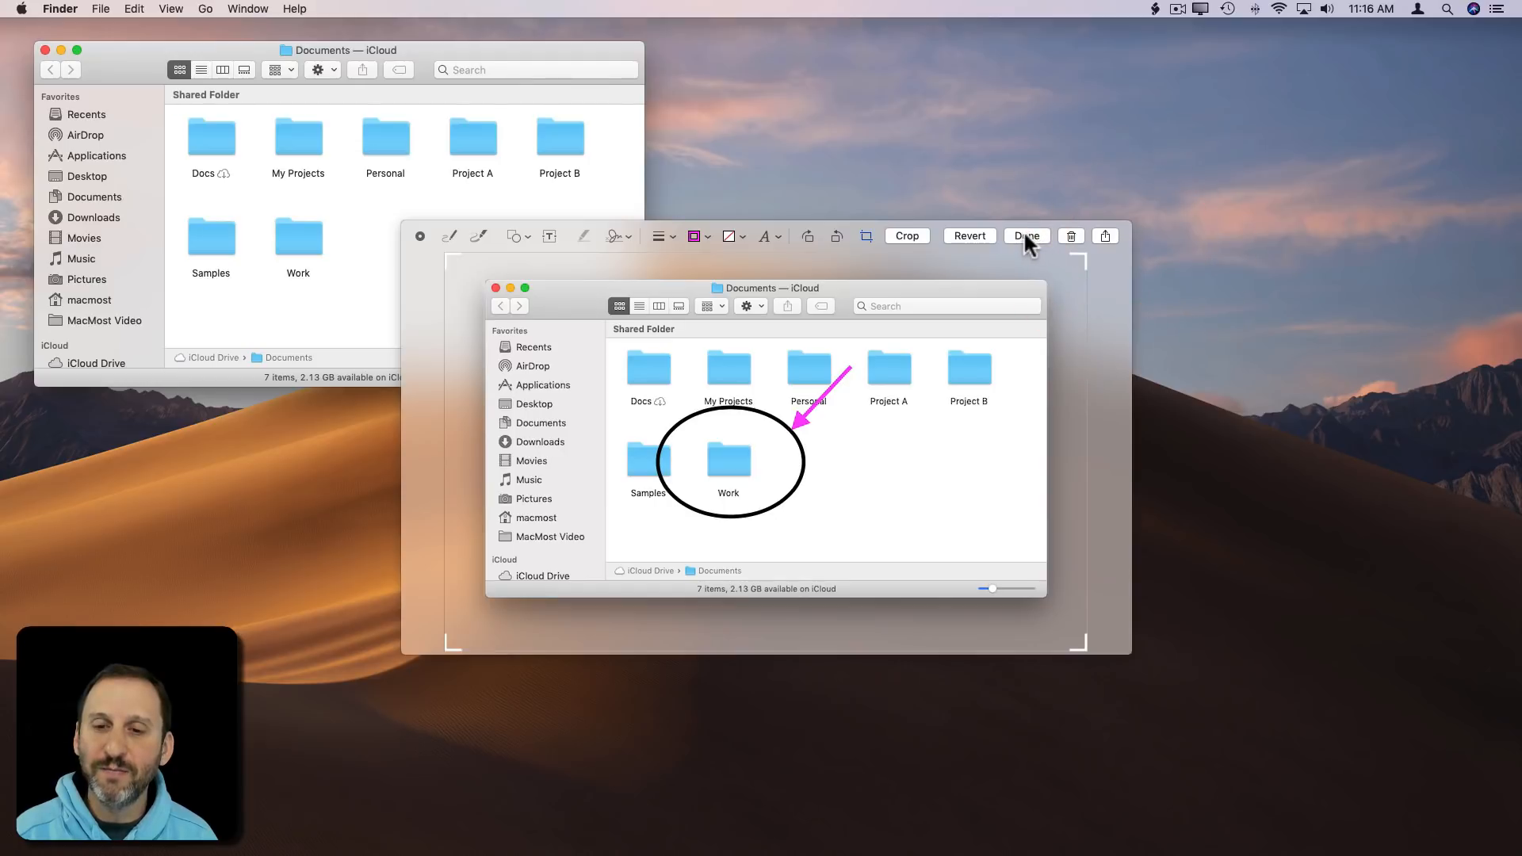
click(1026, 235)
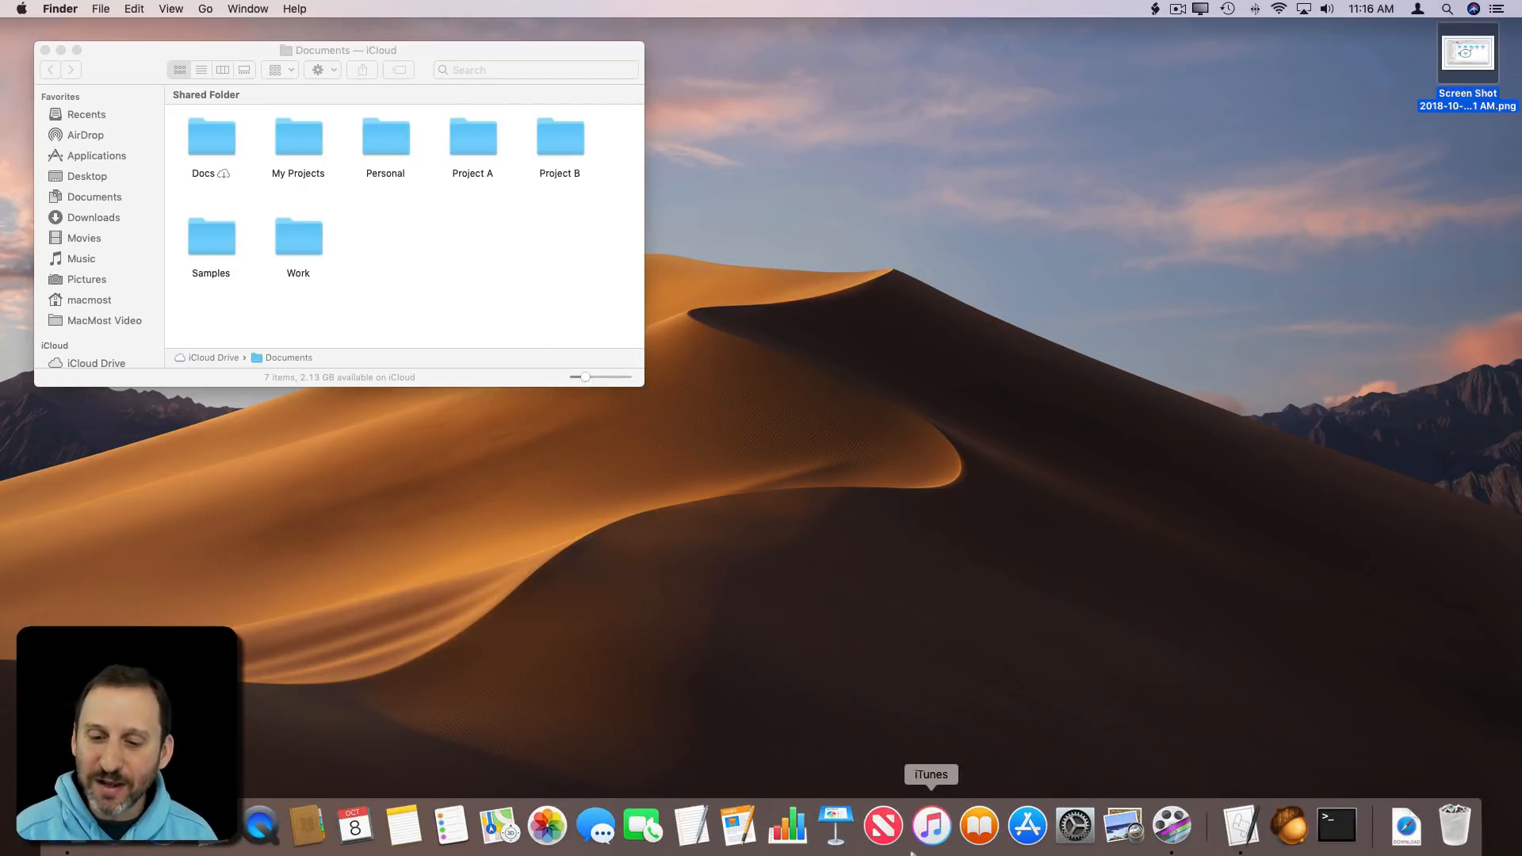
Step: Reopen the capture toolbar and show its Options list with the Save to destinations
key(cmd+shift+5)
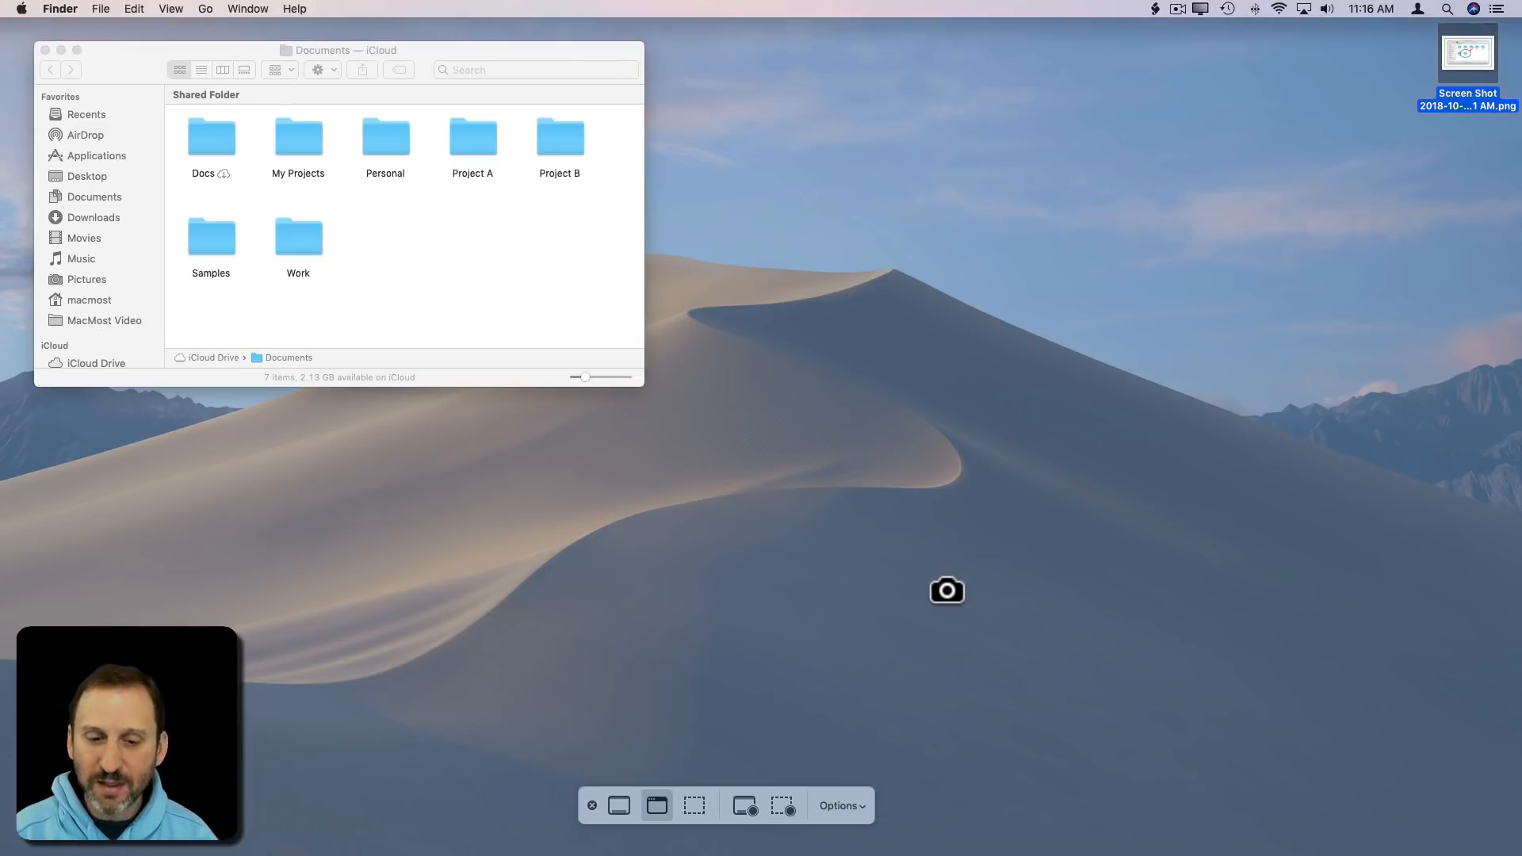
click(840, 805)
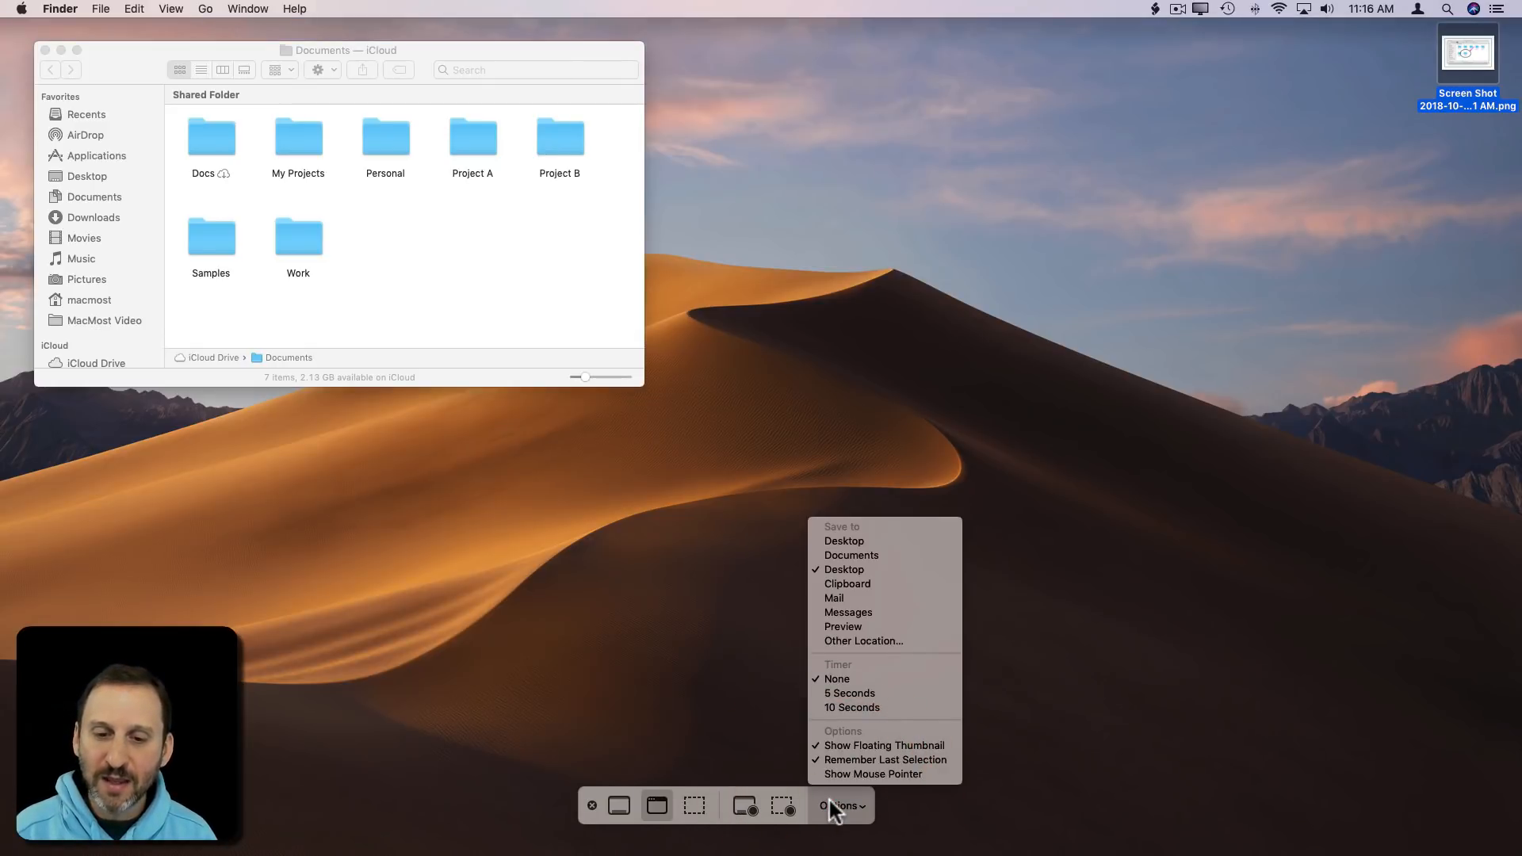
mouse_move(859, 560)
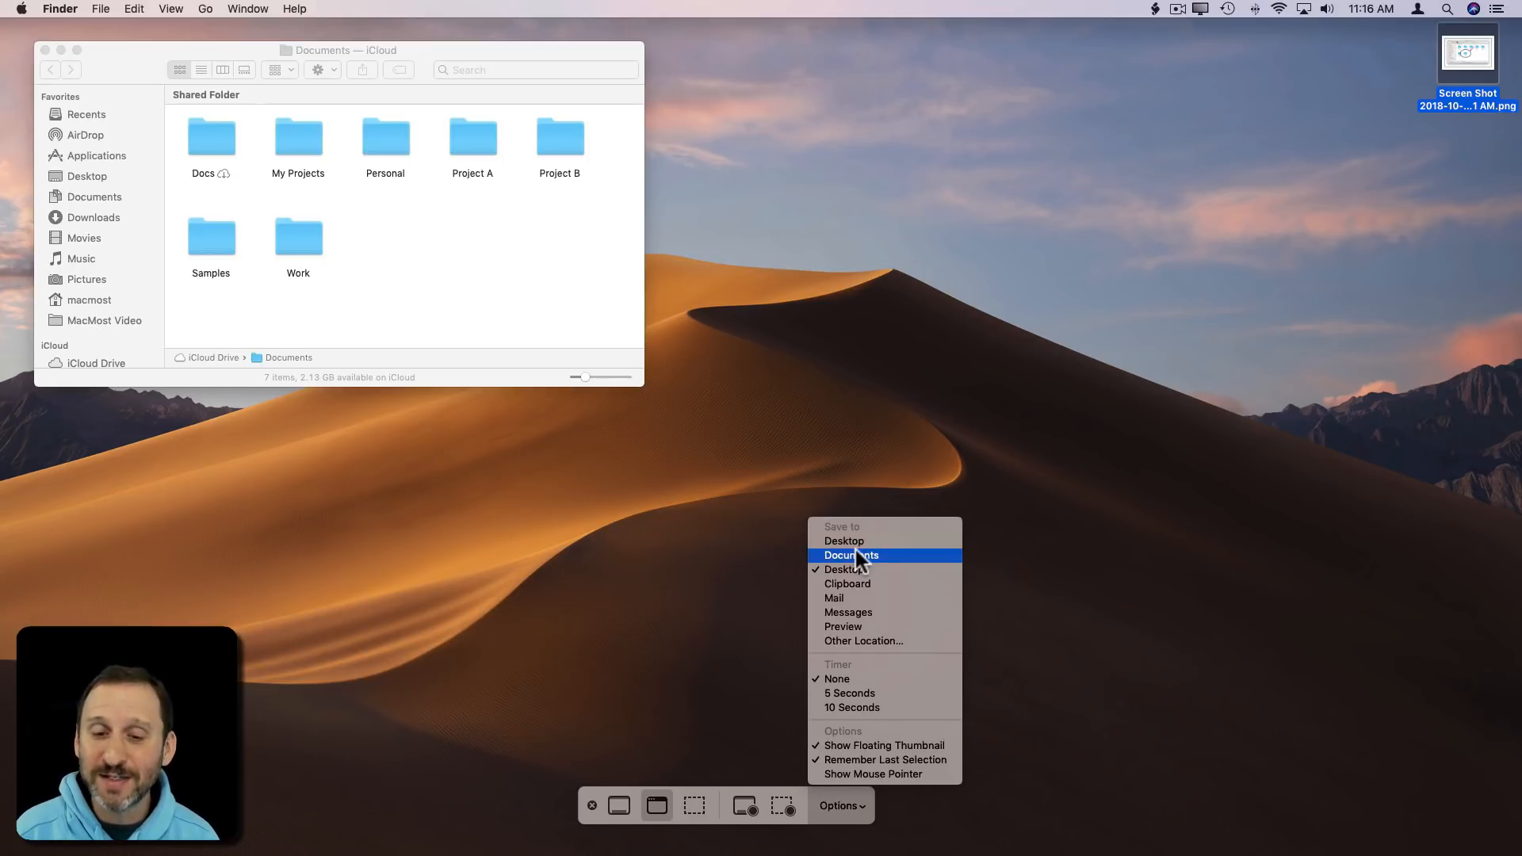
mouse_move(839, 596)
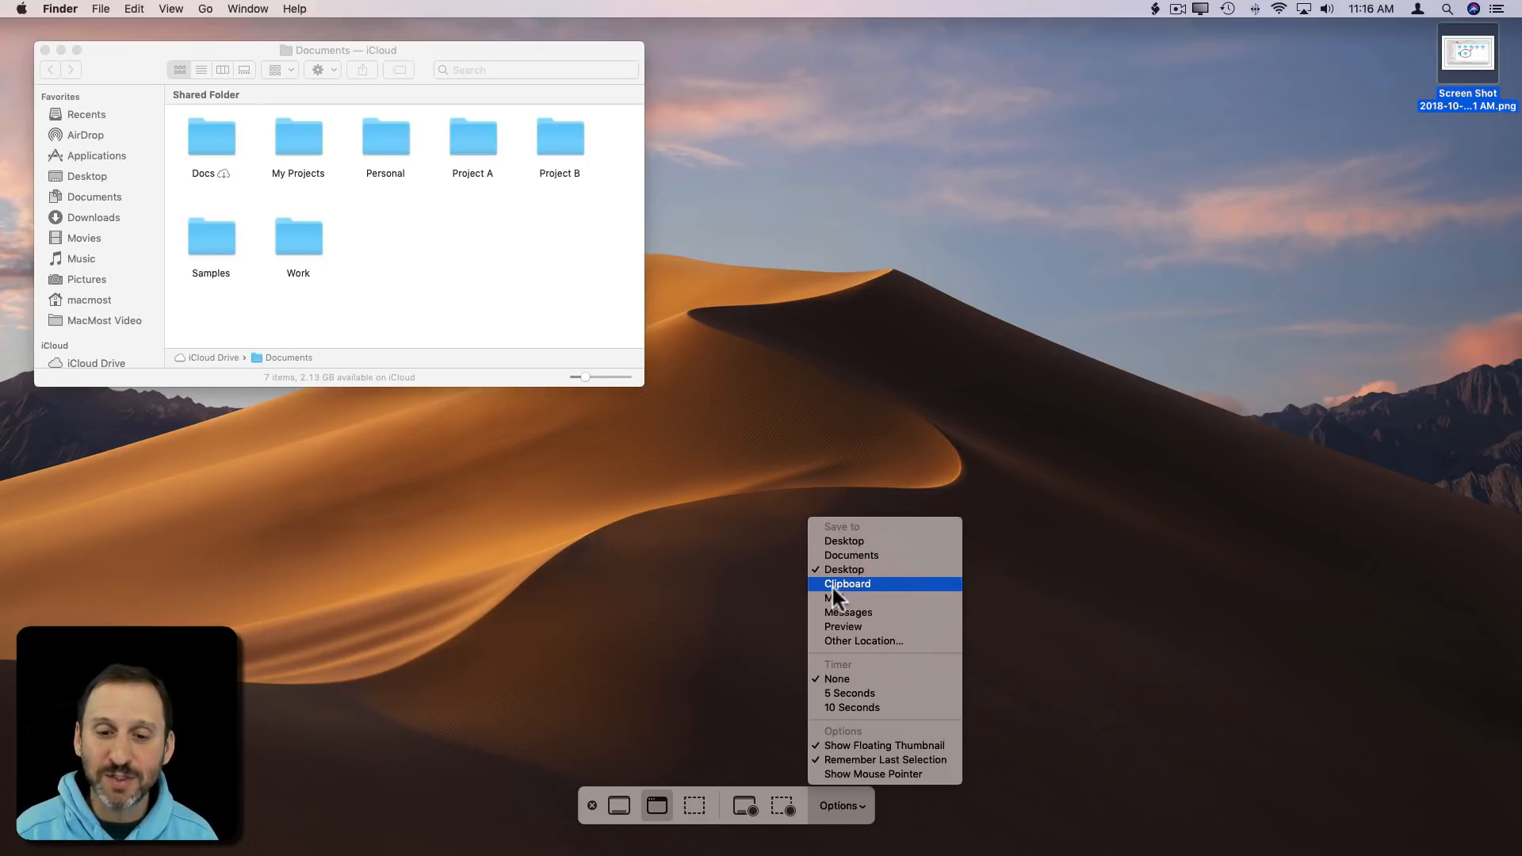
mouse_move(847, 608)
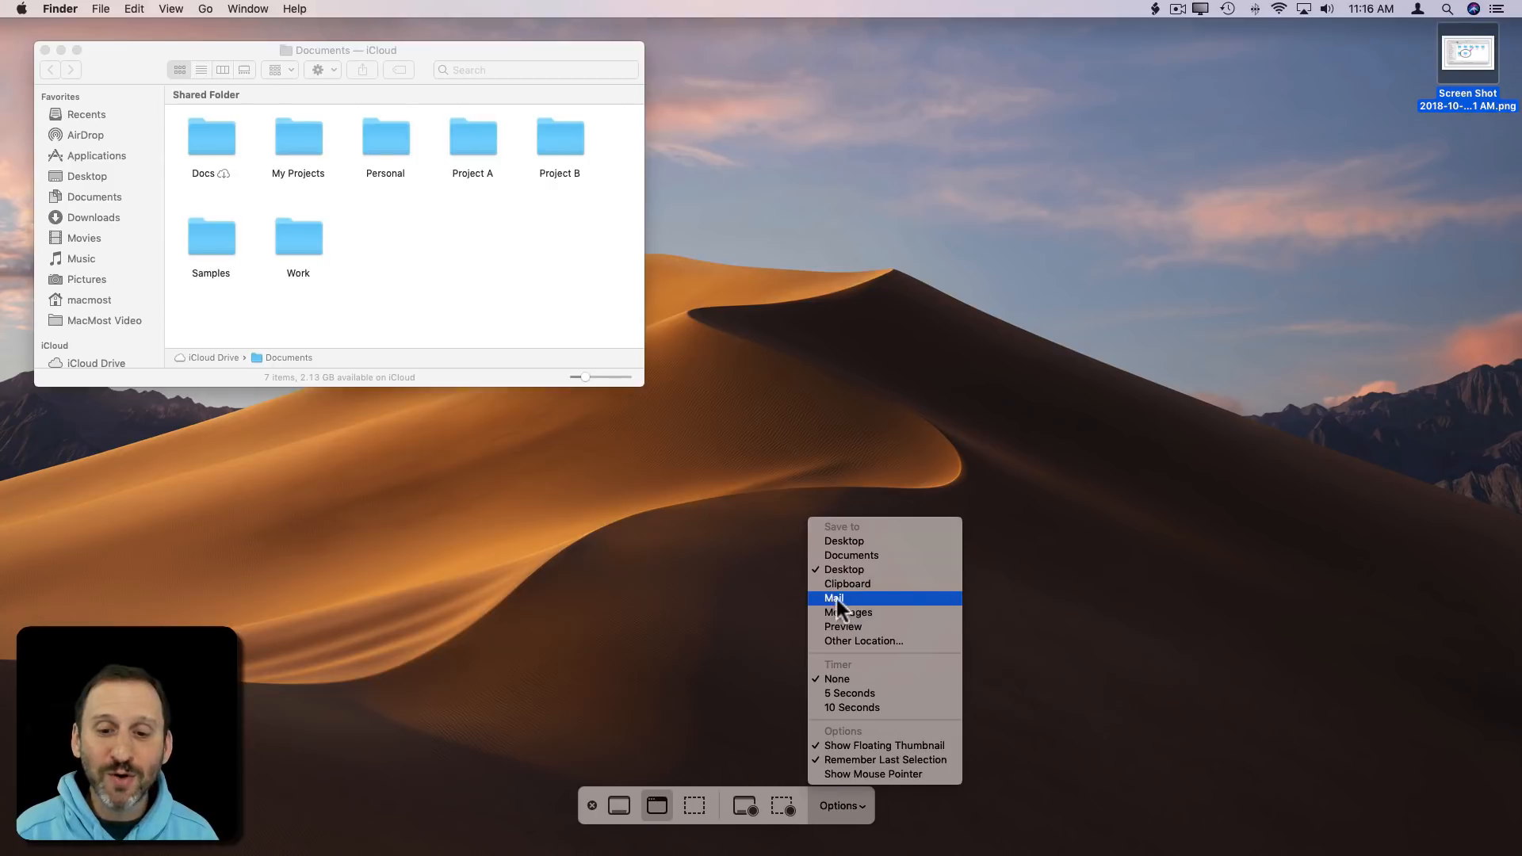
mouse_move(830, 609)
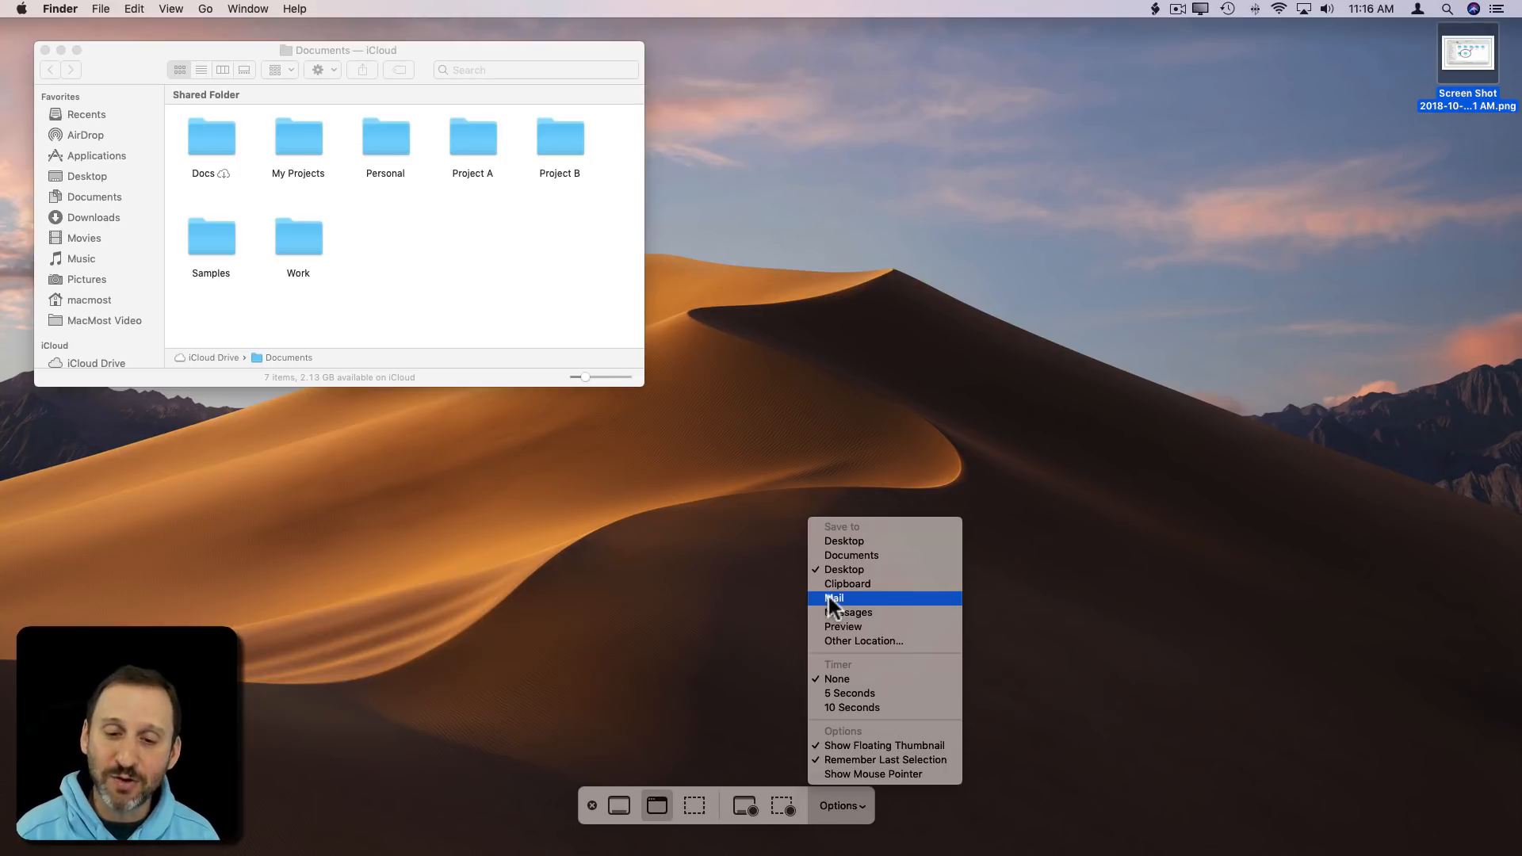
mouse_move(848, 623)
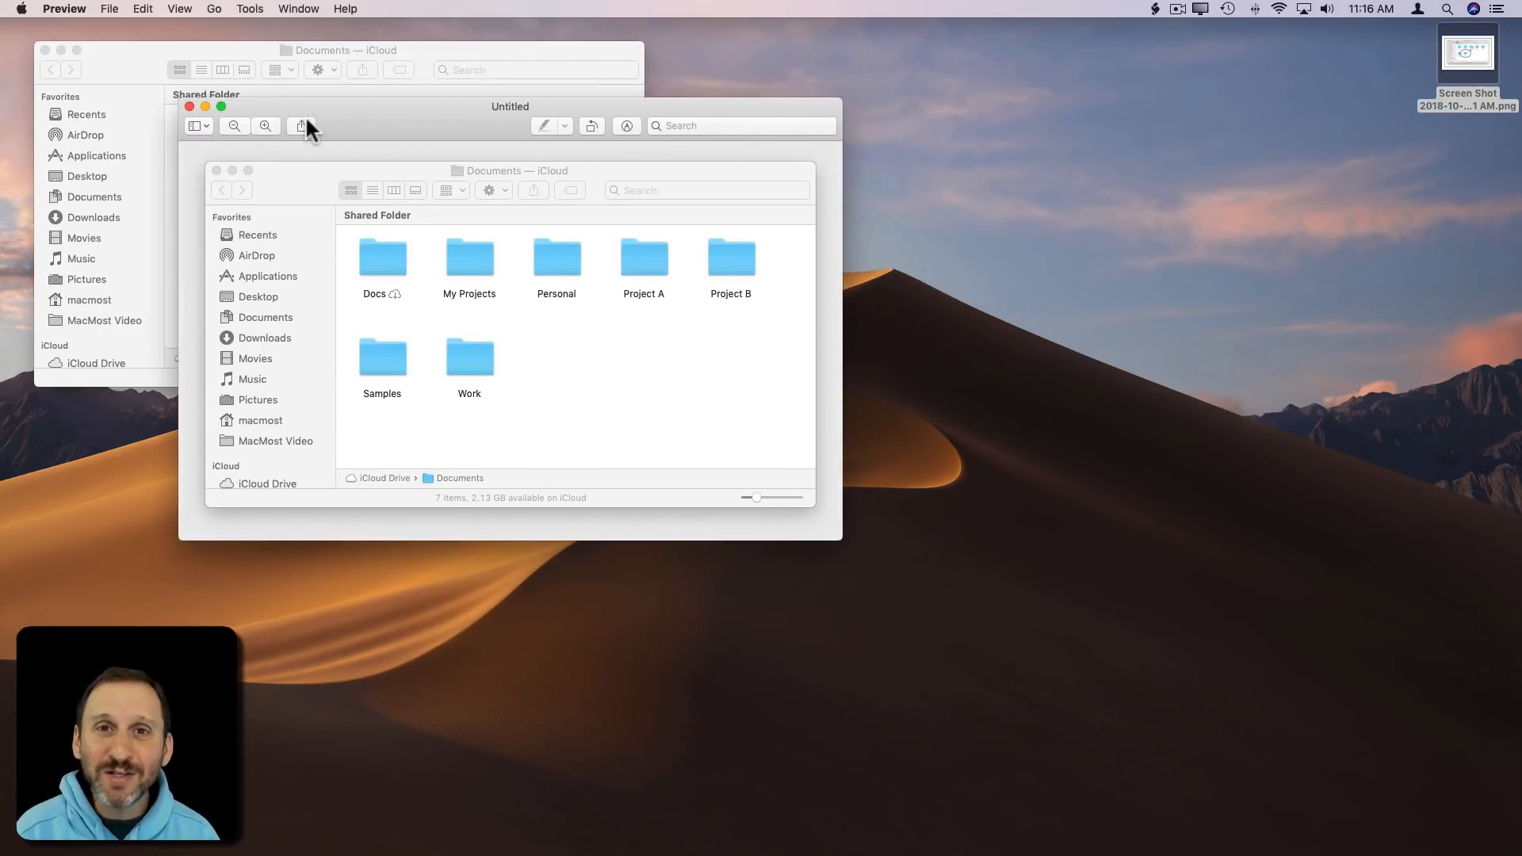
mouse_move(301, 127)
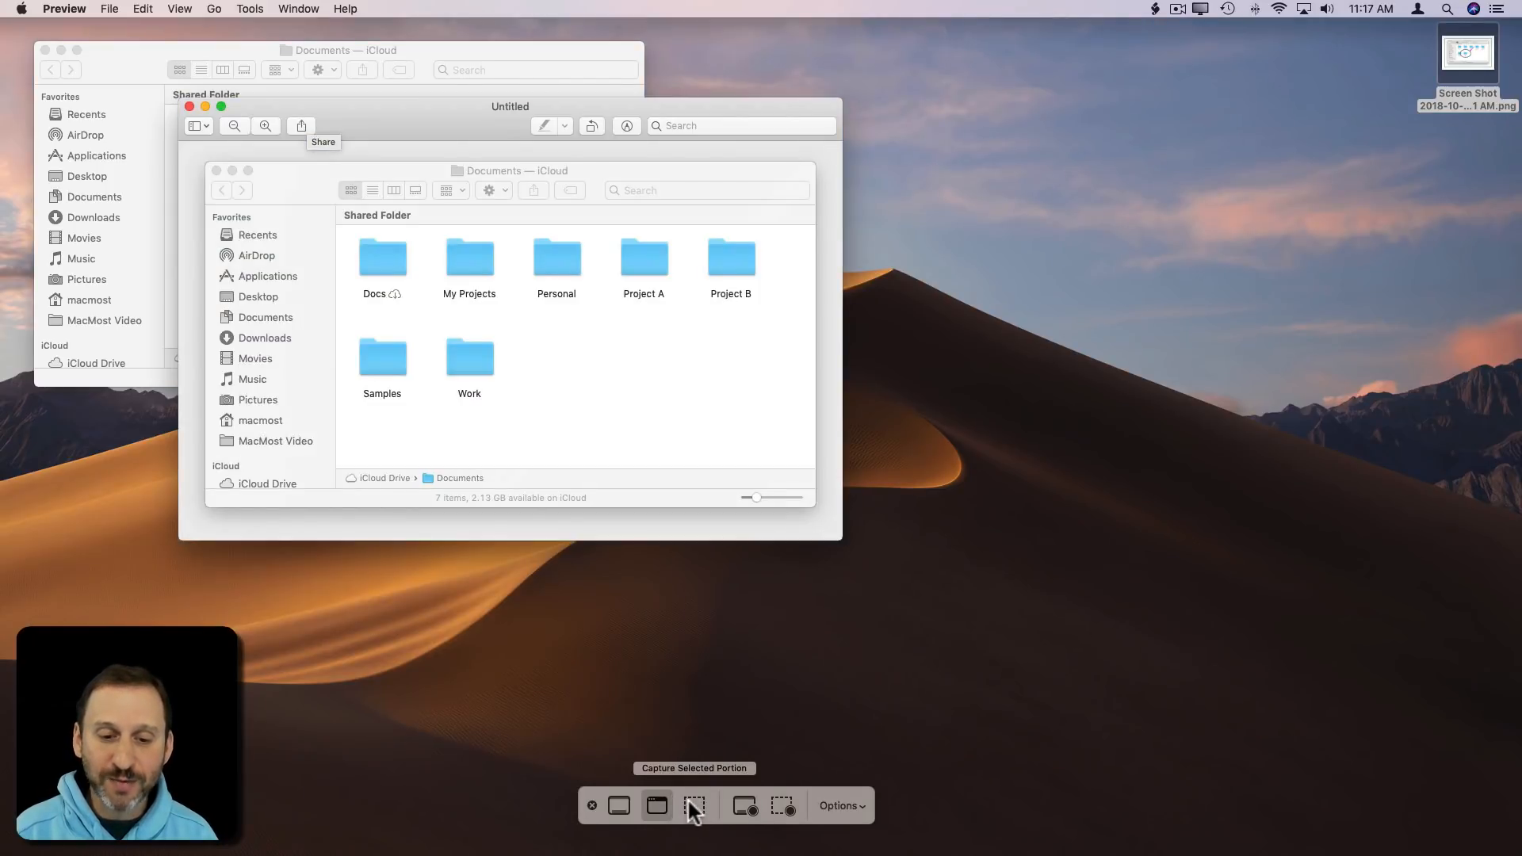
mouse_move(753, 811)
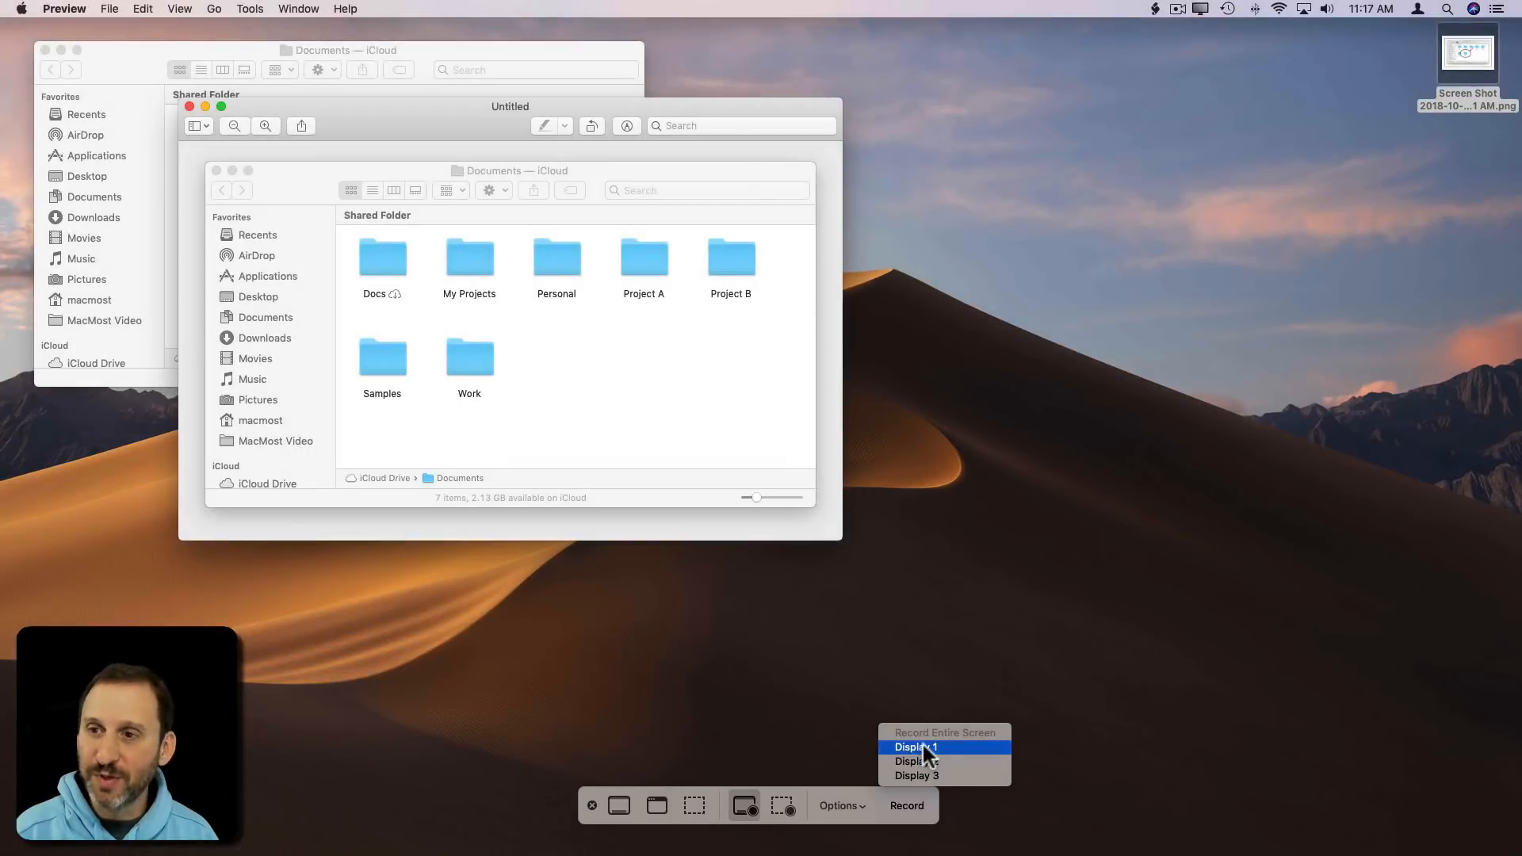
Step: Record the whole of Display 1 briefly and stop it from the menu bar, leaving a movie on the desktop
click(924, 746)
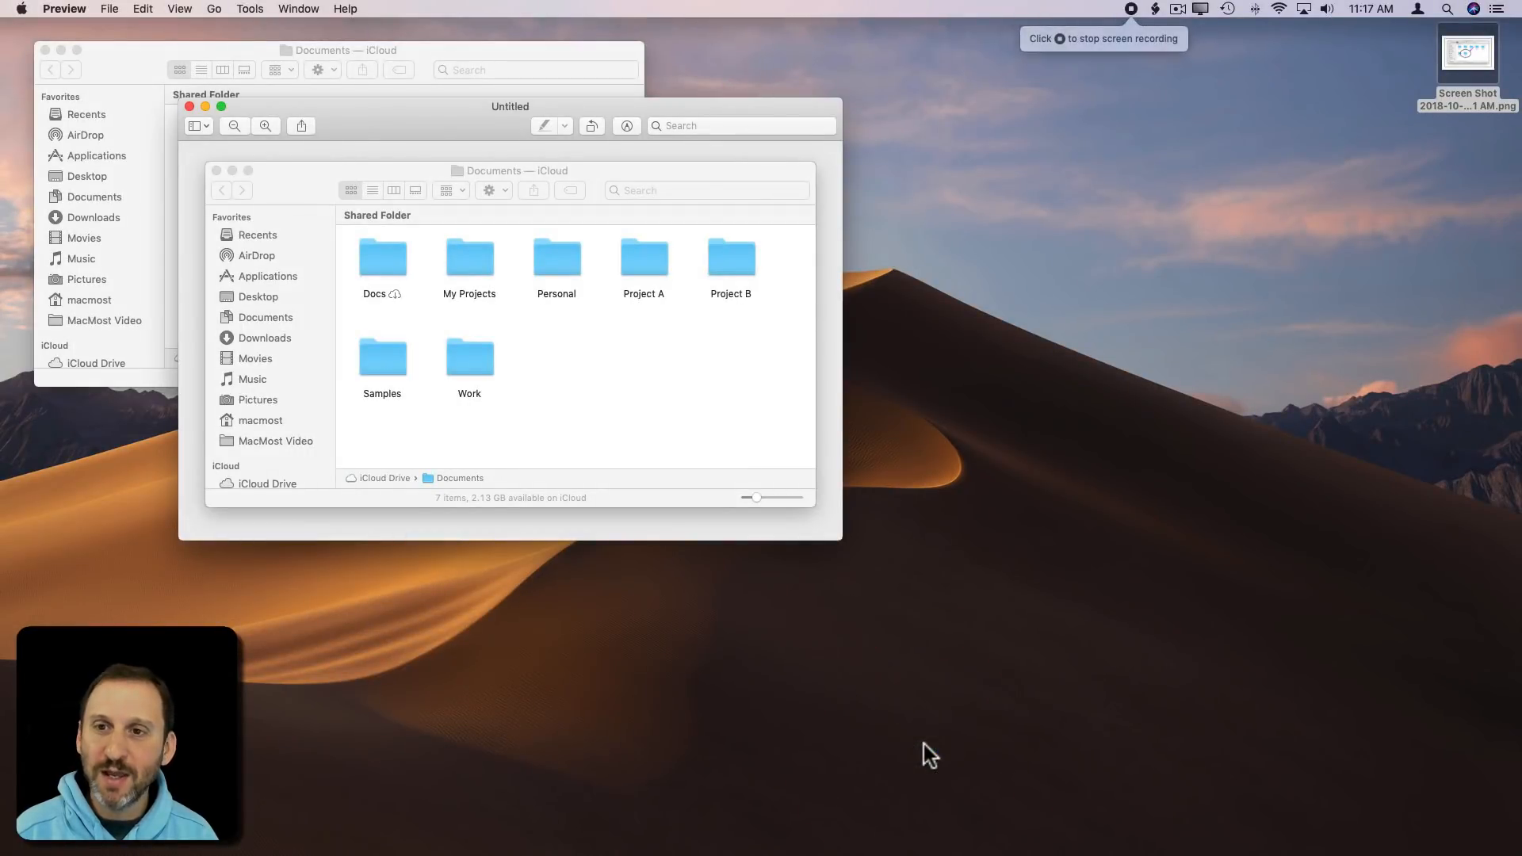
click(1130, 8)
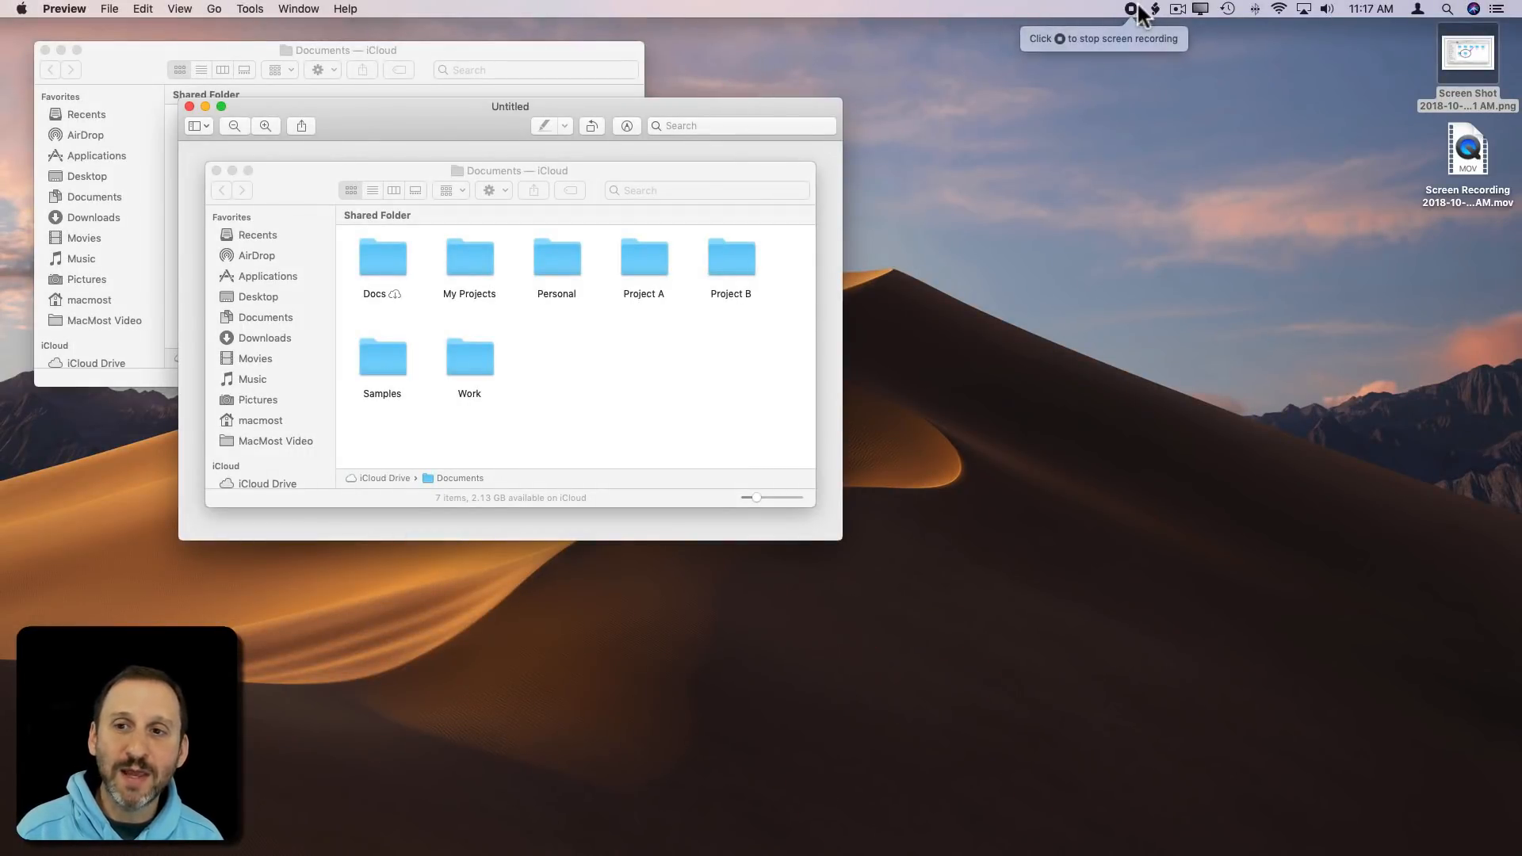
mouse_move(1496, 140)
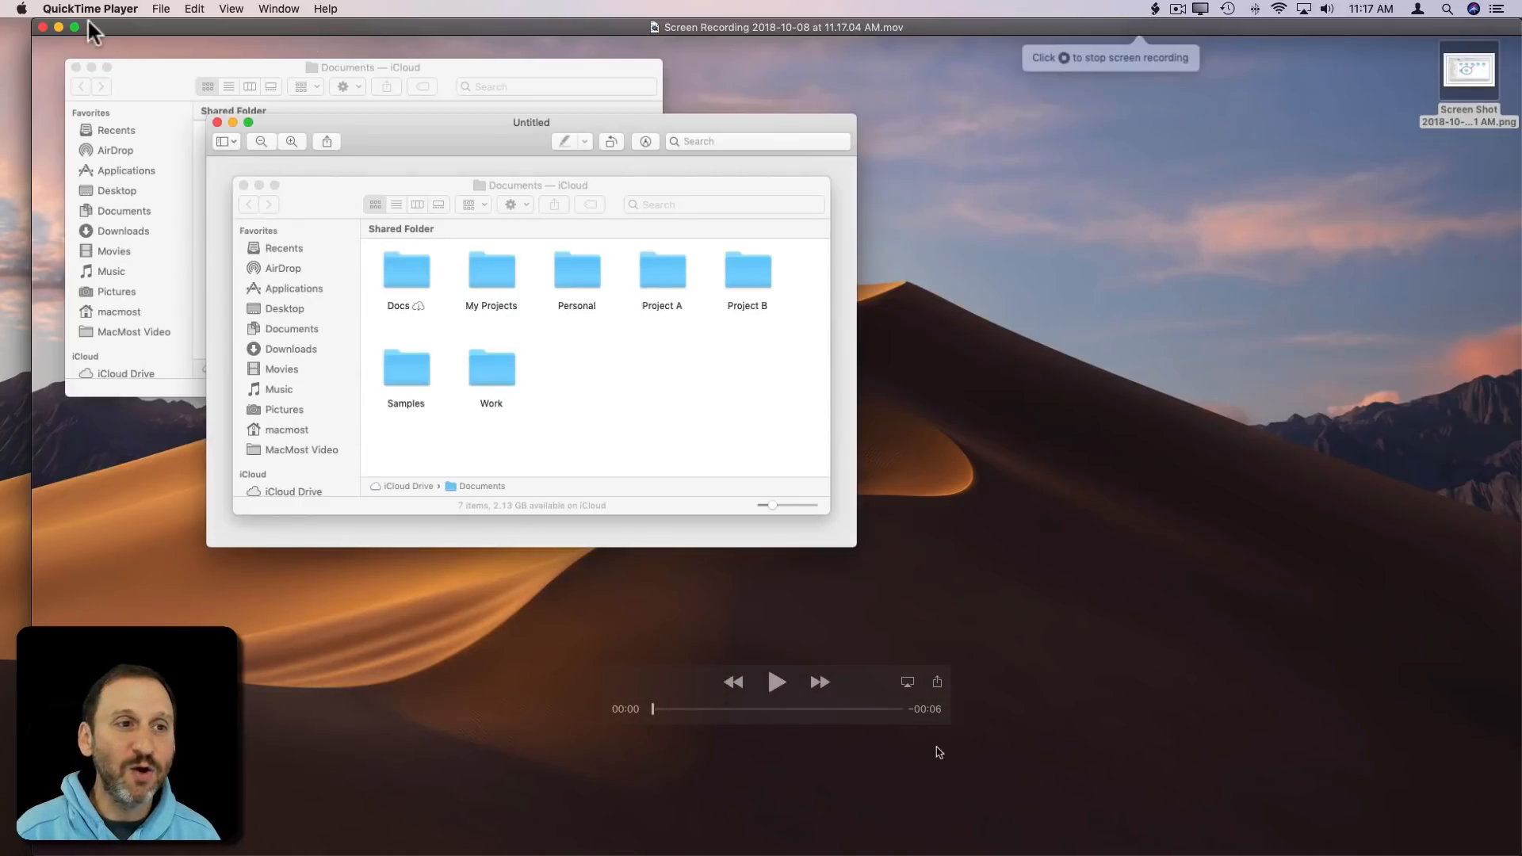
click(38, 38)
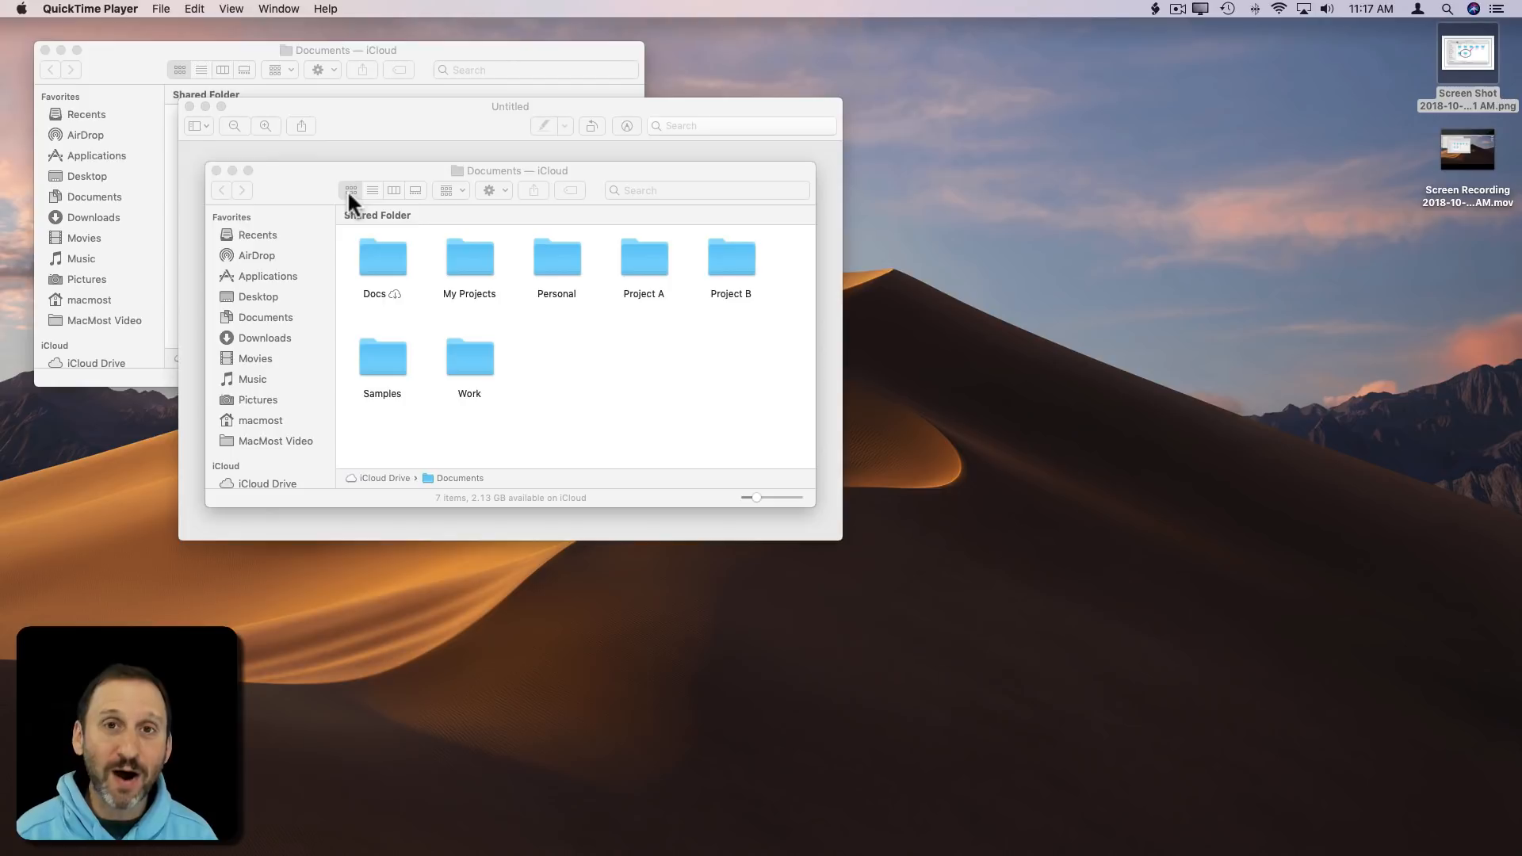
mouse_move(691, 826)
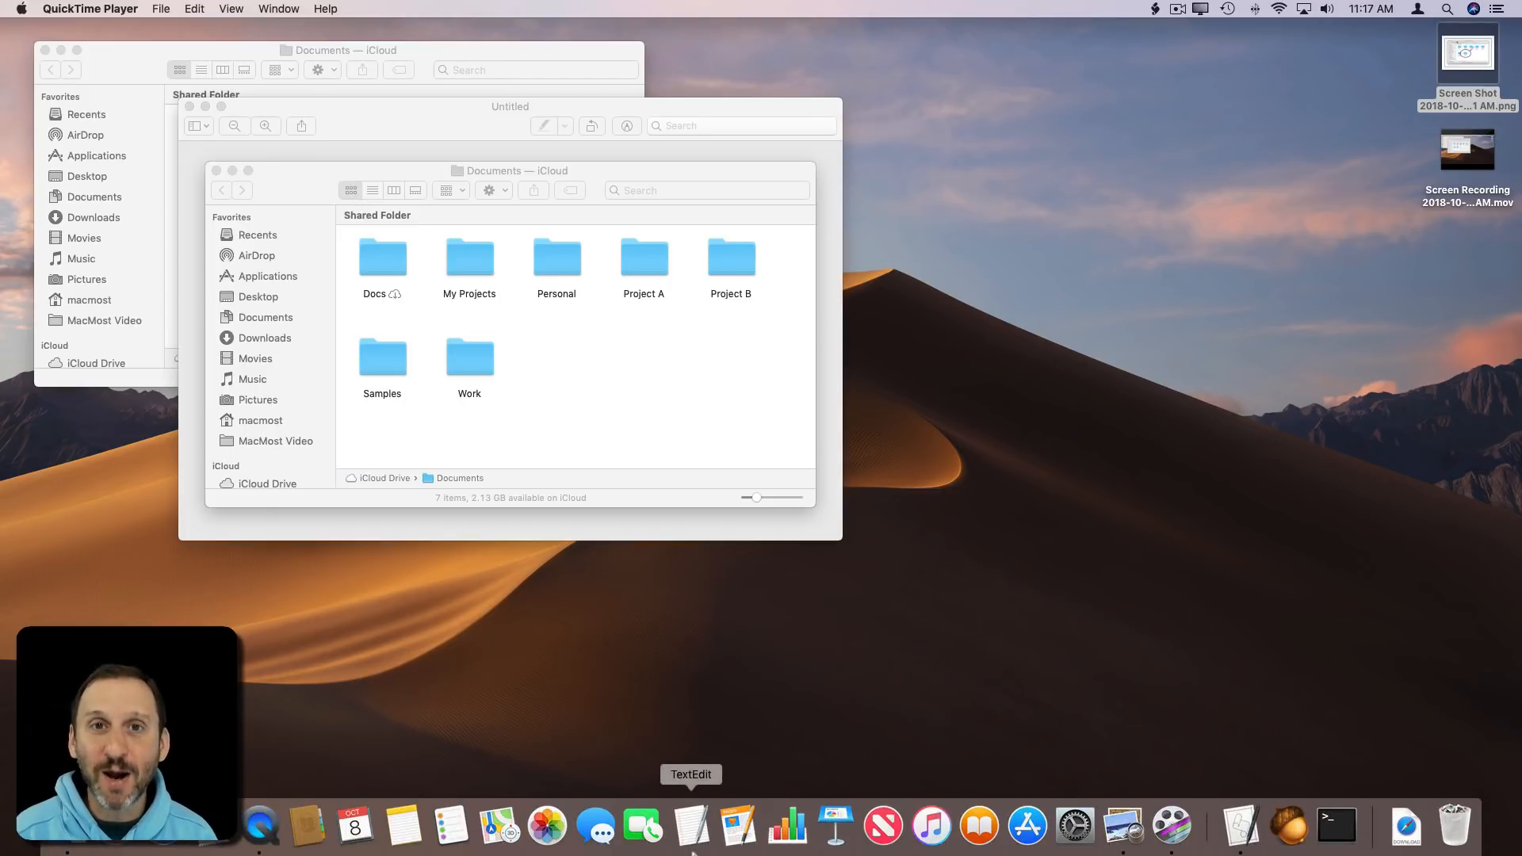